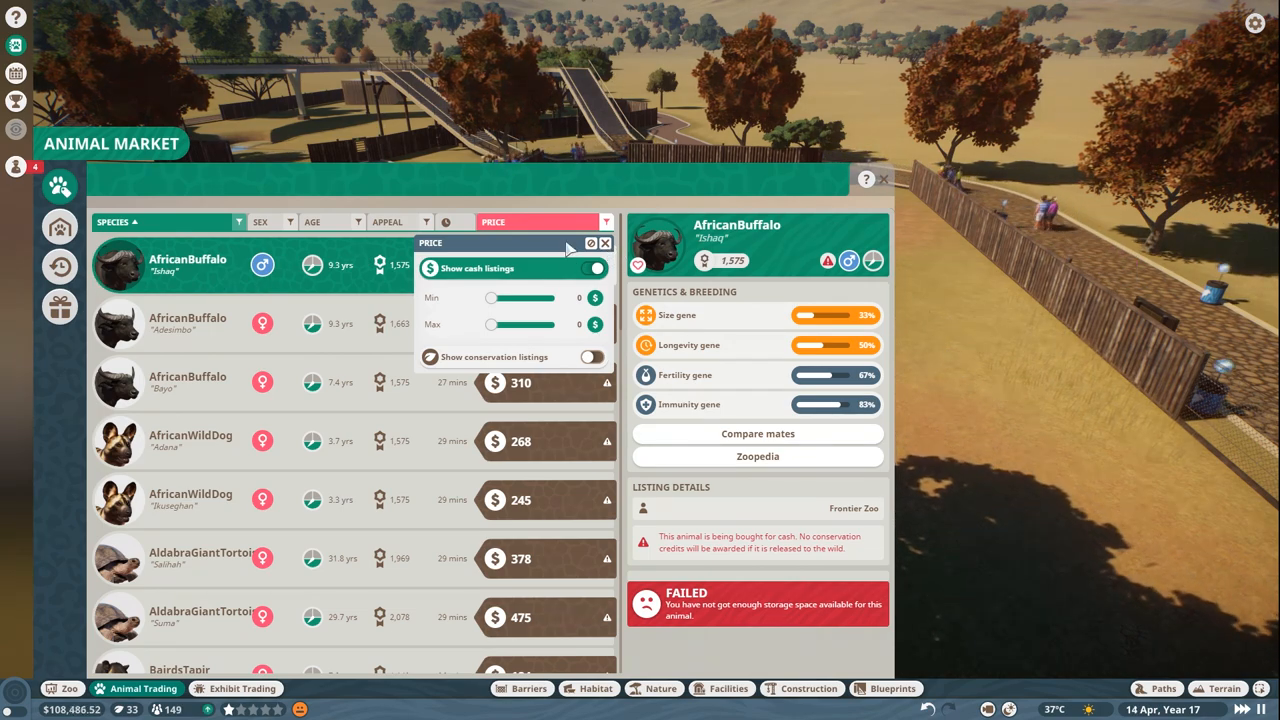
# - Close the price filter so the African buffalo listing shows for cash adoption
pyautogui.click(604, 242)
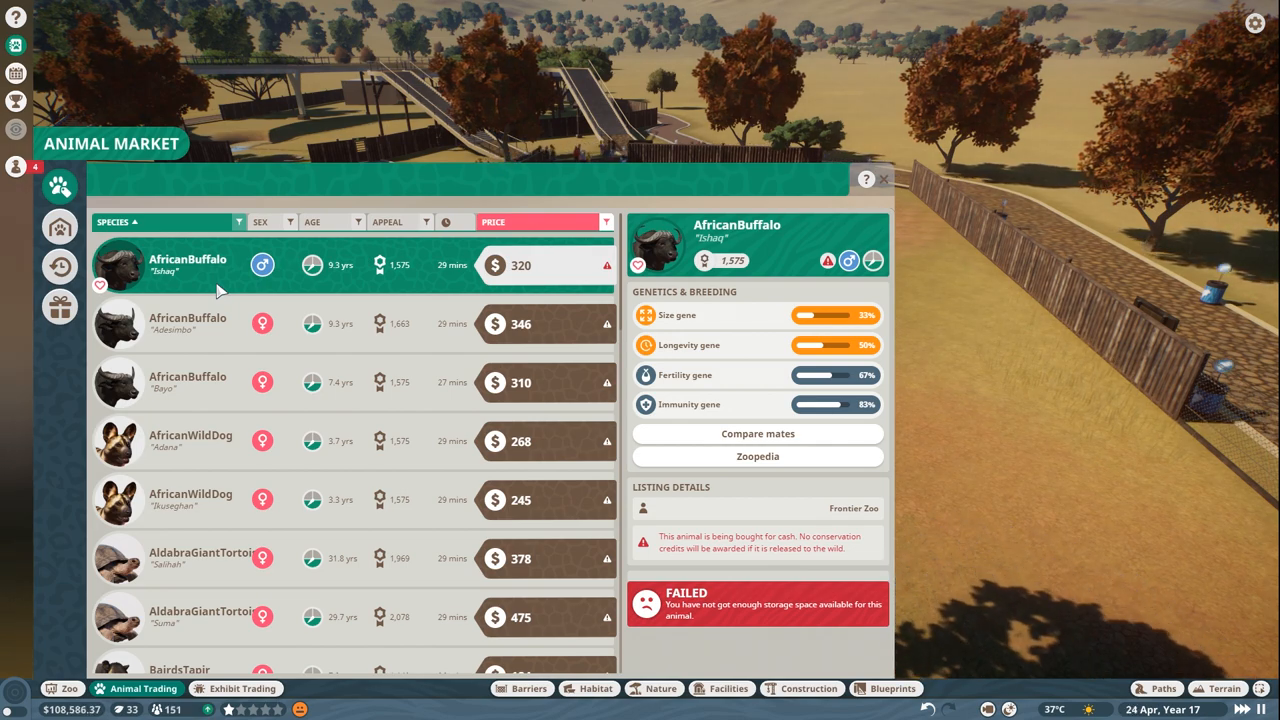
pyautogui.moveTo(60, 228)
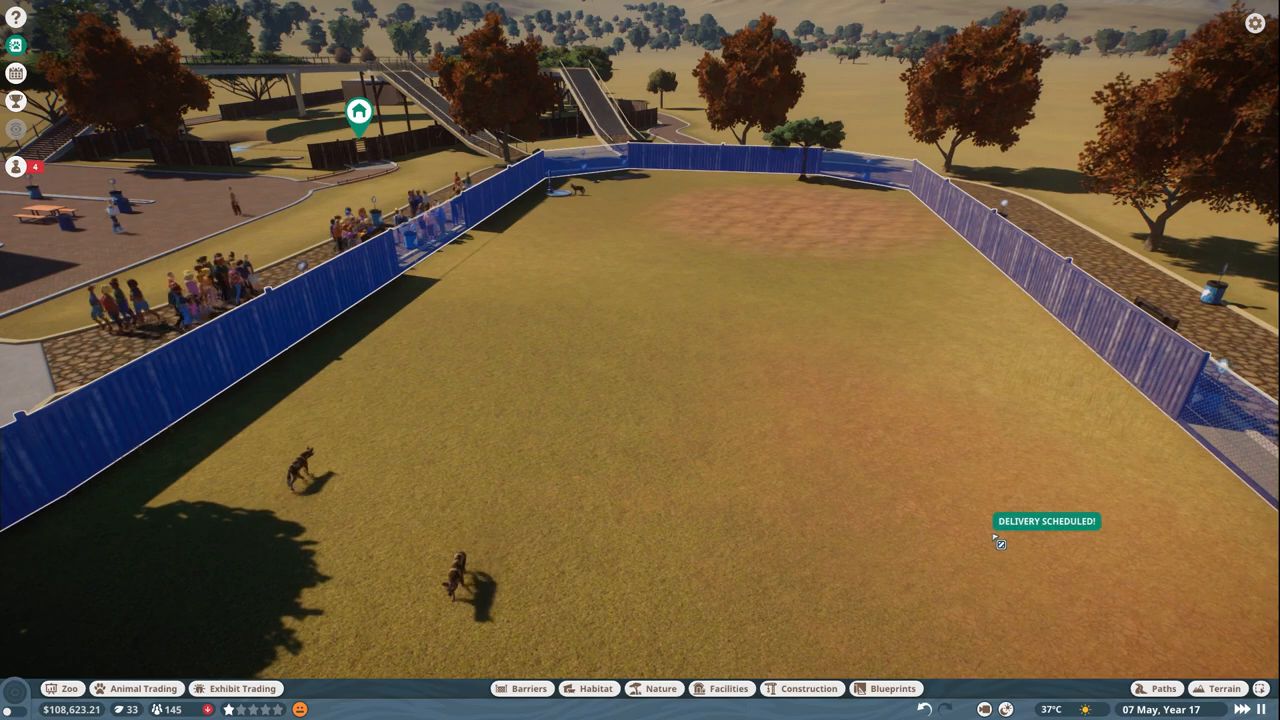
# - Relocate the buffalo Amina from the habitat into Habitat 2 via its info panel
pyautogui.click(142, 688)
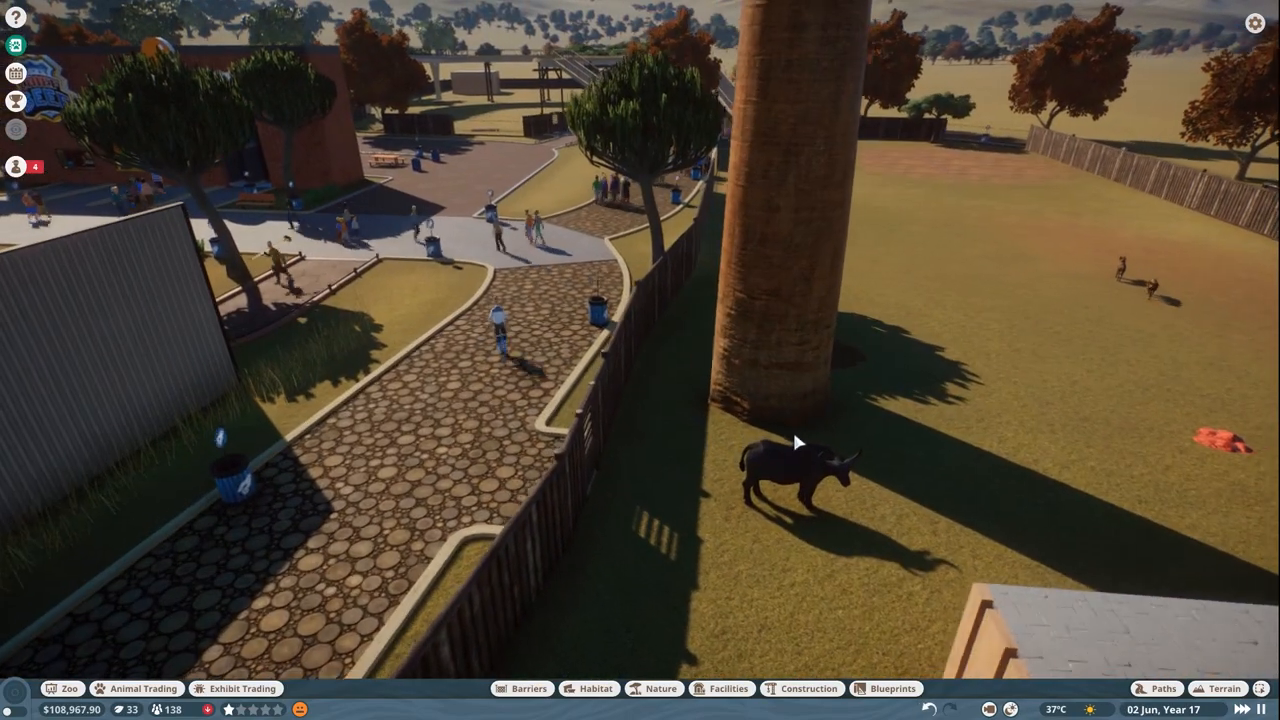
pyautogui.click(790, 480)
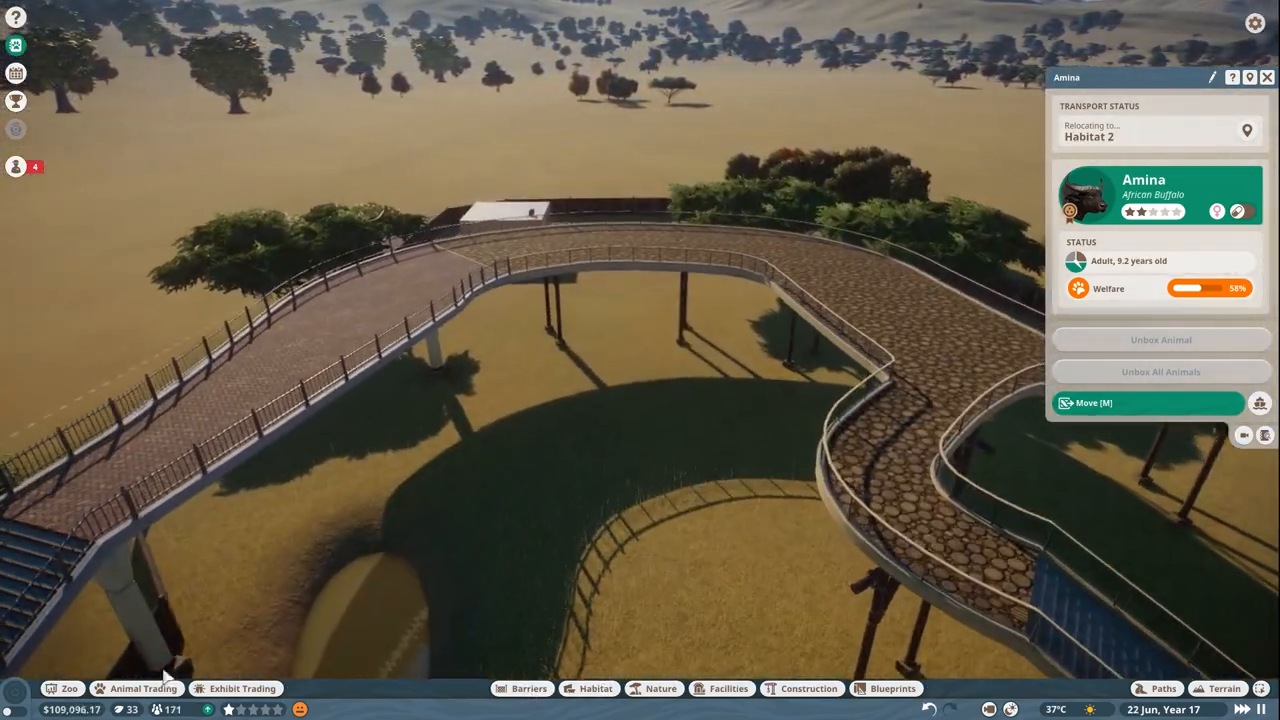
pyautogui.click(144, 688)
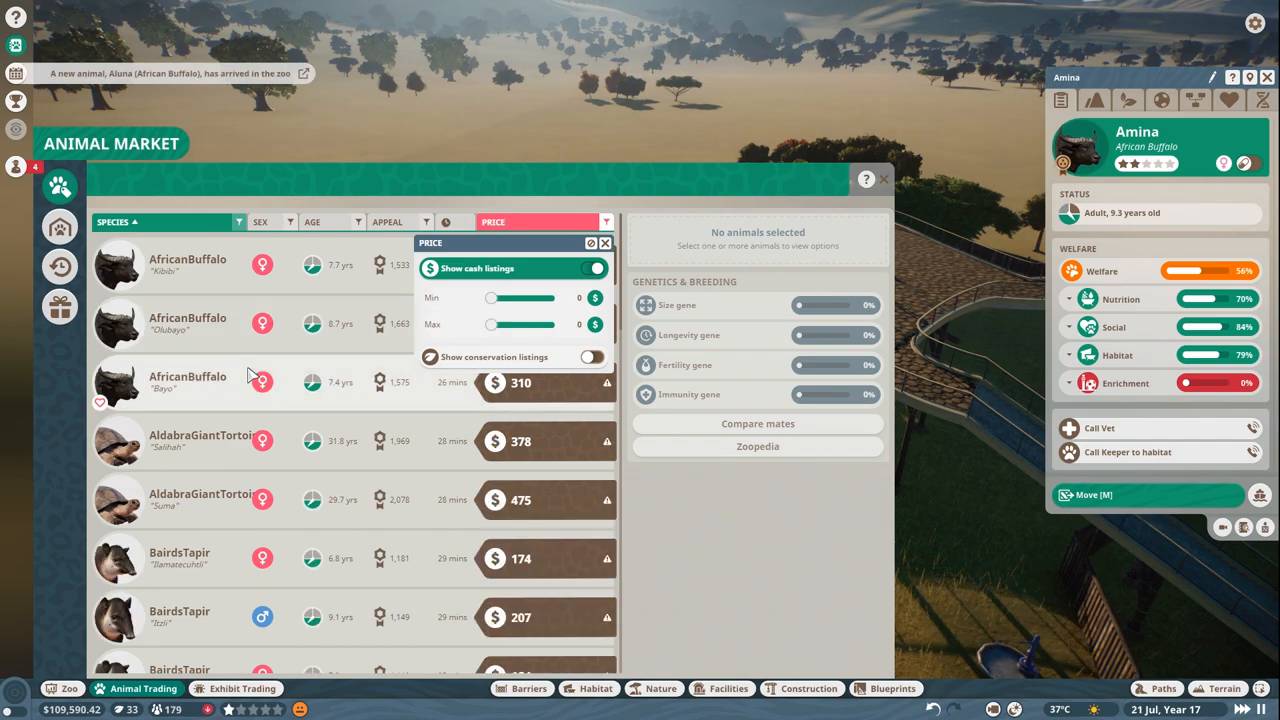
# - Select the Common Ostrich listing and view the Trade Centre's 28 stored animals
pyautogui.scroll(-3)
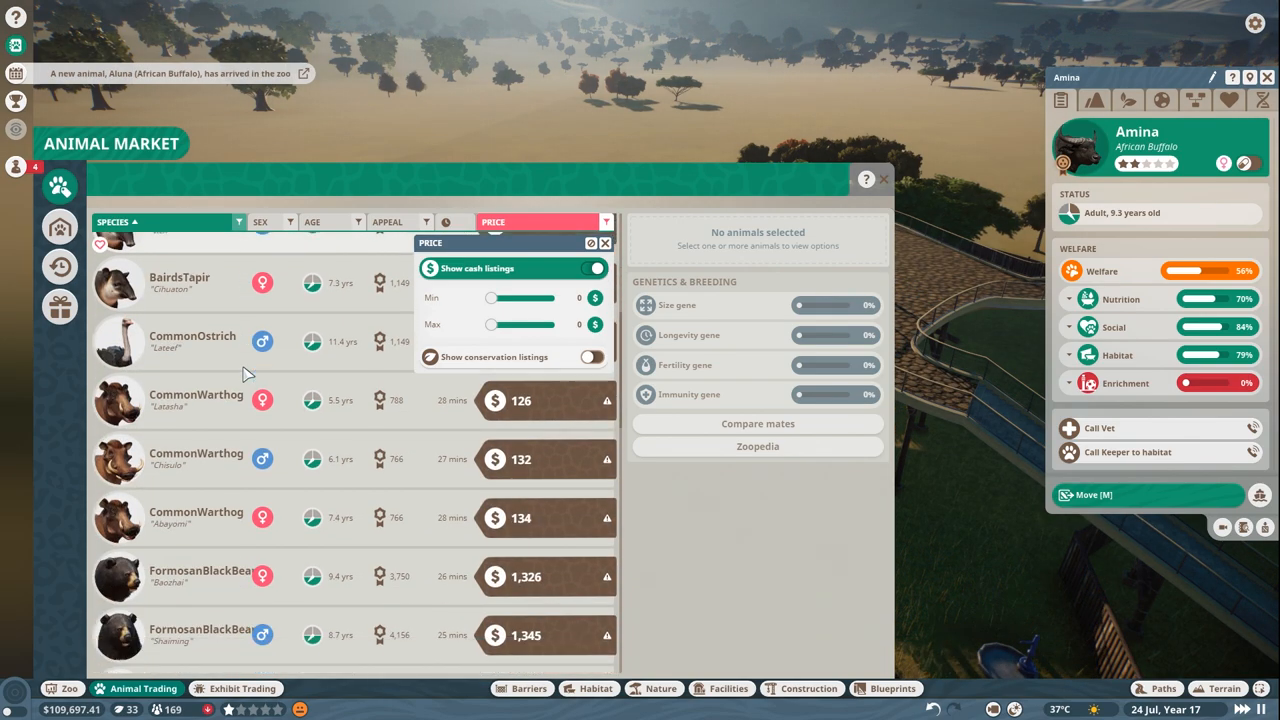
pyautogui.click(192, 336)
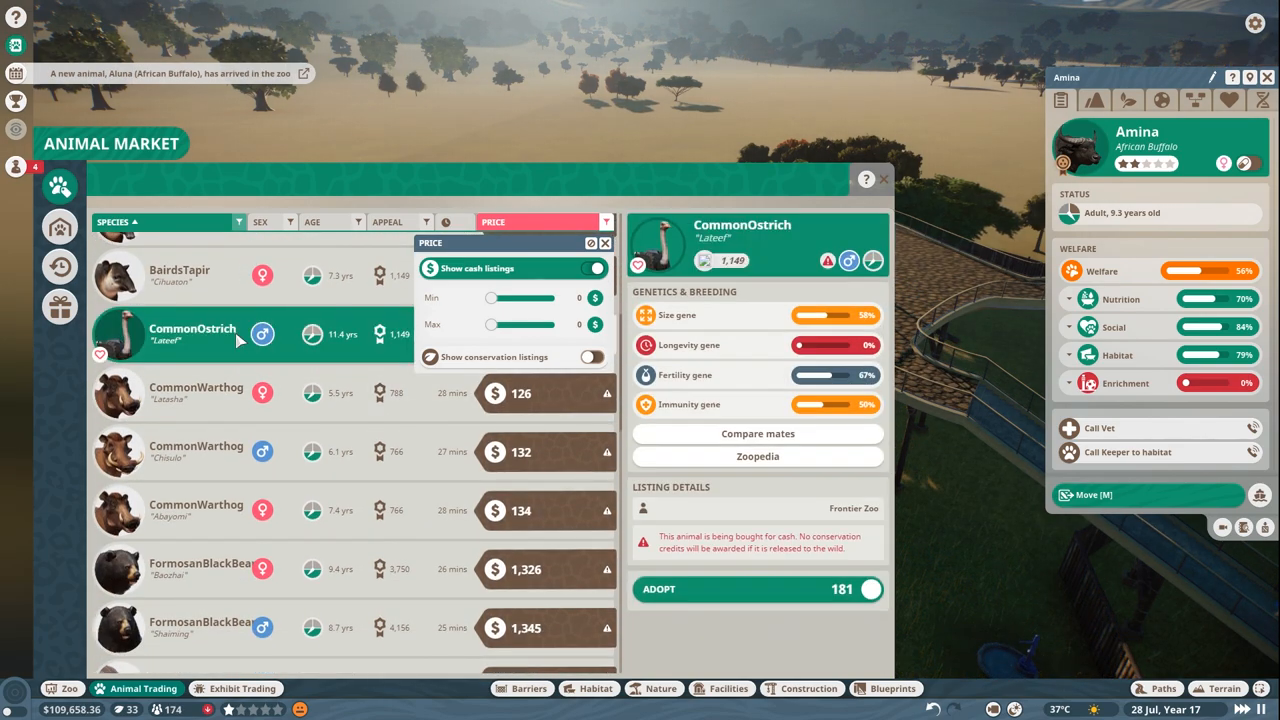
pyautogui.scroll(-3)
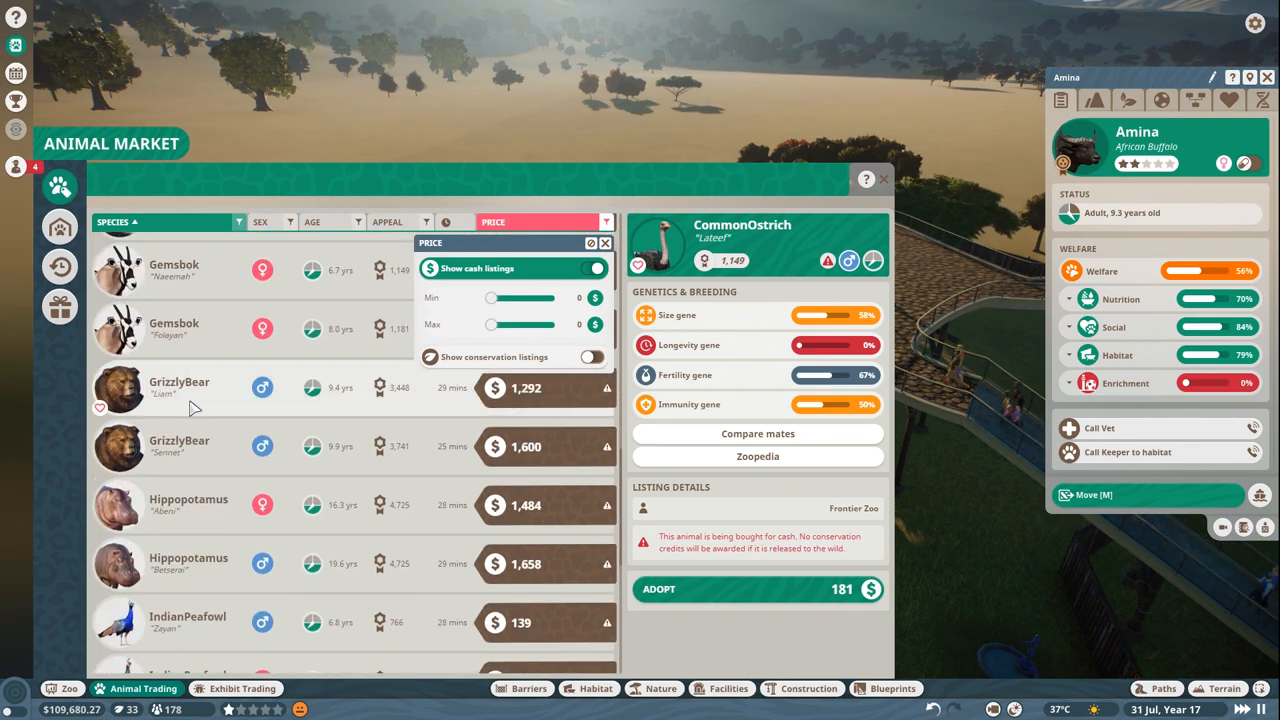
pyautogui.scroll(-3)
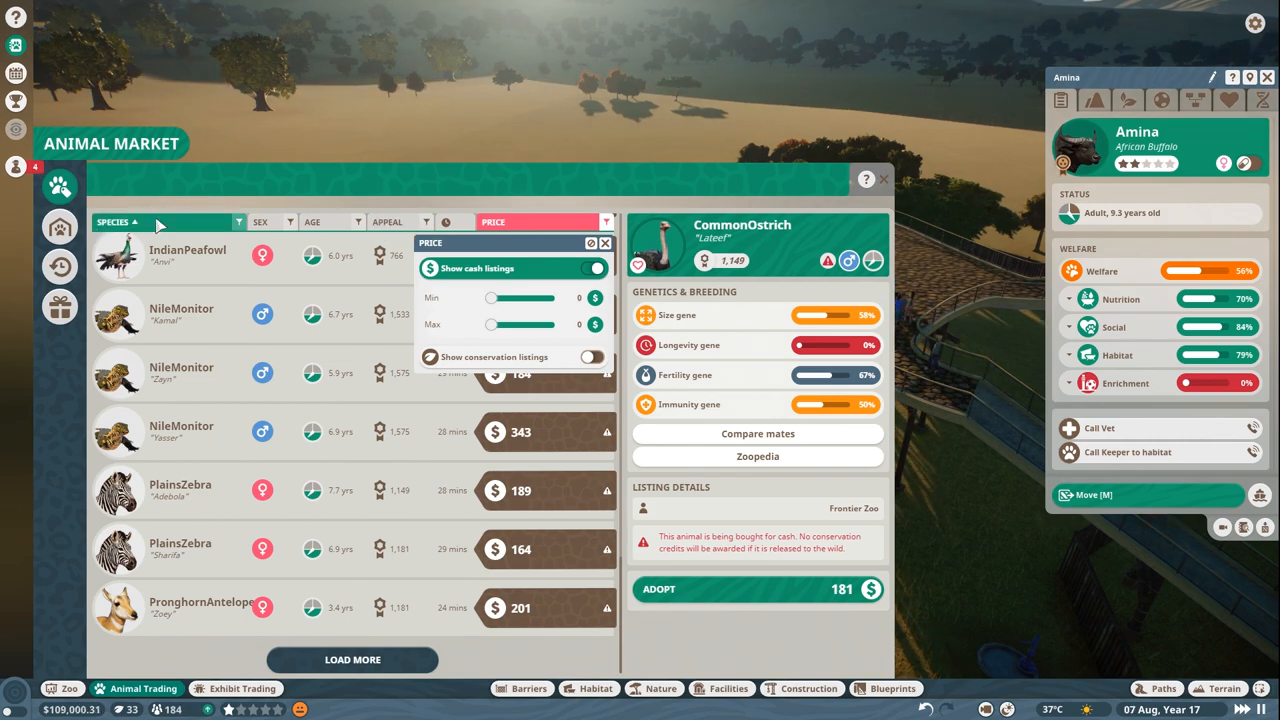
pyautogui.click(60, 228)
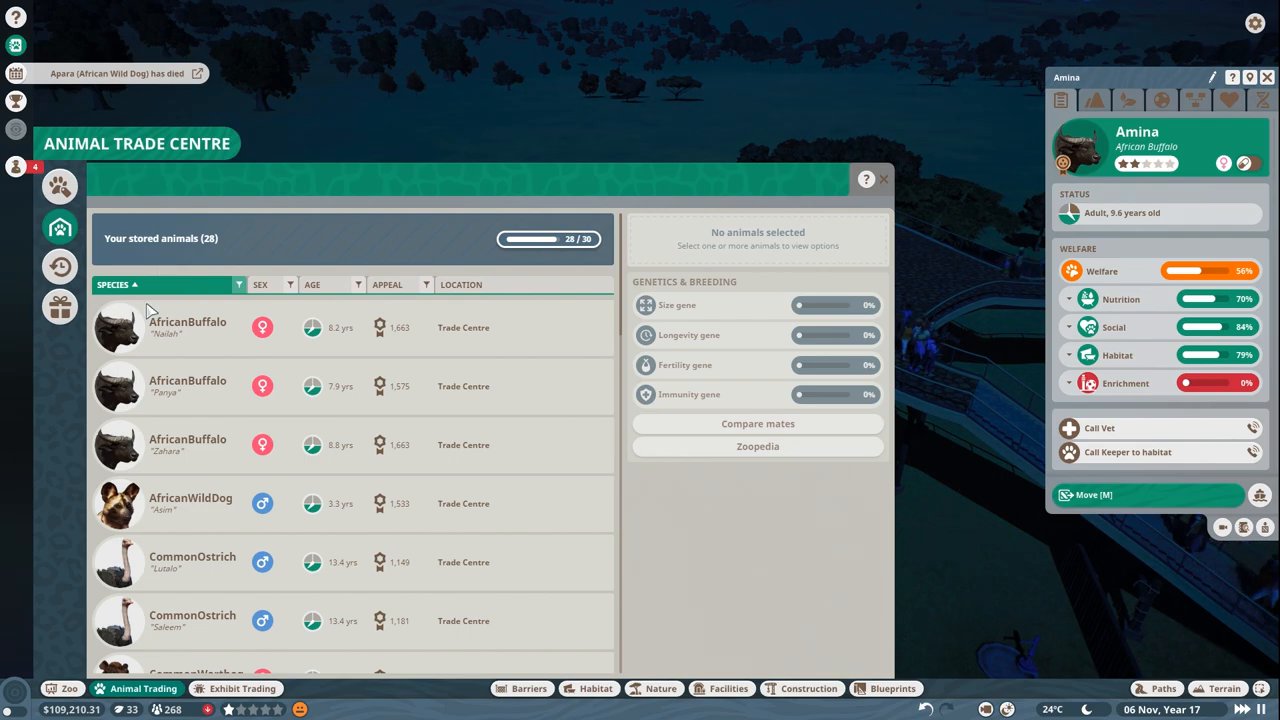
# - Send the stored female African buffalo from the Trade Centre out into the zoo
pyautogui.click(60, 188)
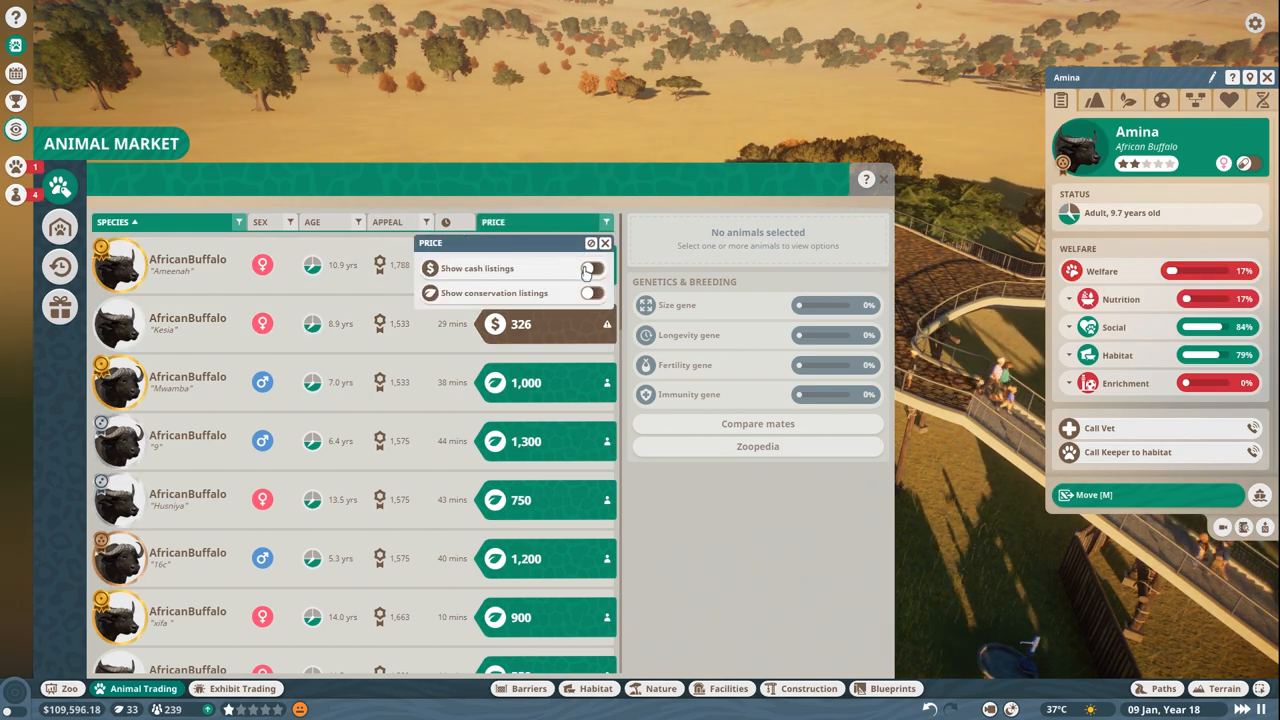
pyautogui.click(592, 268)
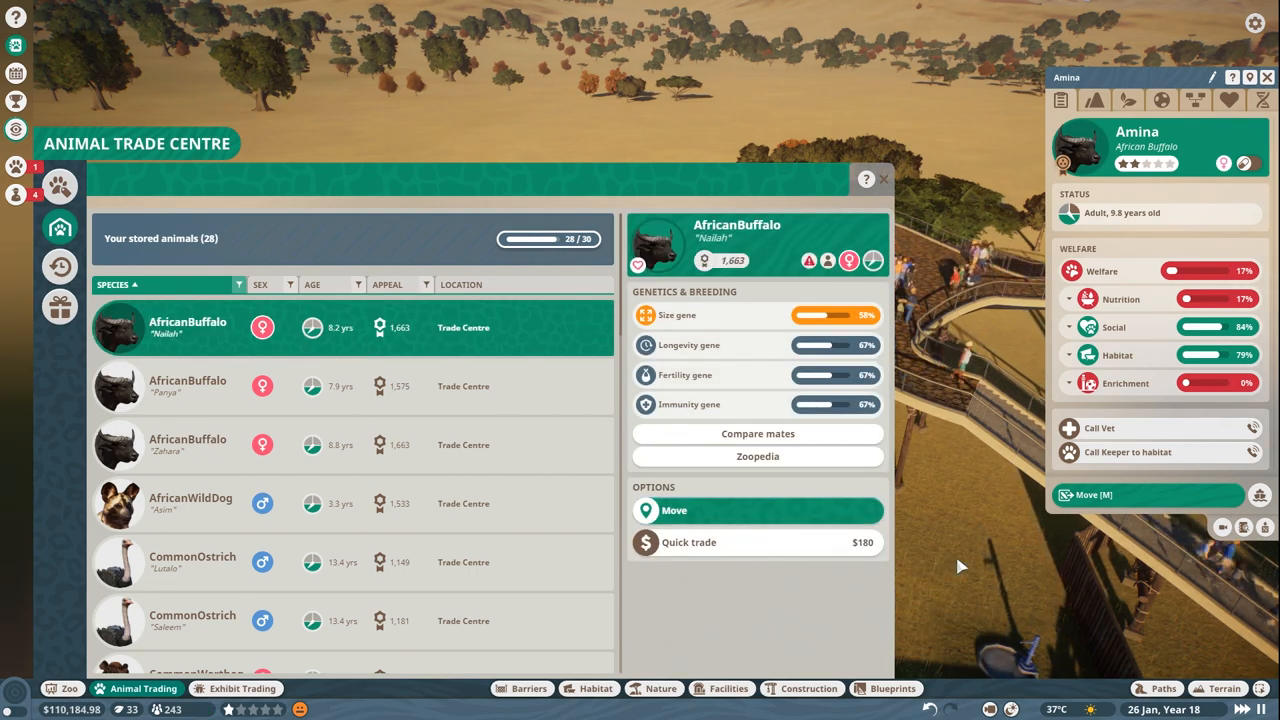
pyautogui.click(884, 180)
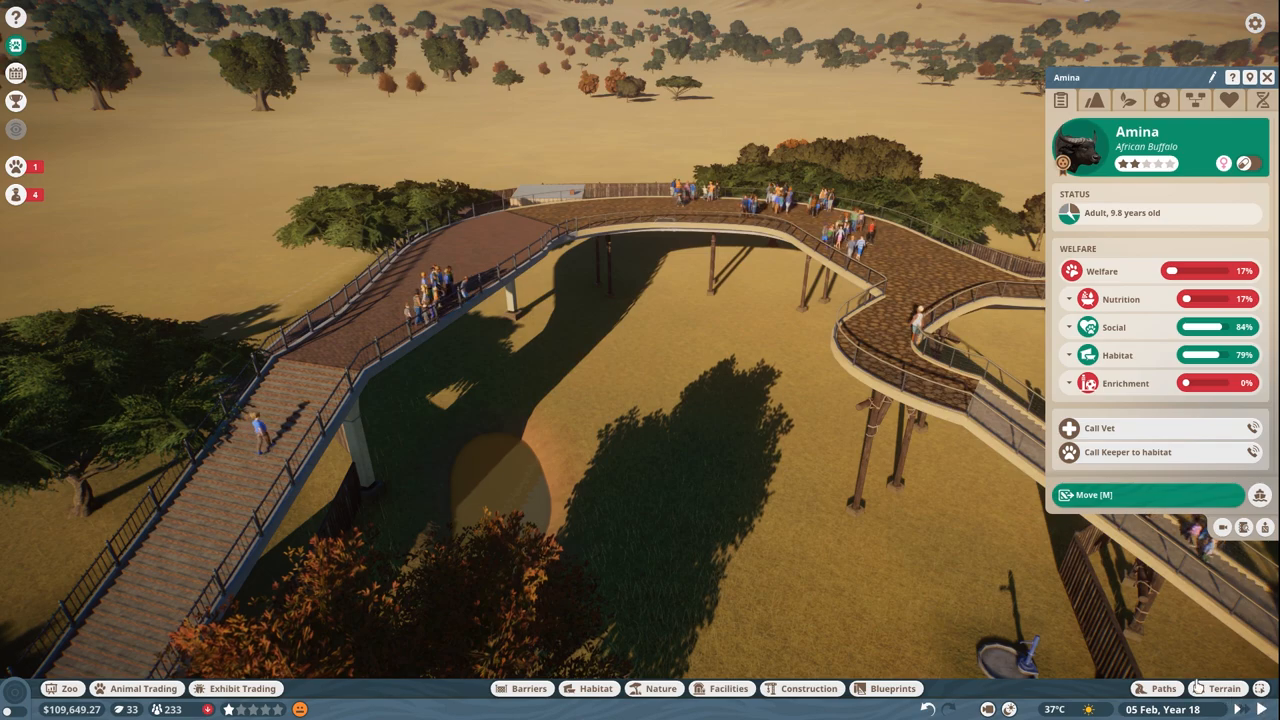
pyautogui.moveTo(904, 516)
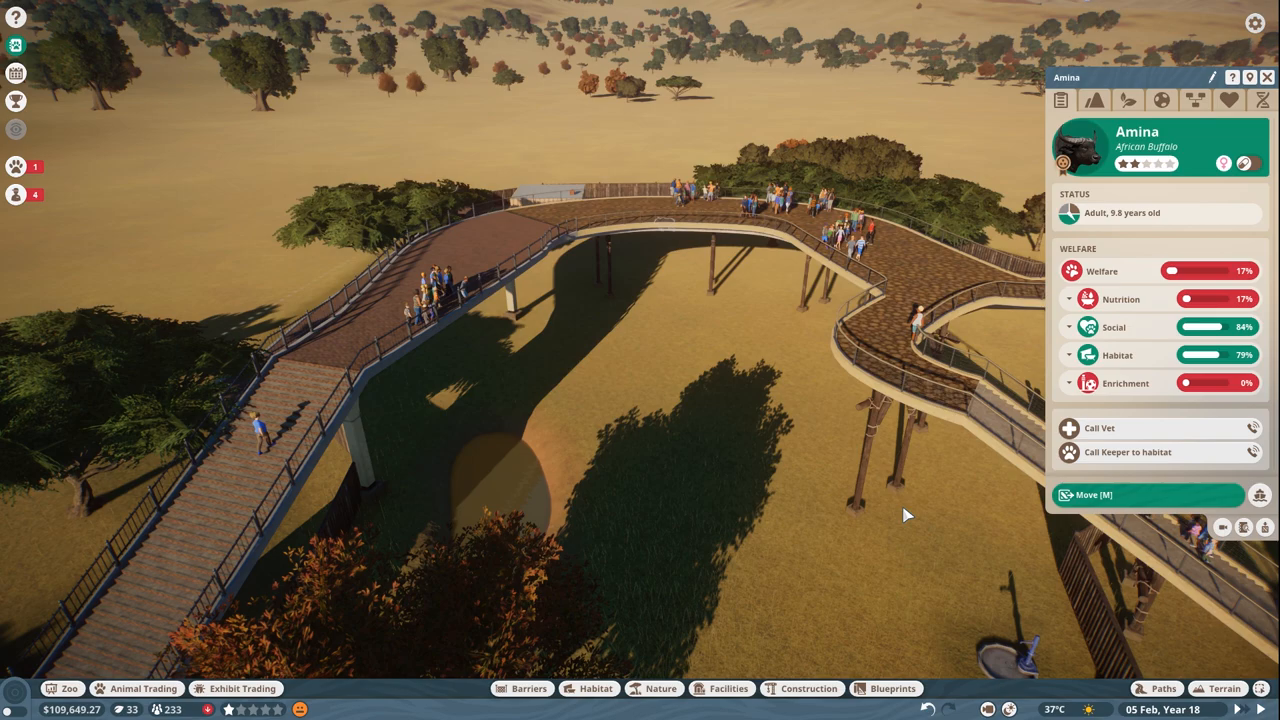
pyautogui.moveTo(468, 148)
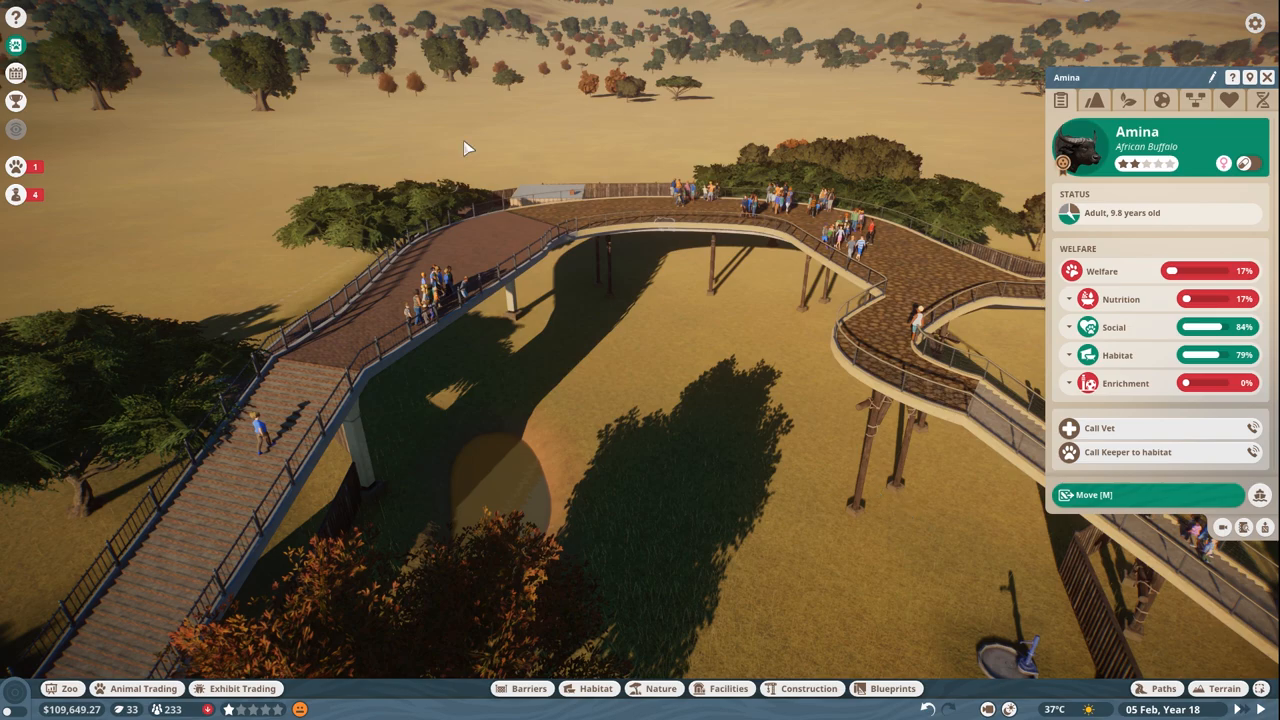
# - View the African buffalo's Zoopedia entry with its general species information
pyautogui.click(16, 166)
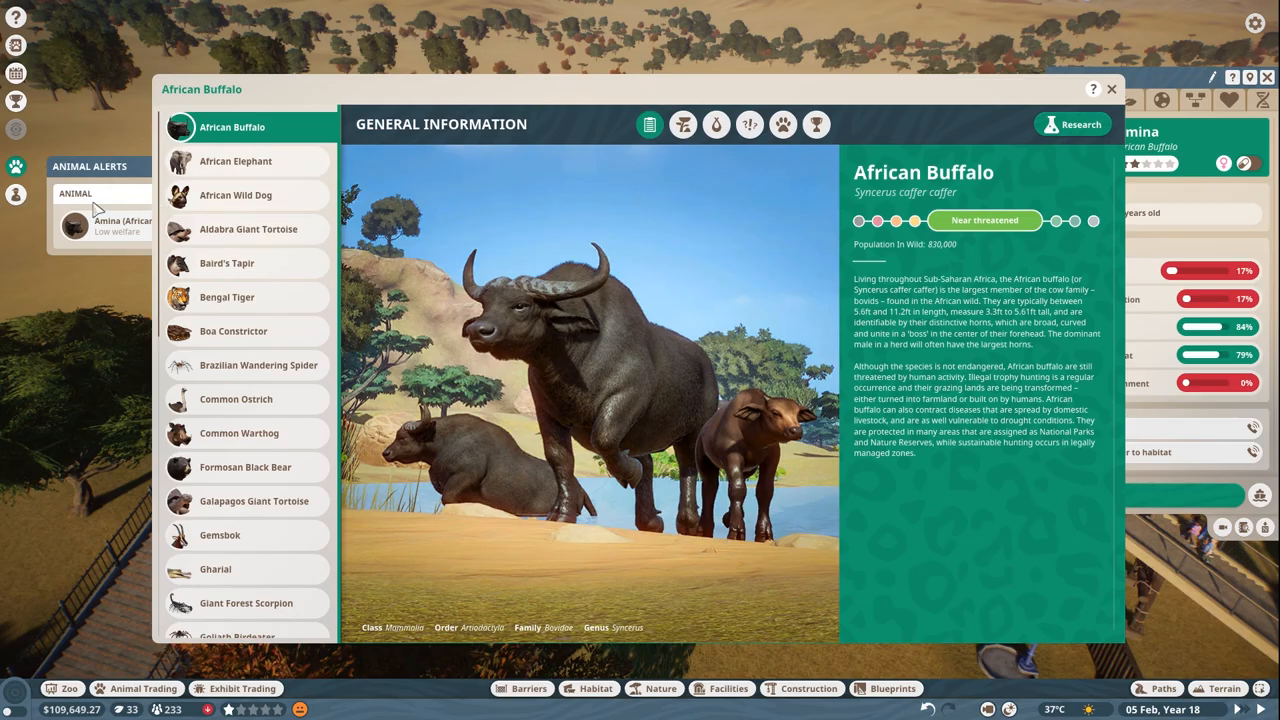
# - Close the Zoopedia and inspect the empty small water trough showing 0 of 150 litres
pyautogui.click(1110, 88)
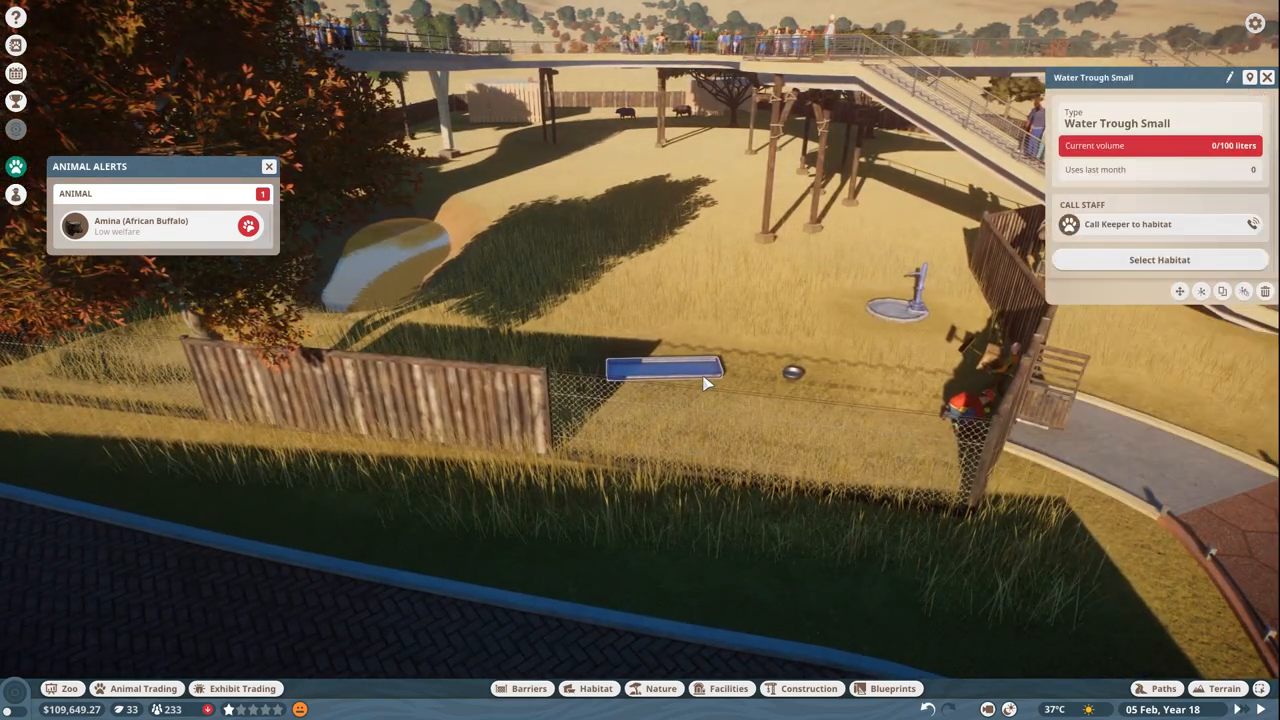
# - Call a keeper to refill the empty trough, then return to the Trade Centre's stored animals
pyautogui.click(1128, 224)
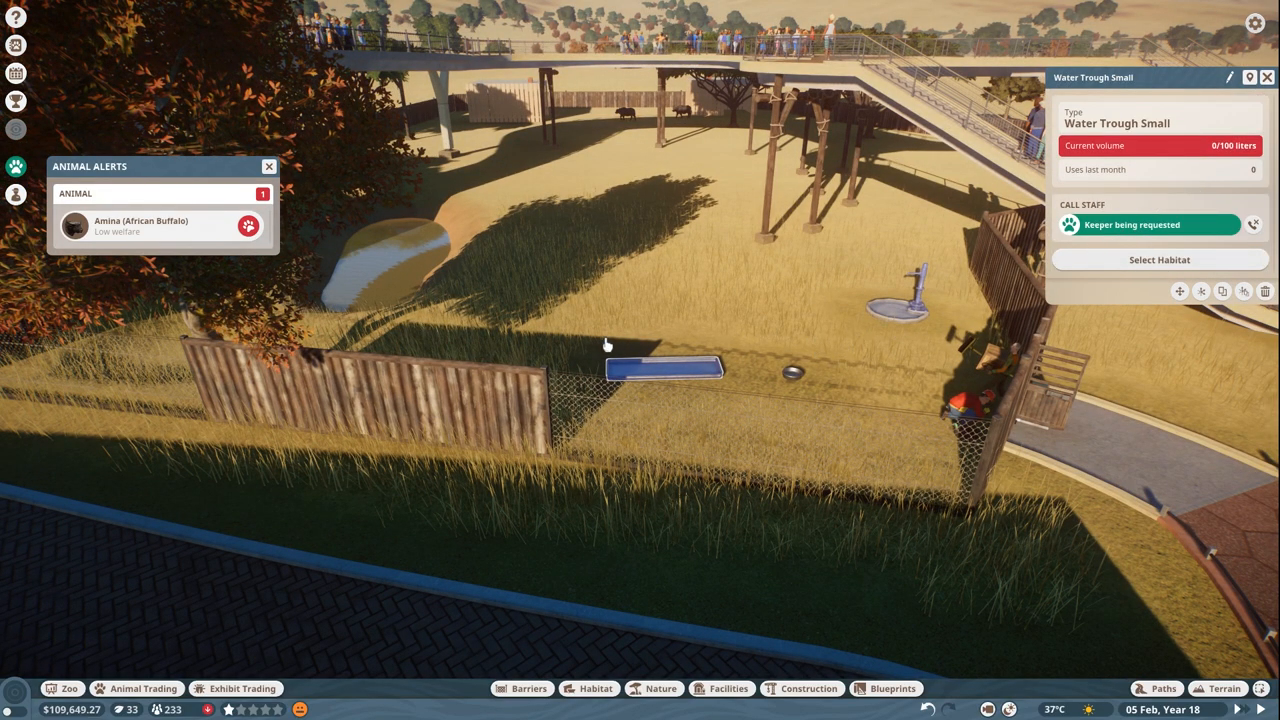
pyautogui.click(70, 708)
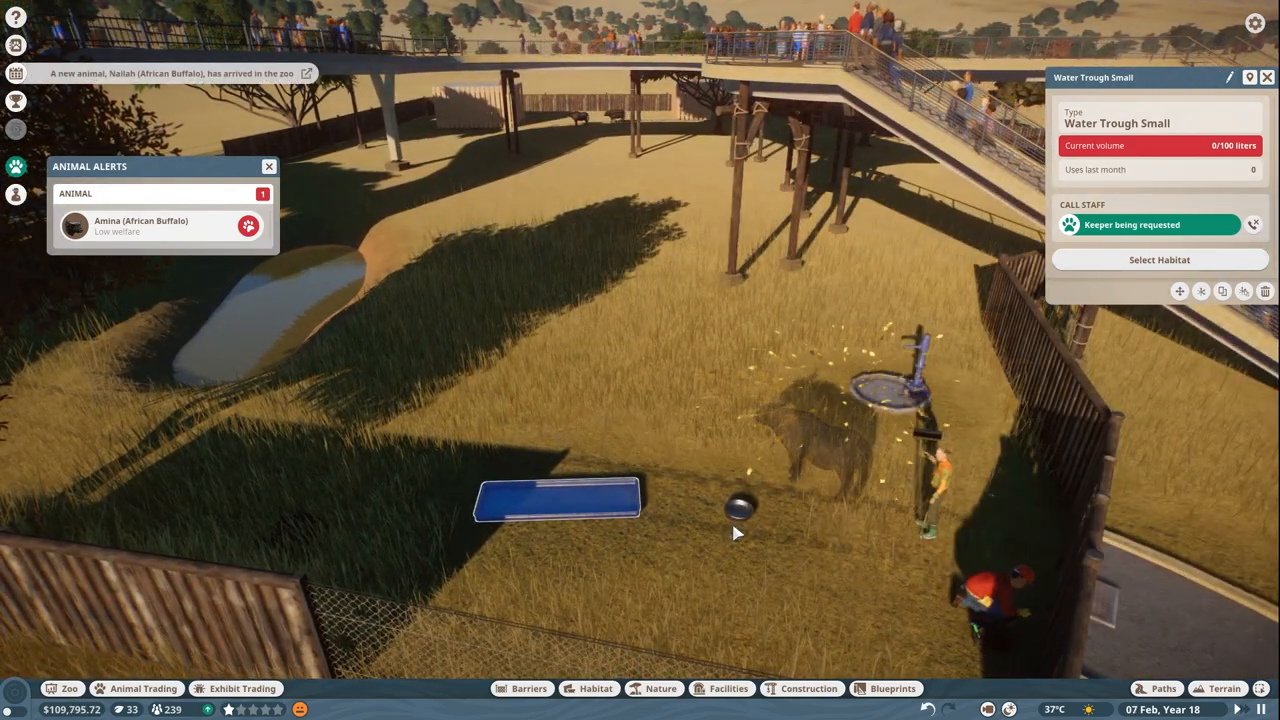
pyautogui.click(740, 508)
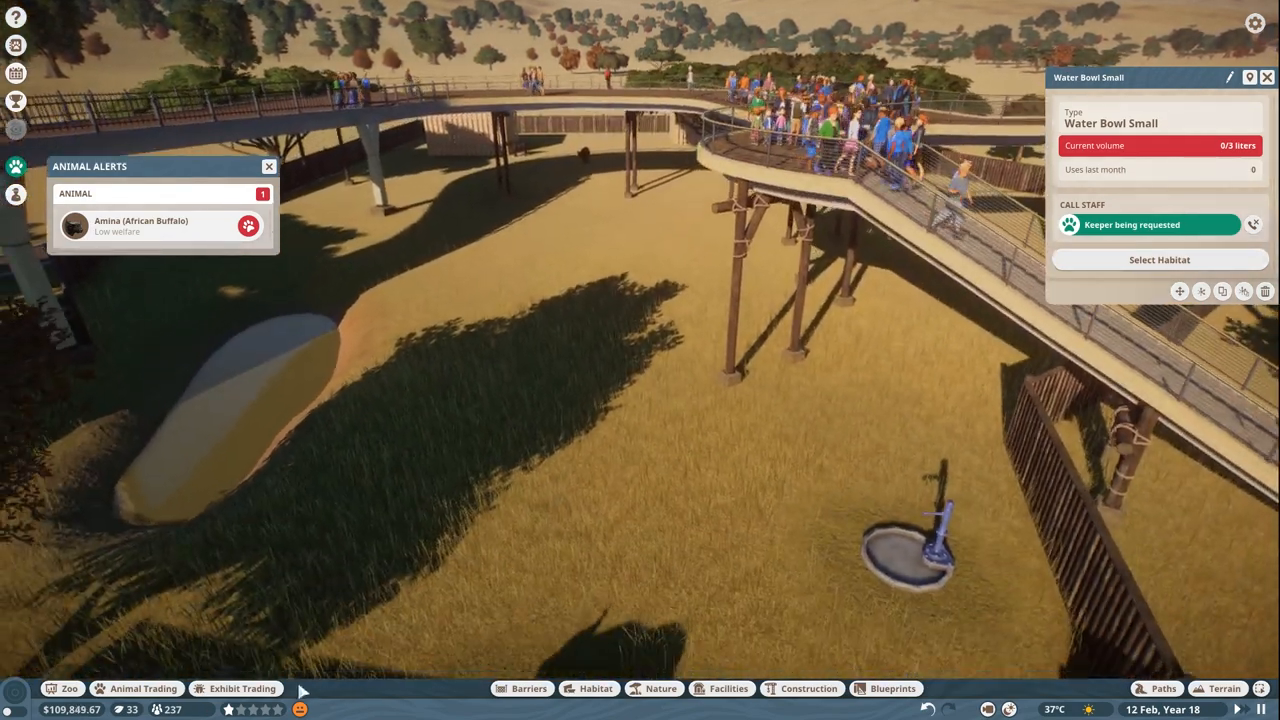
pyautogui.click(144, 688)
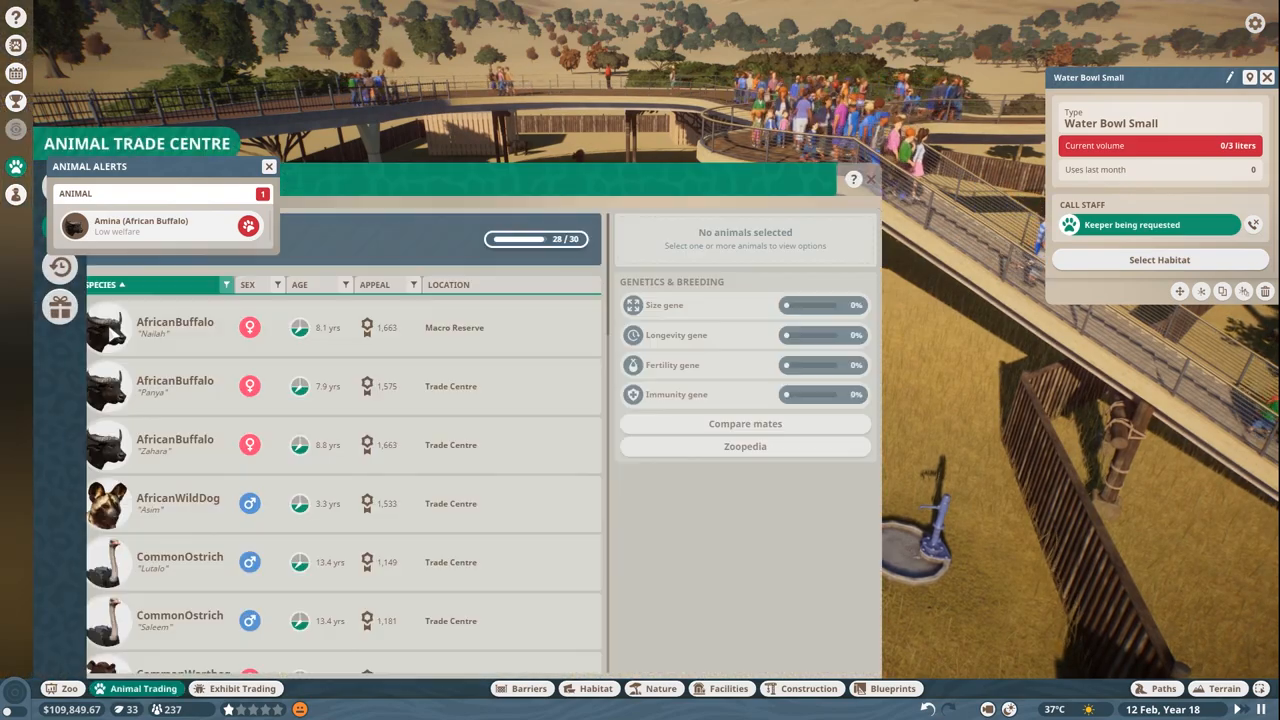
# - Scroll through the 26 stored animals: buffalo, wild dog, ostriches, warthogs and gemsbok
pyautogui.scroll(-3)
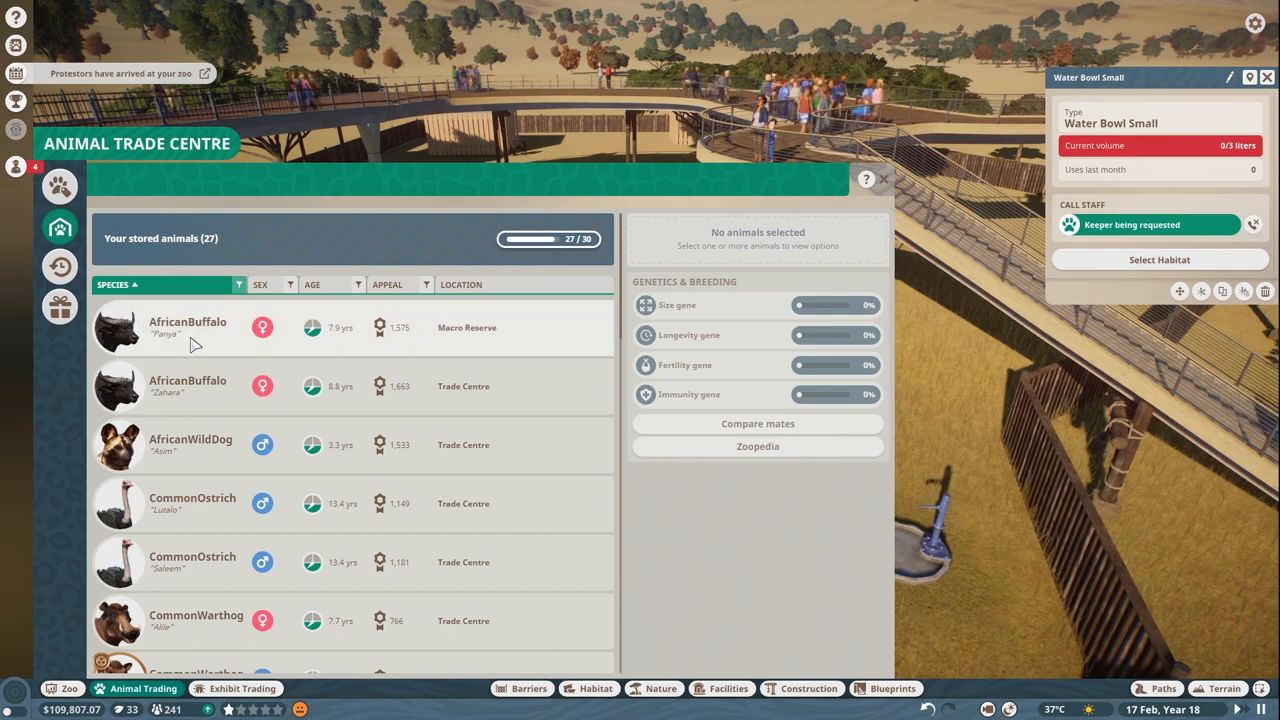
pyautogui.scroll(-3)
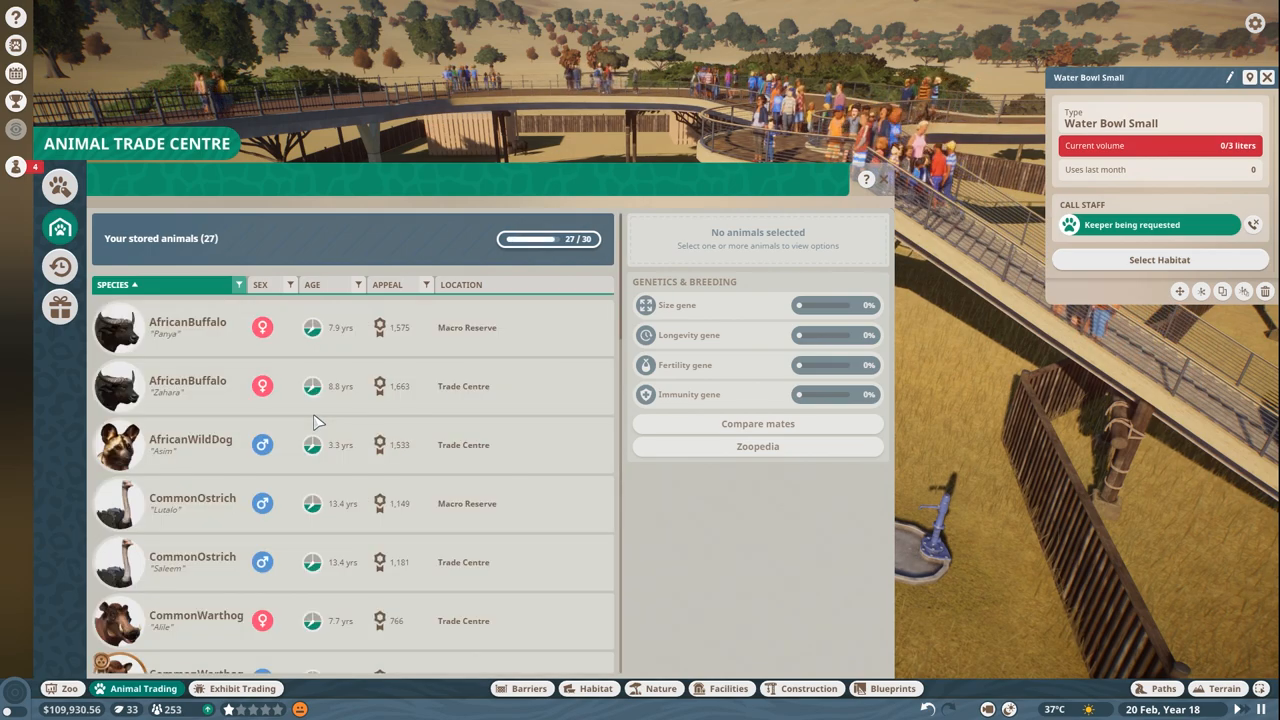
pyautogui.scroll(-3)
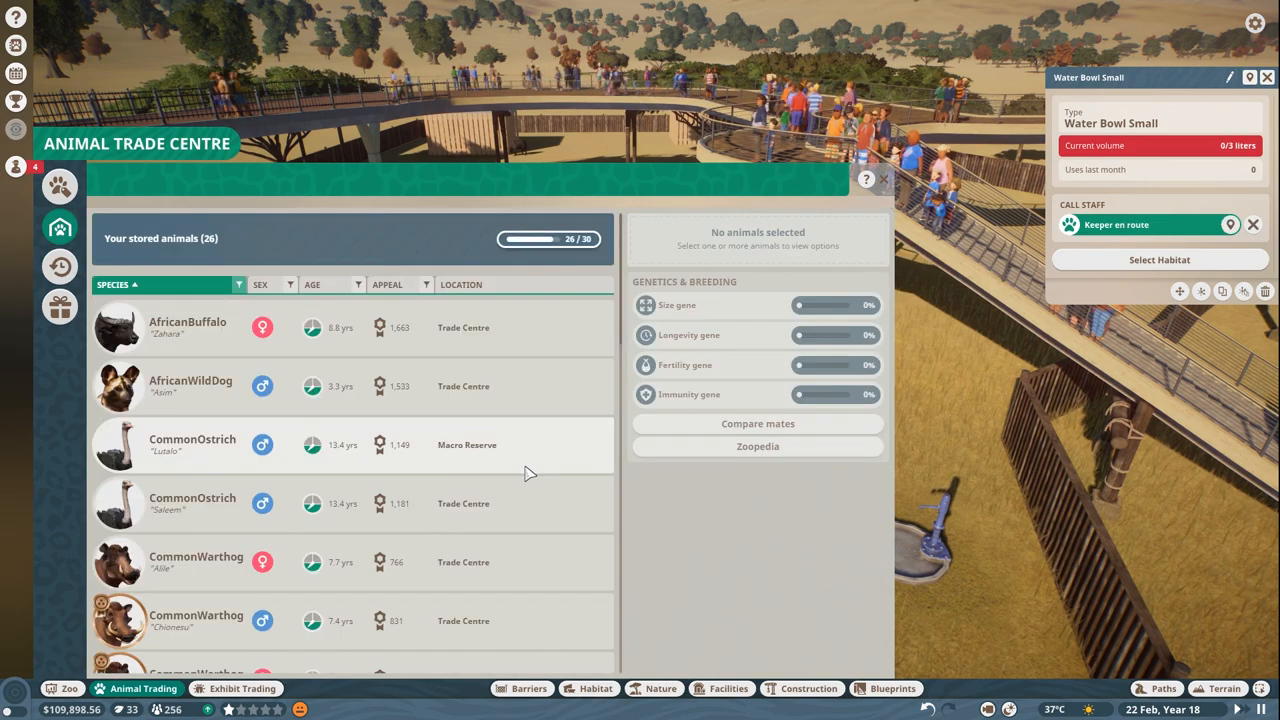
pyautogui.moveTo(324, 436)
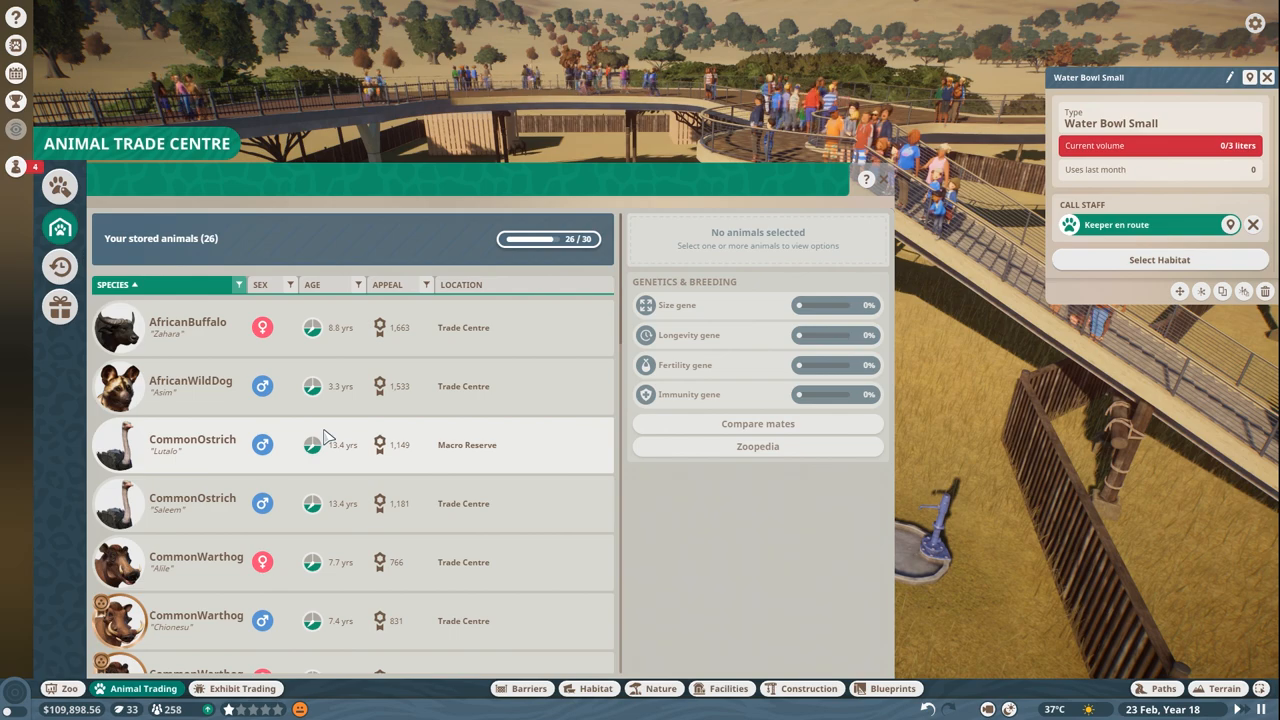
pyautogui.scroll(-3)
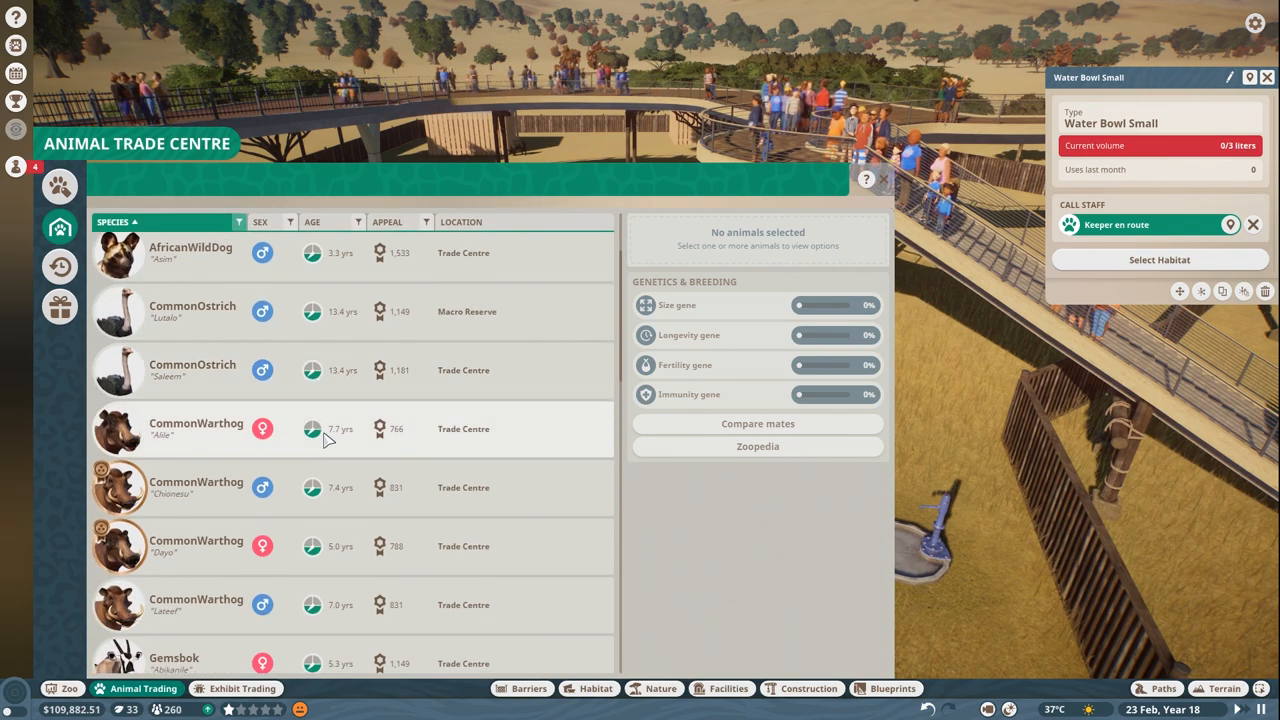
pyautogui.scroll(-3)
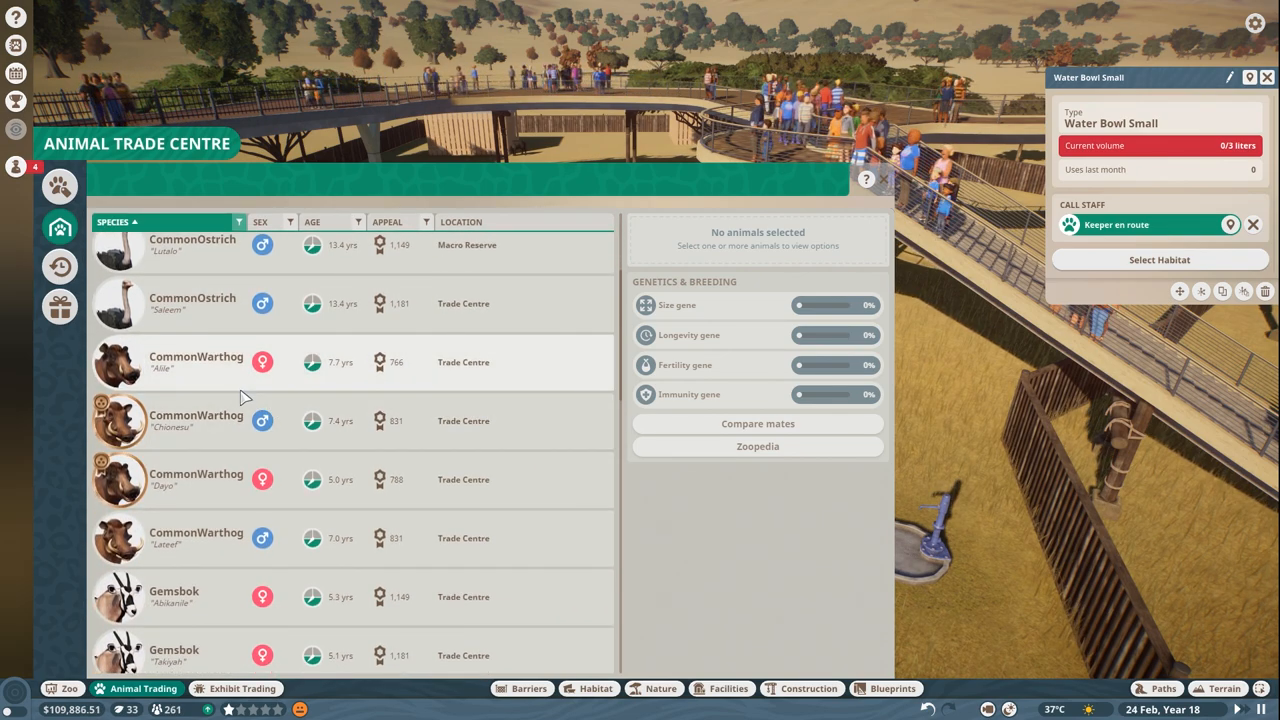
pyautogui.scroll(-3)
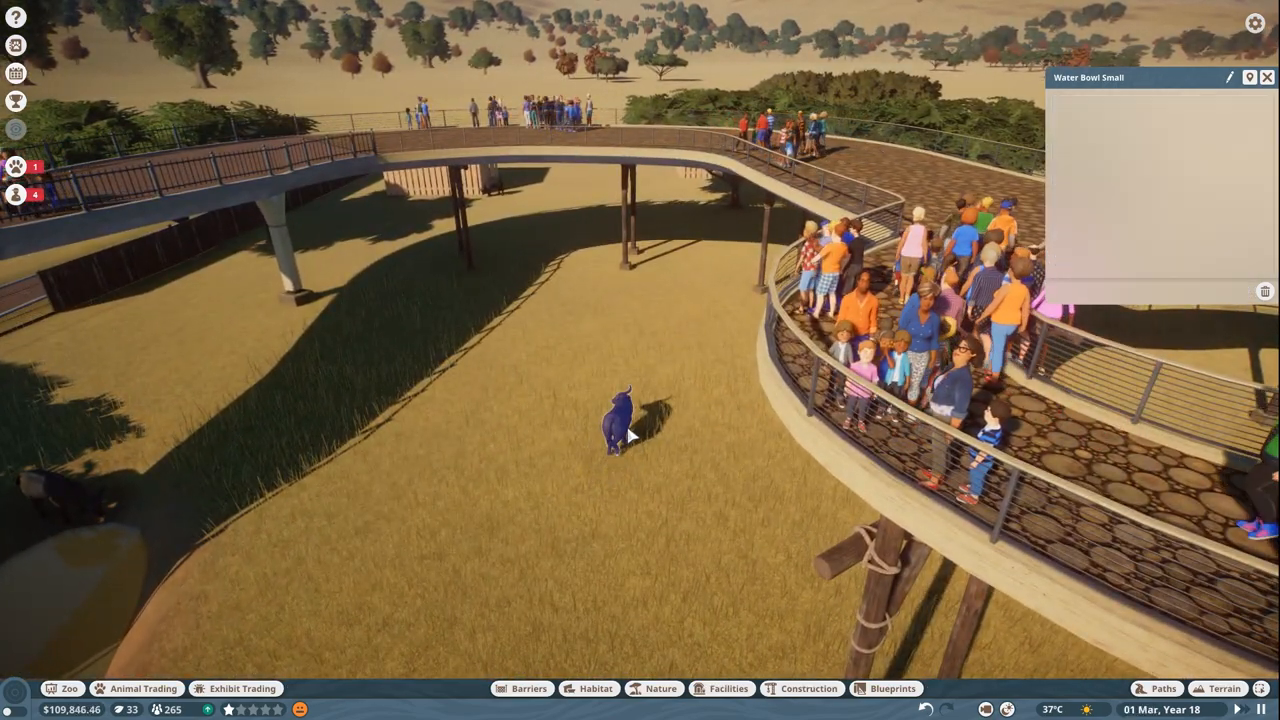
# - Drop the buffalo into the grassy habitat and view Nailah's terrain needs at 95% long grass
pyautogui.click(624, 420)
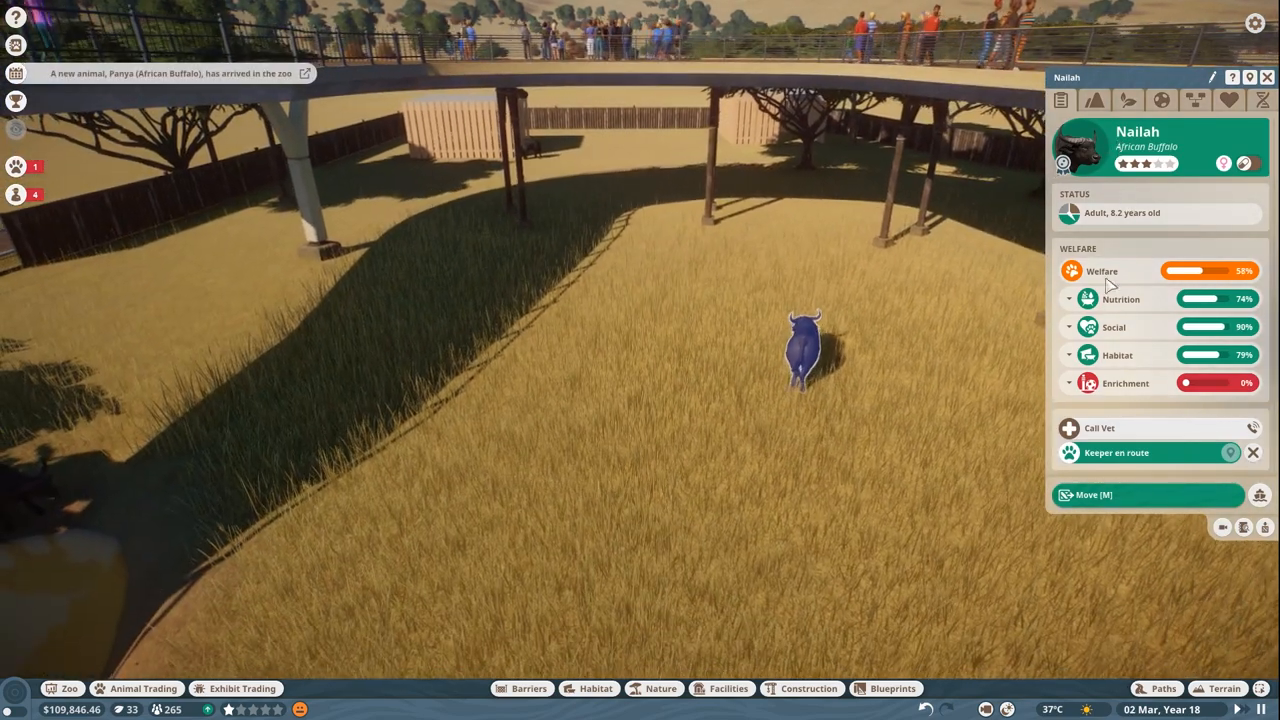
pyautogui.click(1068, 384)
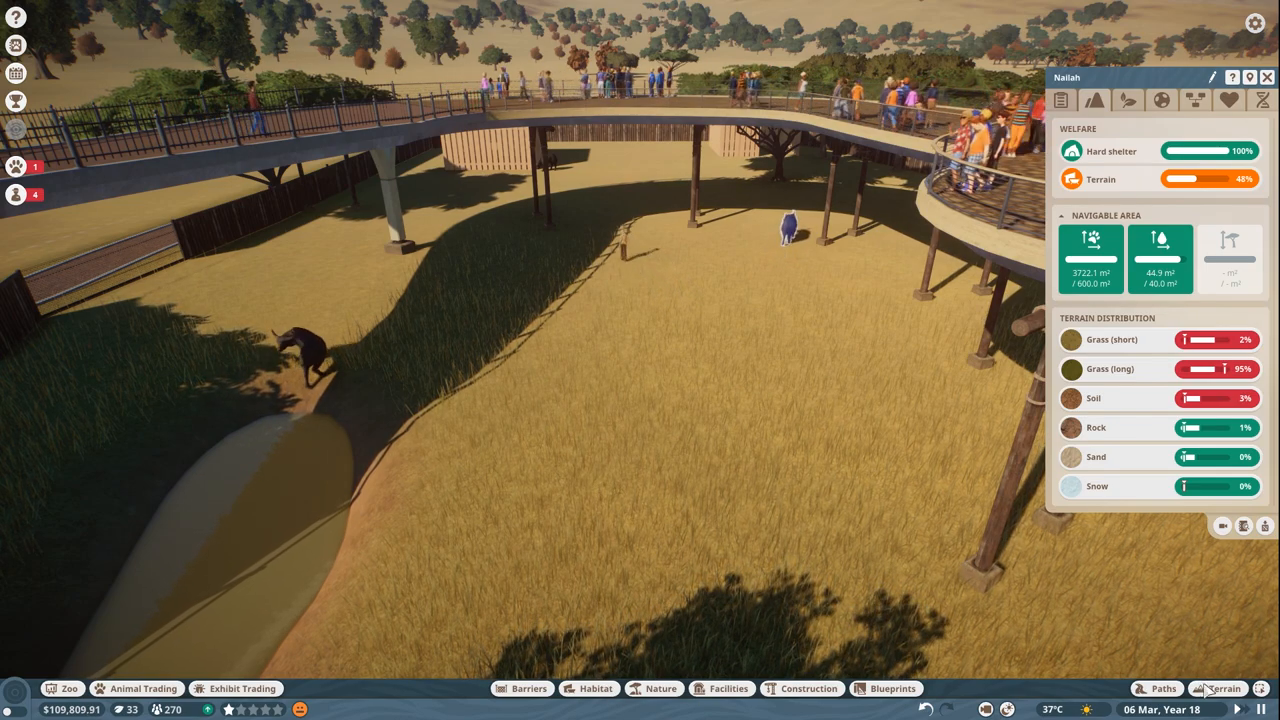
# - Paint short grass over the habitat floor with the terrain paint tool
pyautogui.click(1224, 688)
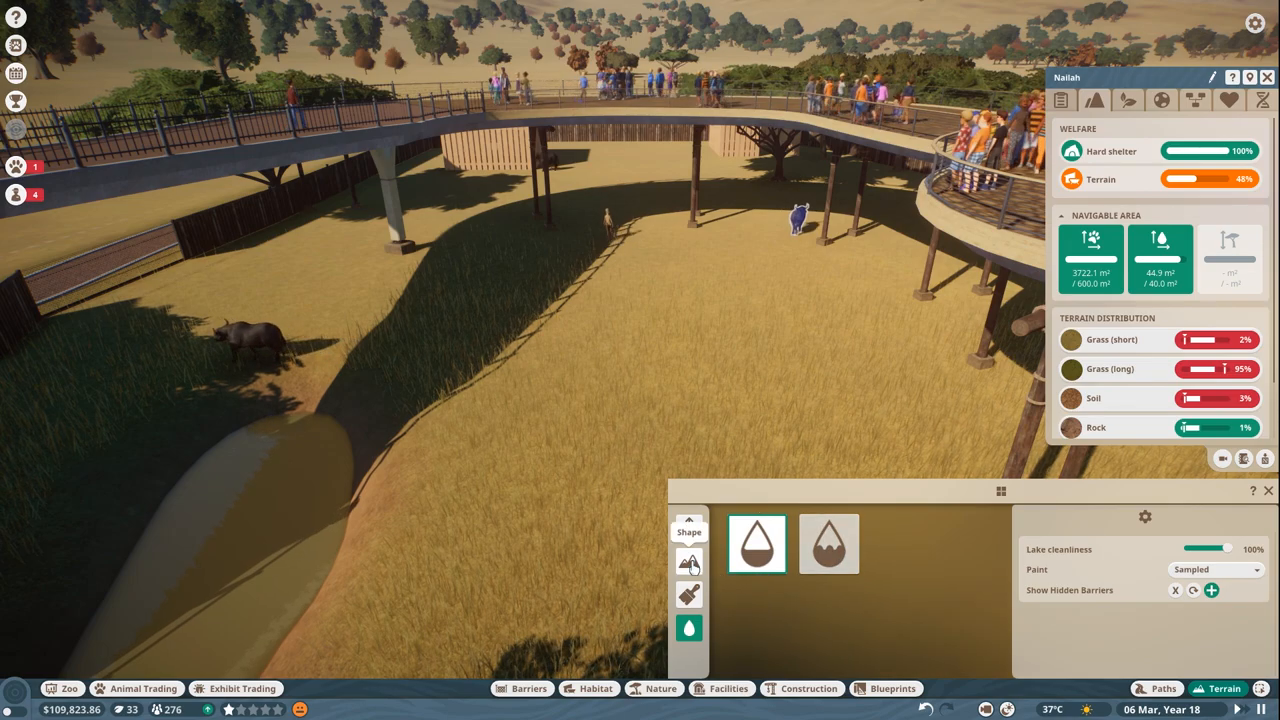
pyautogui.click(688, 594)
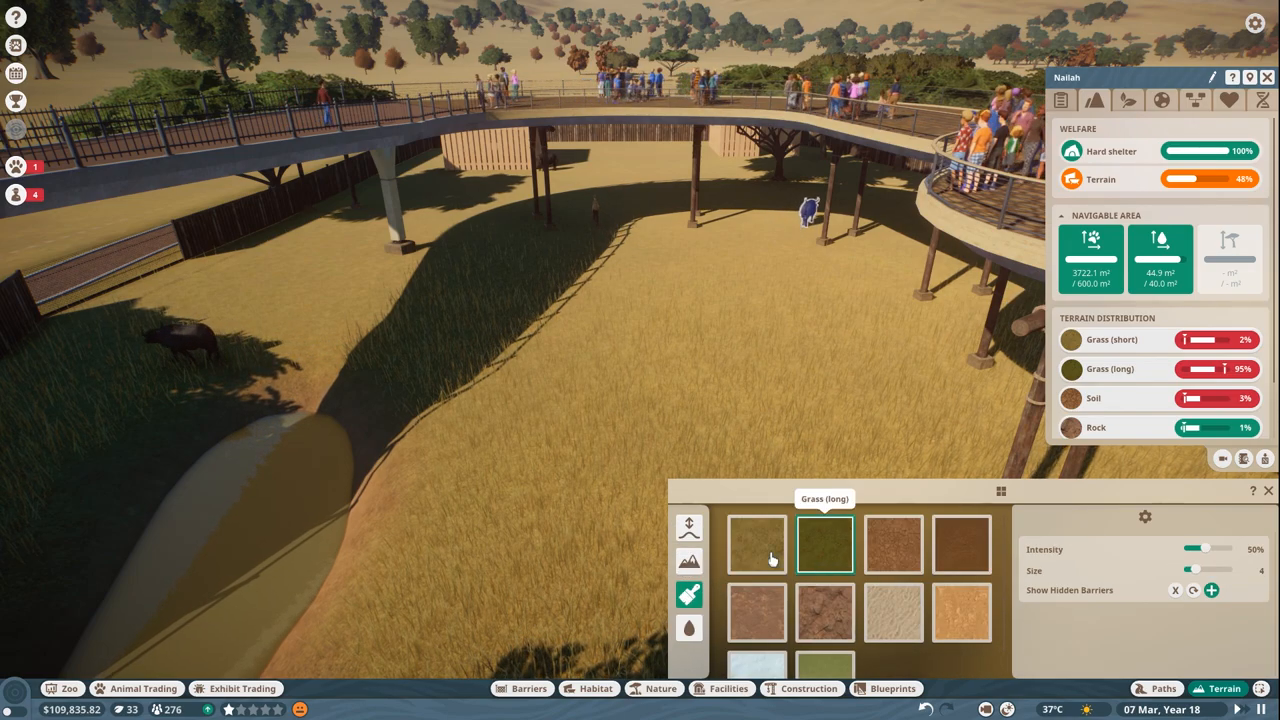
pyautogui.click(756, 544)
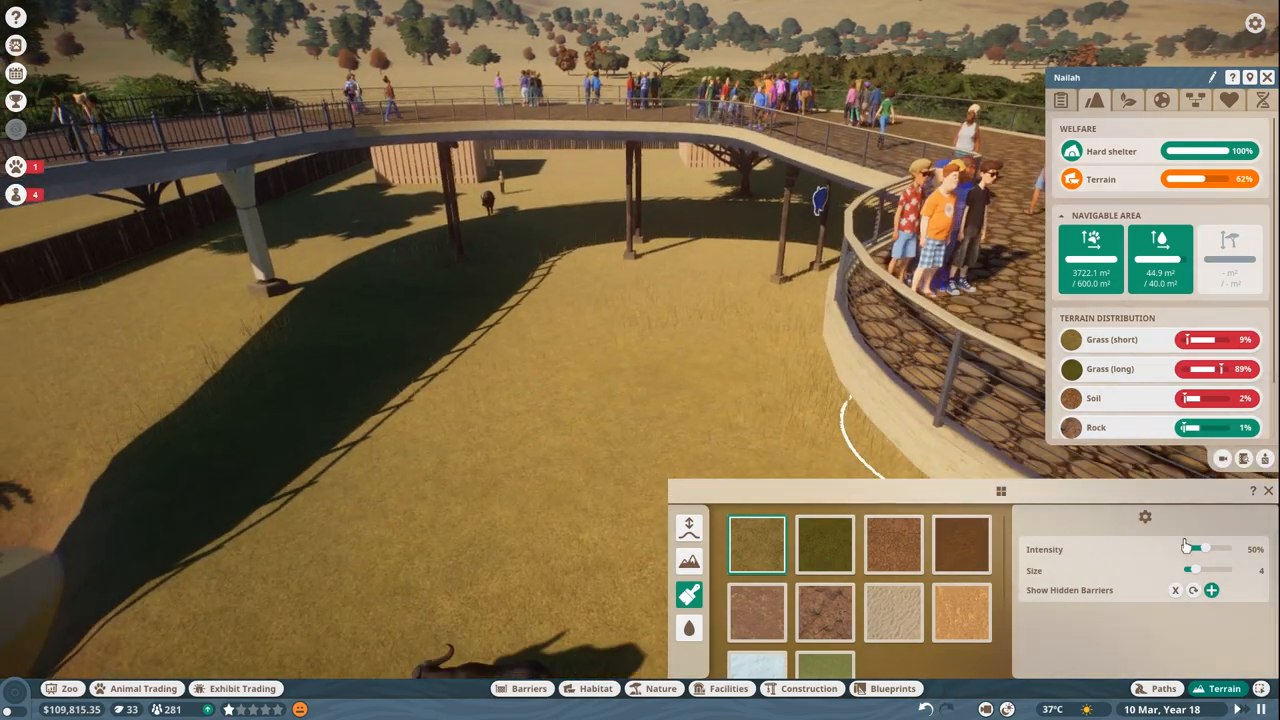
pyautogui.moveTo(1192, 568); pyautogui.dragTo(1236, 568)
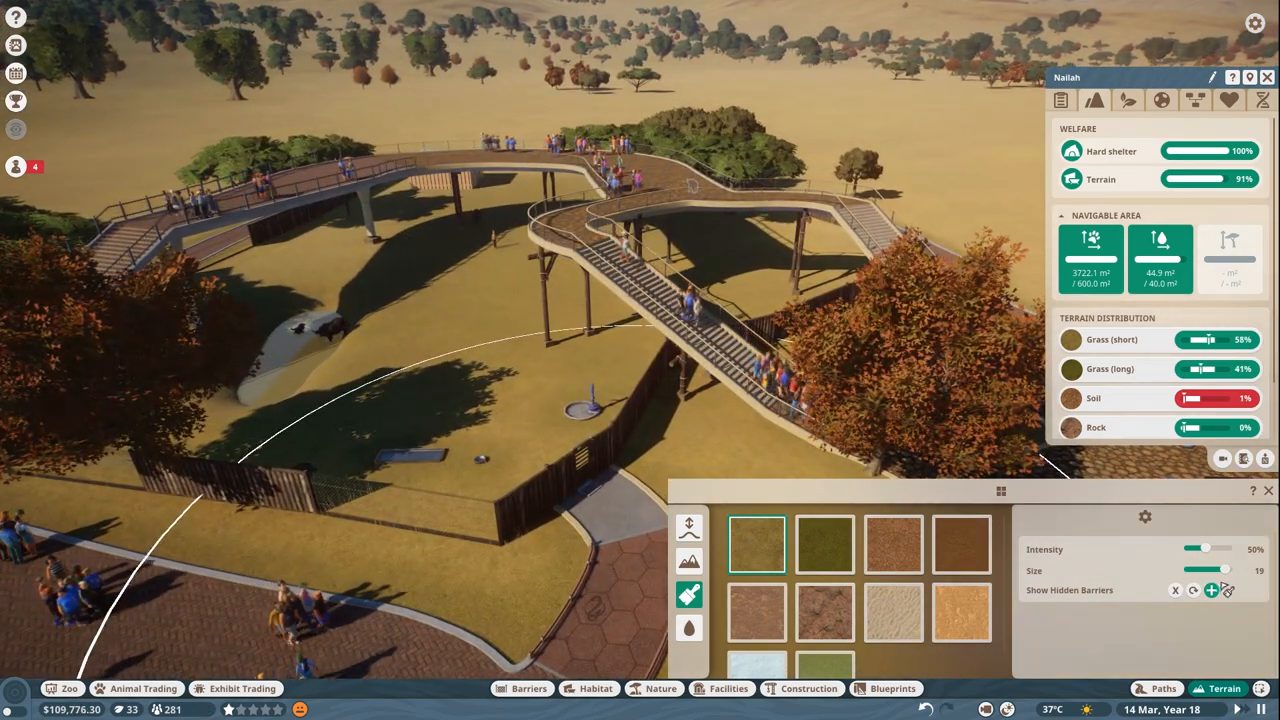
# - Add a soil patch, bringing terrain welfare to 100%, and check plant coverage needs
pyautogui.click(892, 544)
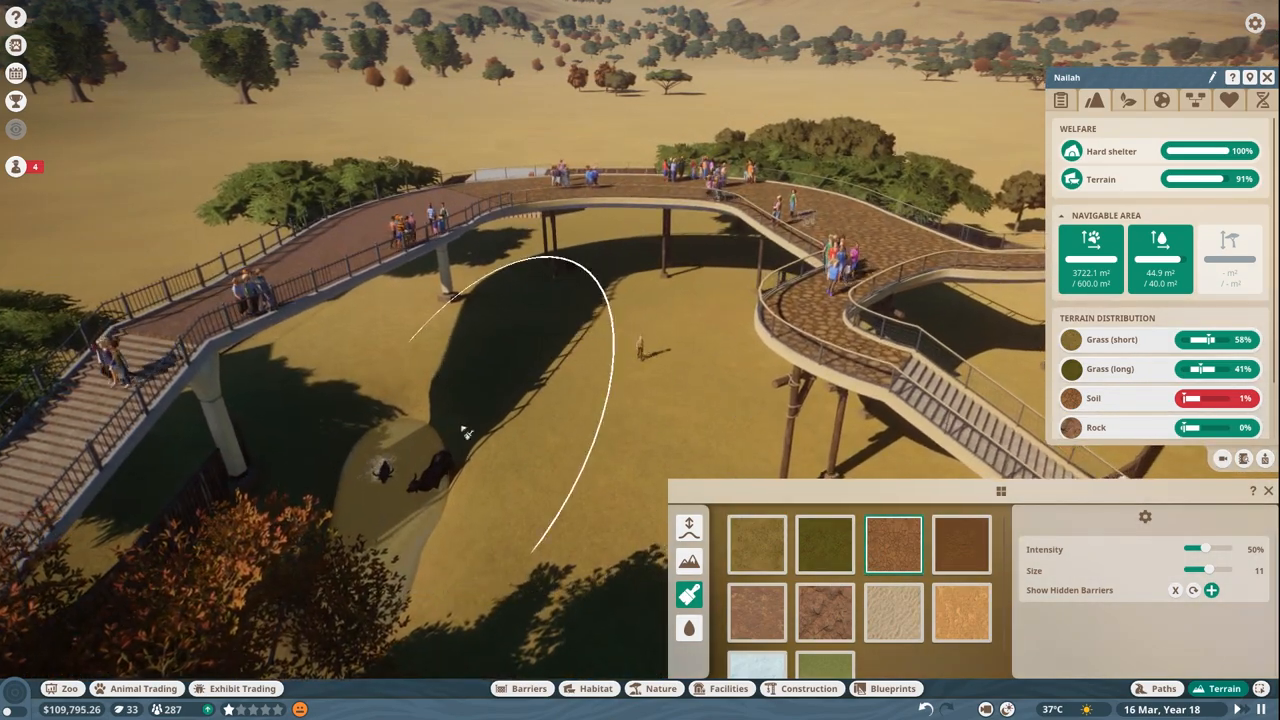
pyautogui.click(550, 410)
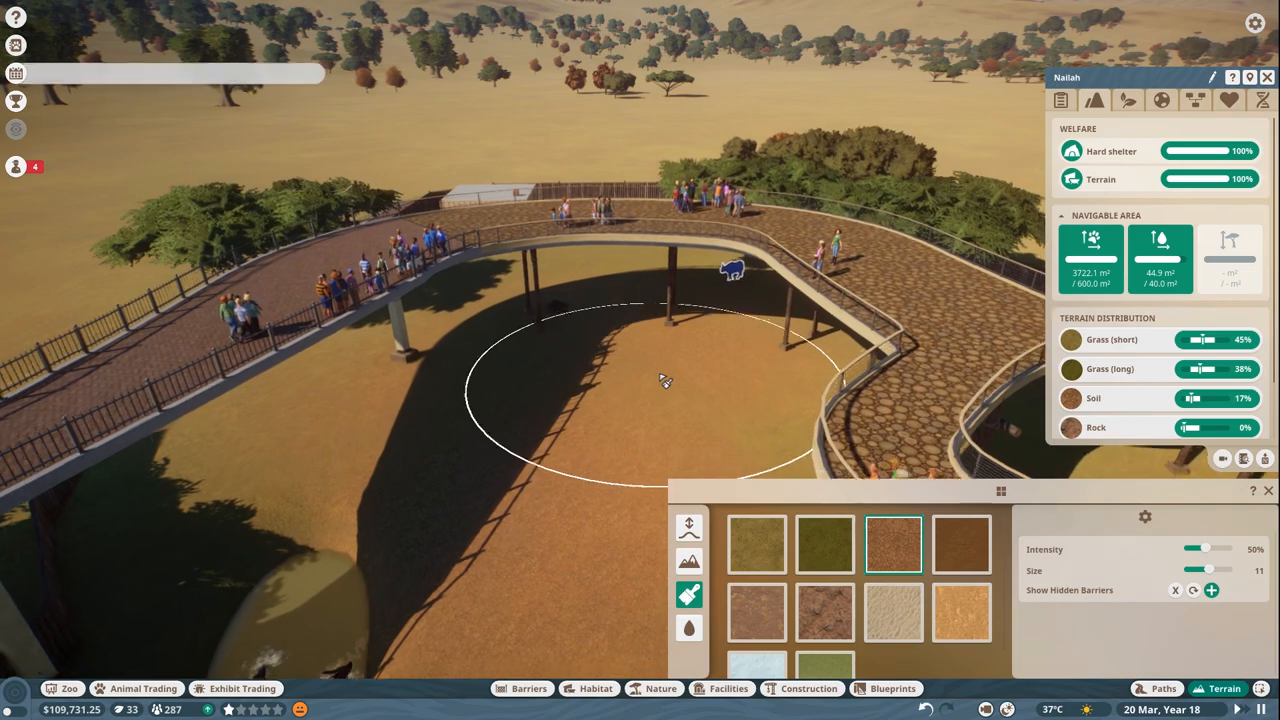
pyautogui.click(1094, 100)
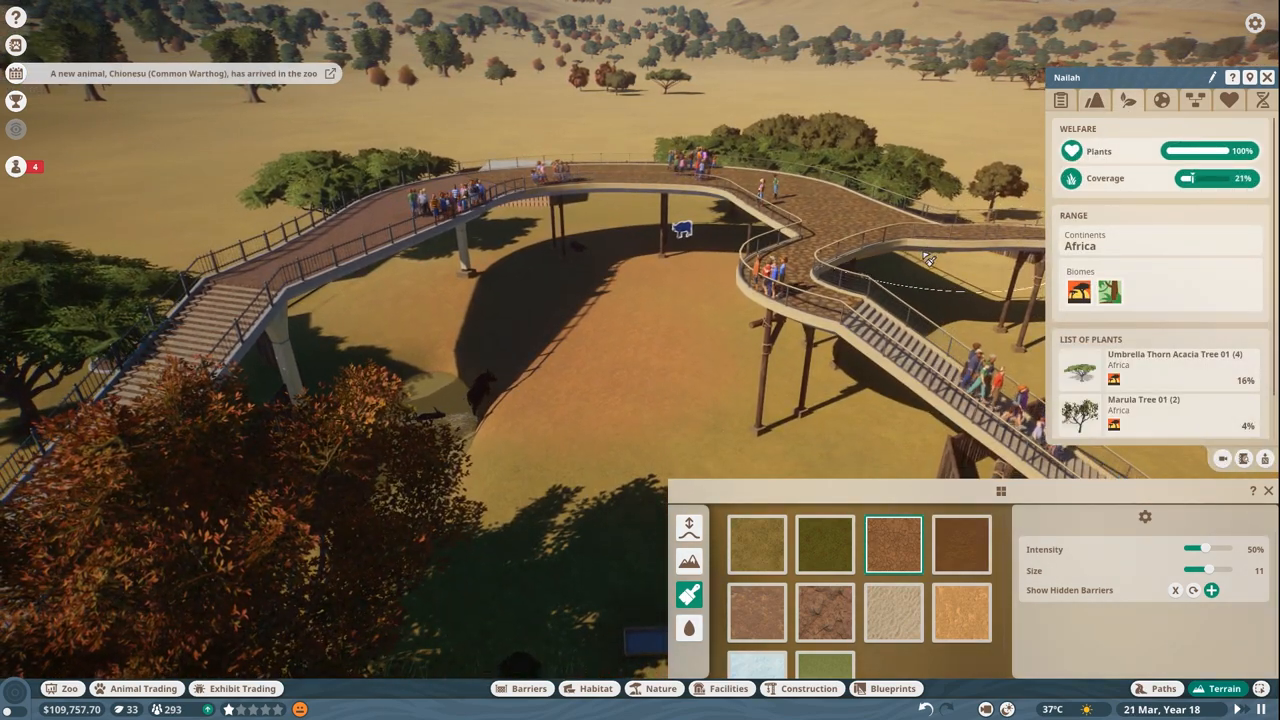
# - Review Amina's enrichment and welfare, then take a stored African buffalo out of Animal Trading
pyautogui.click(1160, 100)
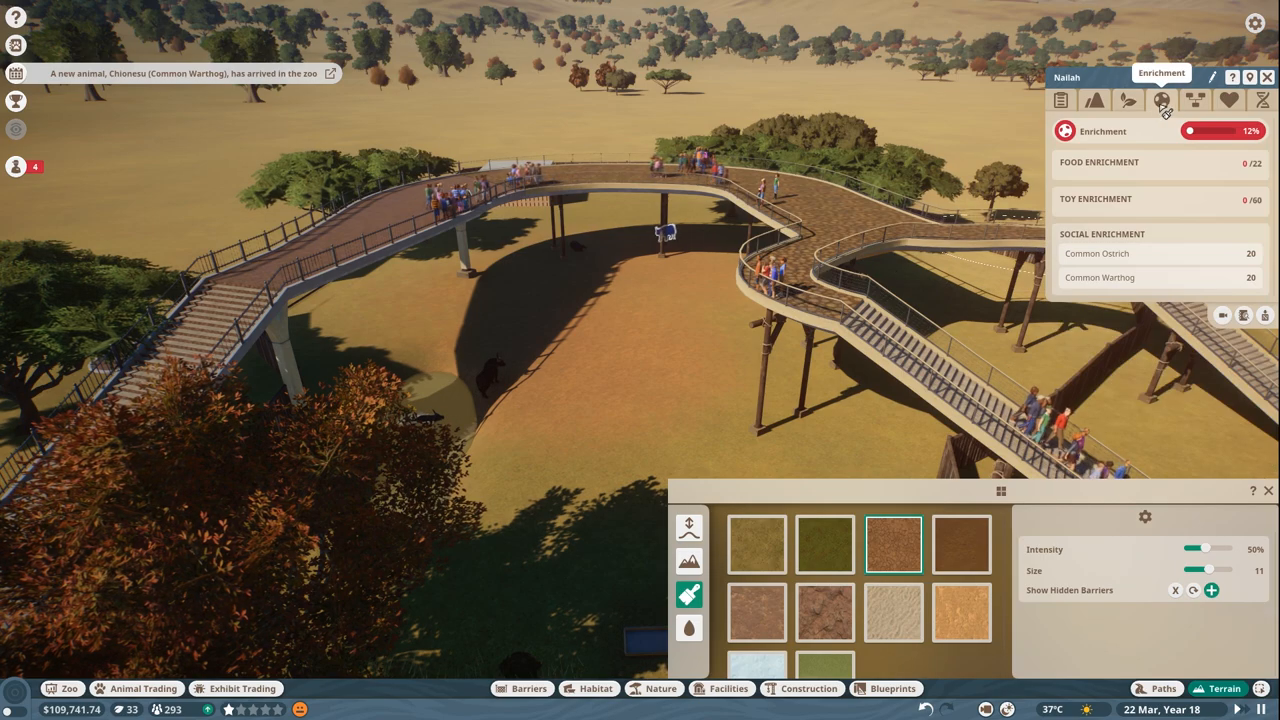
pyautogui.click(1060, 100)
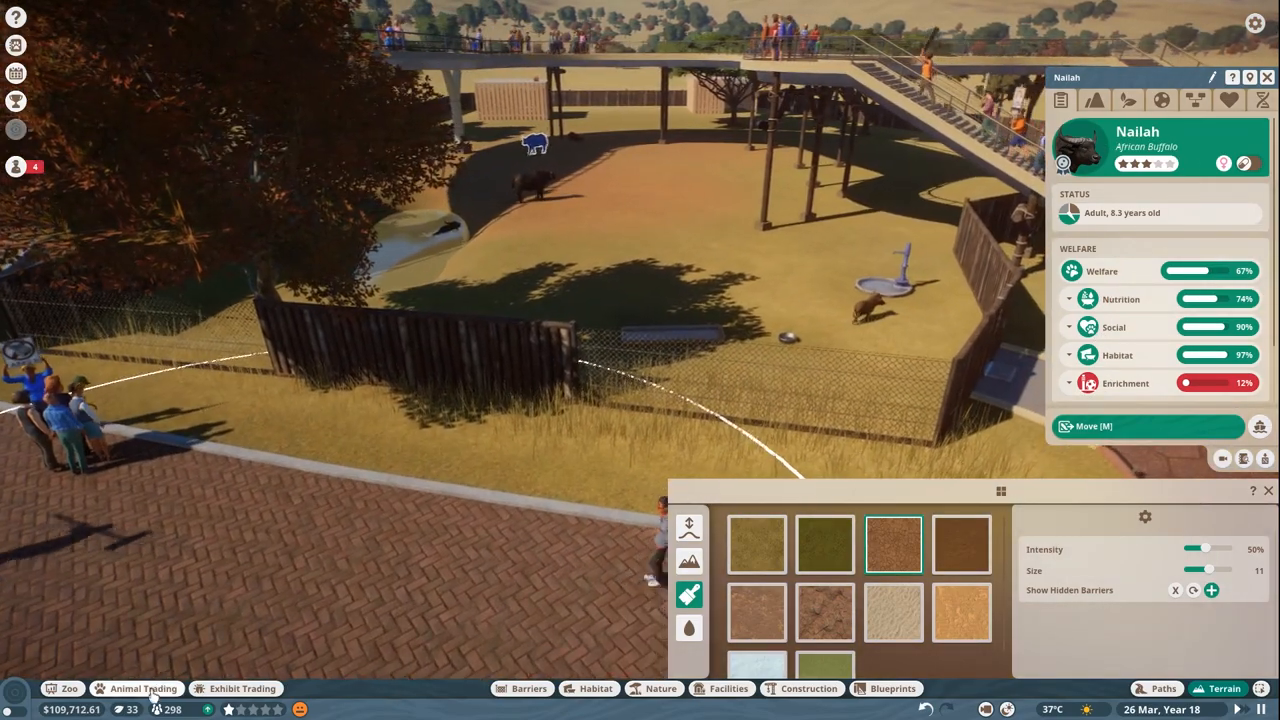
pyautogui.click(144, 688)
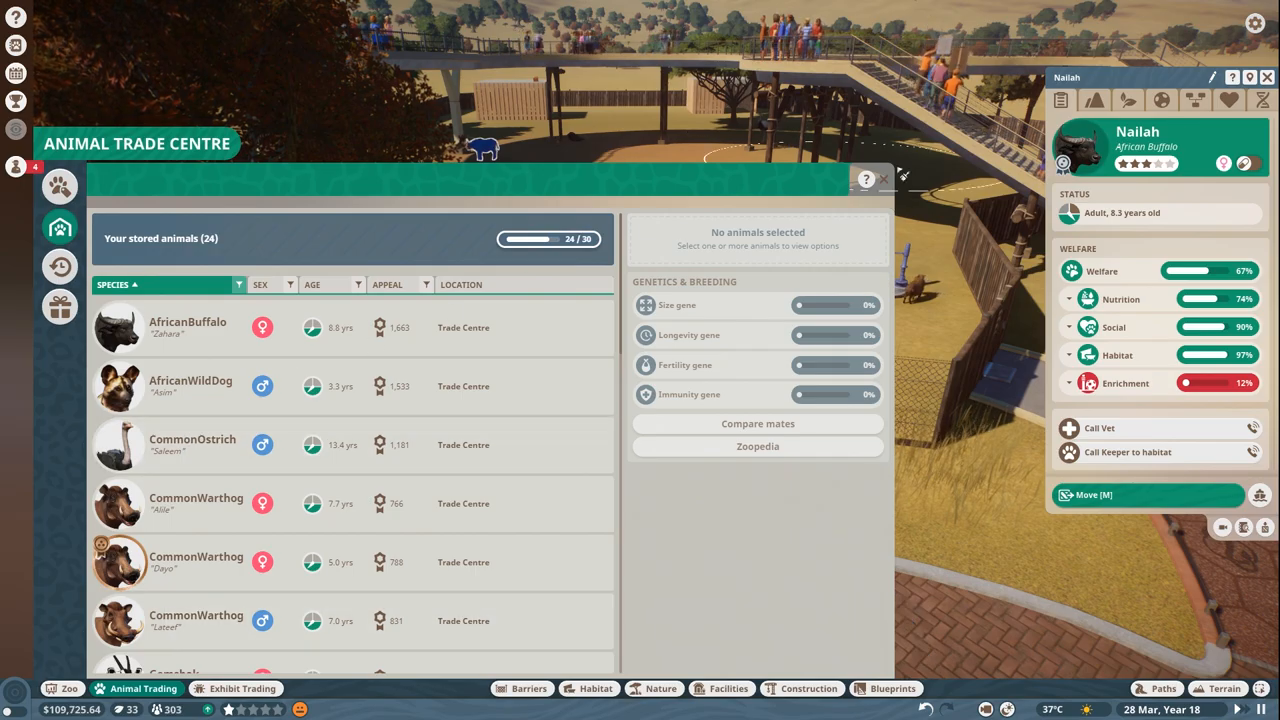
pyautogui.click(884, 180)
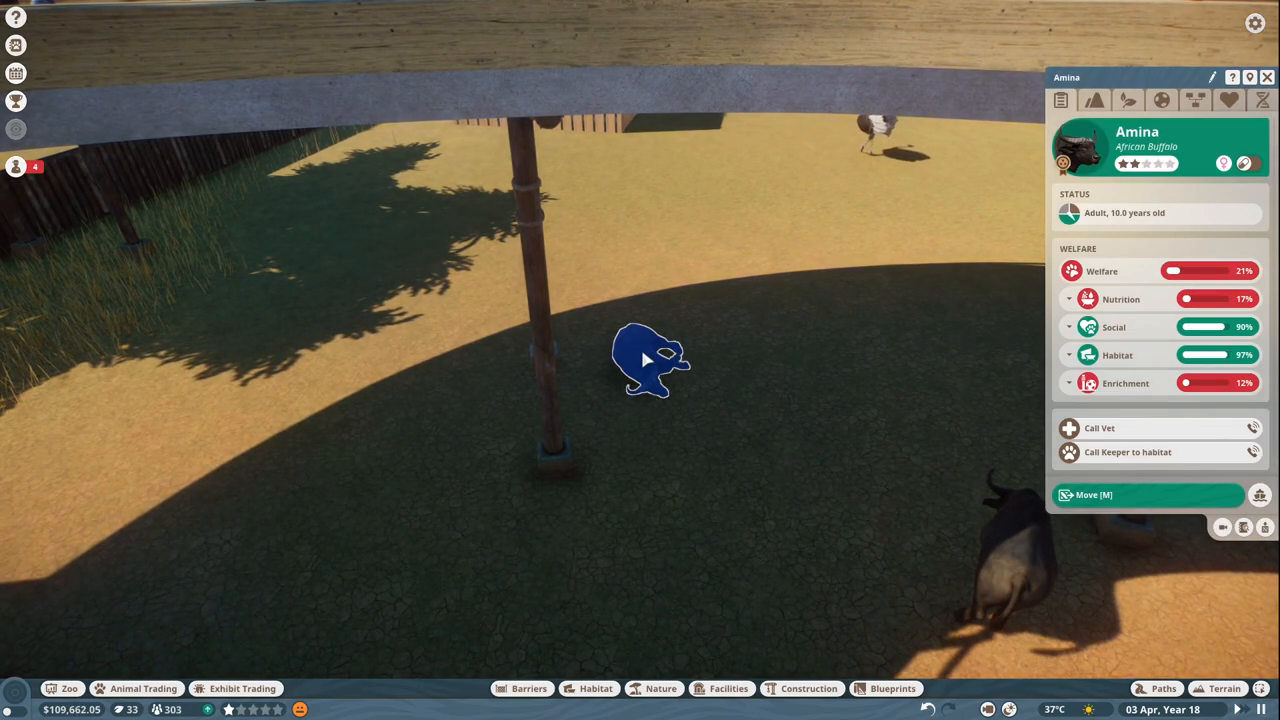
# - Release the buffalo Amina into the habitat
pyautogui.click(1068, 300)
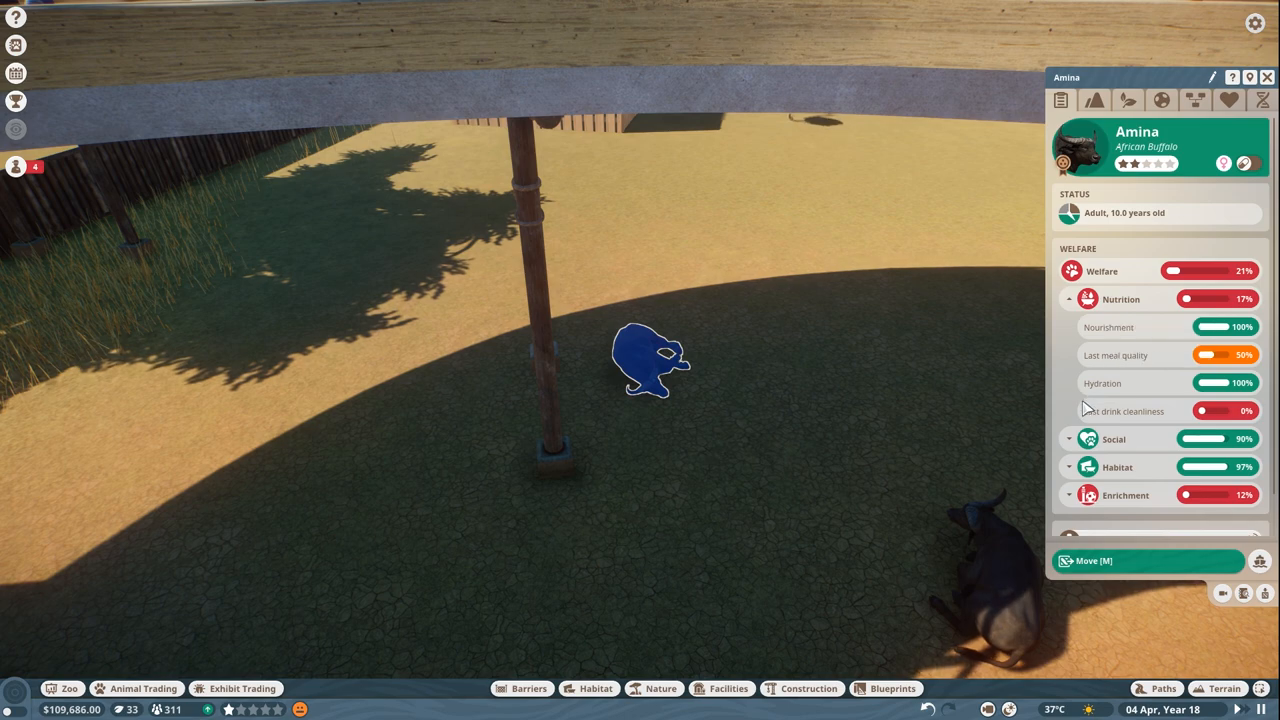
pyautogui.moveTo(1216, 384)
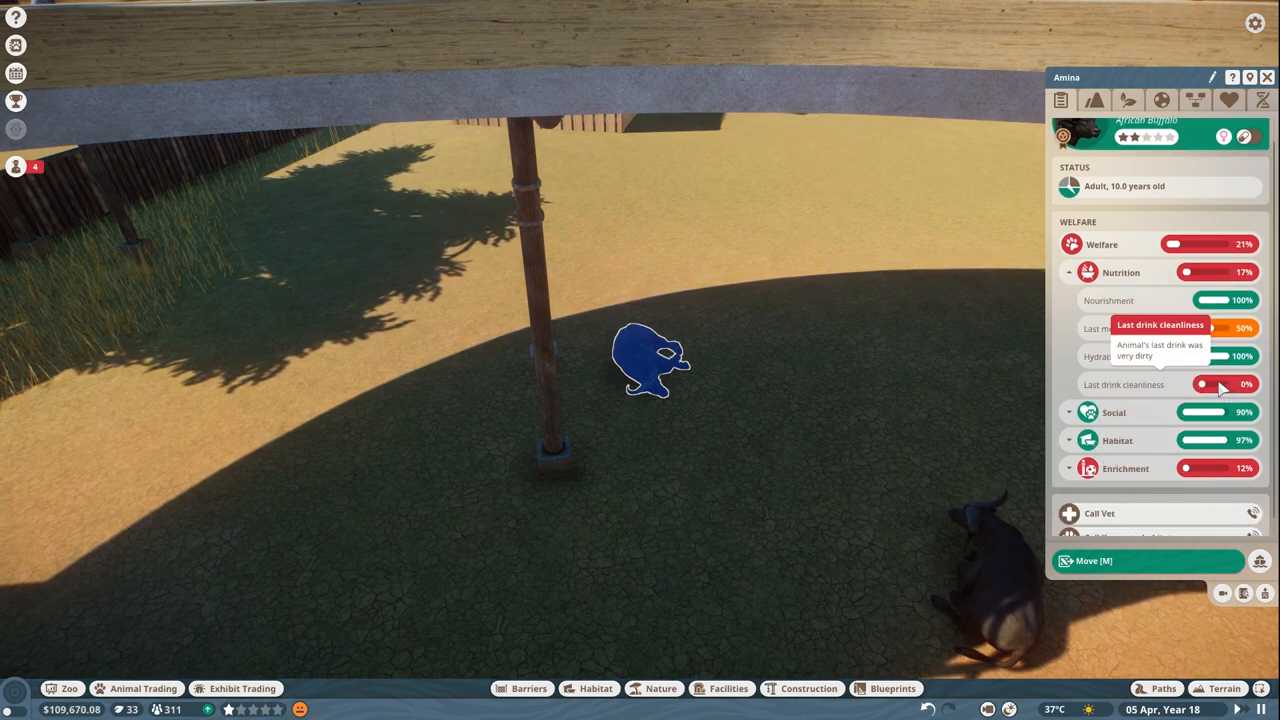
pyautogui.moveTo(1082, 390)
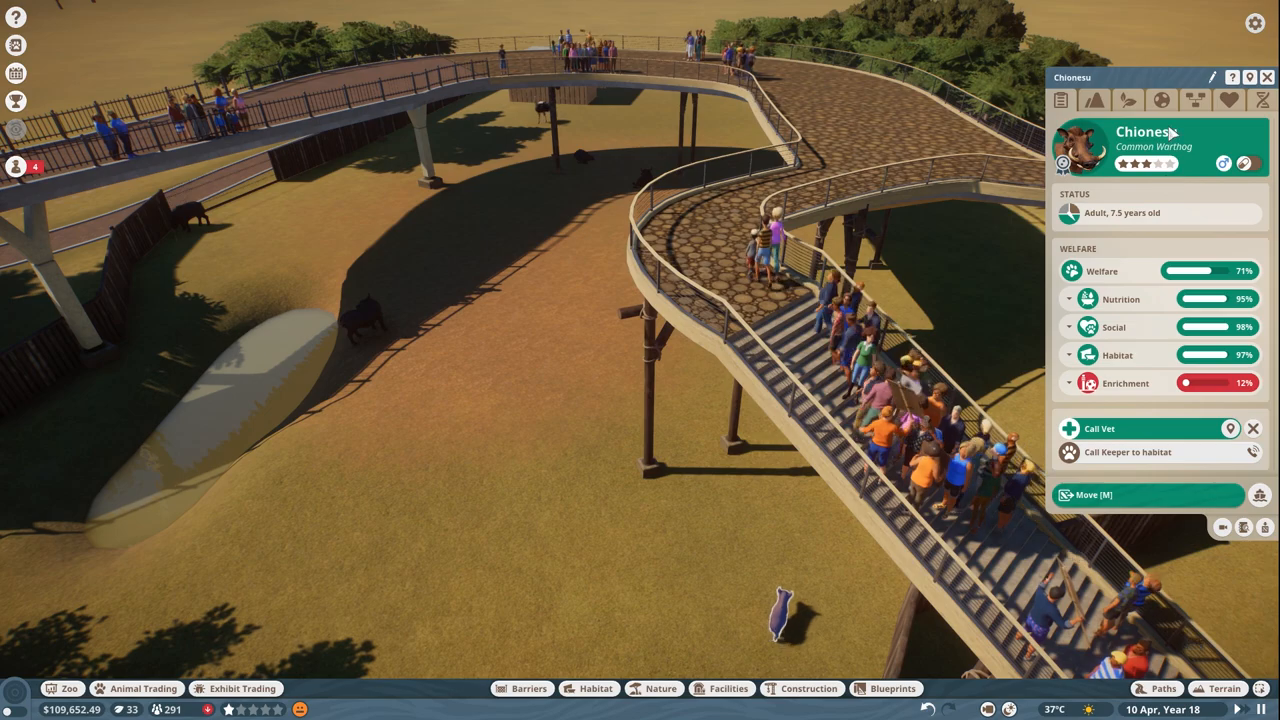
# - Review warthog Chioness's genetics and social needs, then select buffalo Aluna
pyautogui.click(1264, 100)
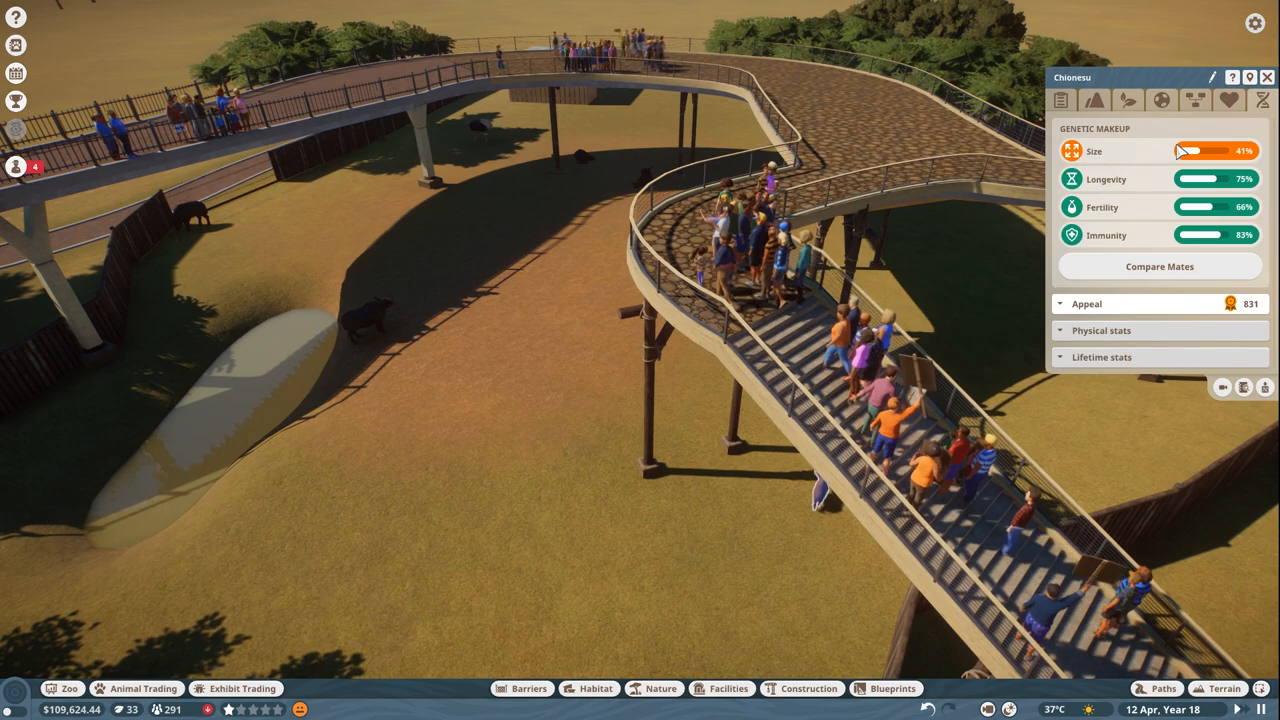
pyautogui.click(1196, 100)
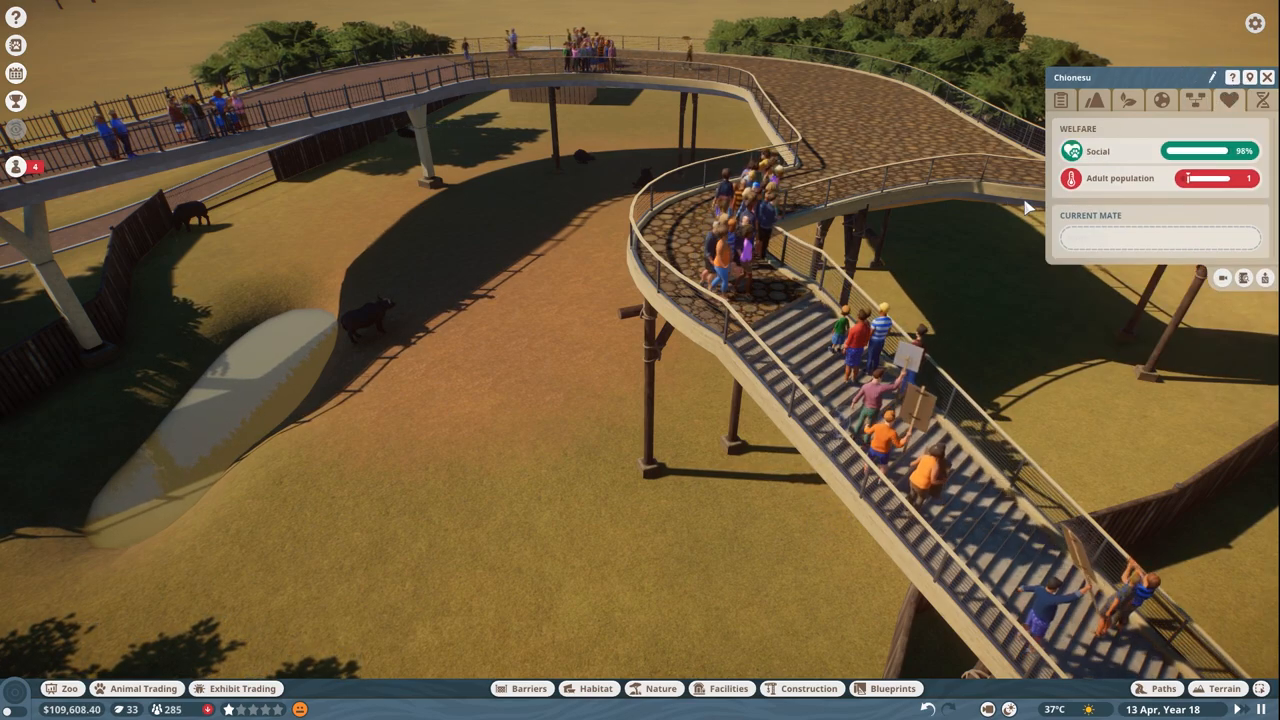
pyautogui.click(370, 320)
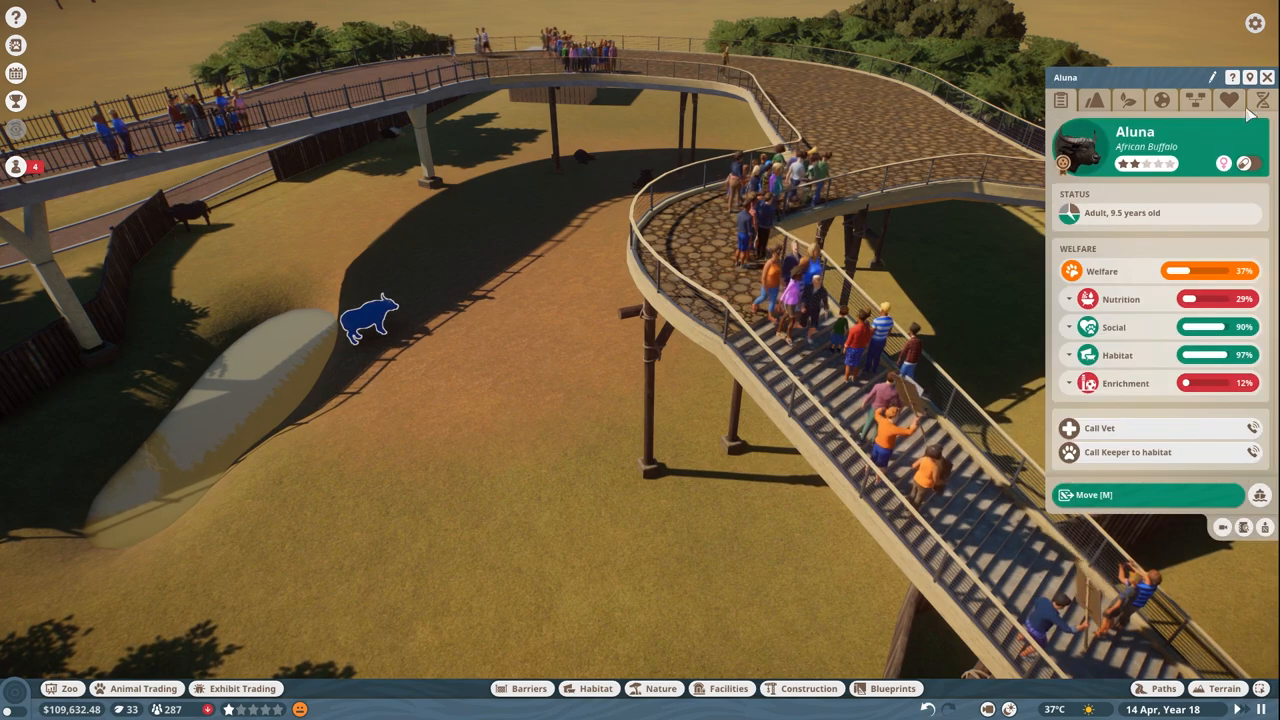
pyautogui.click(1264, 100)
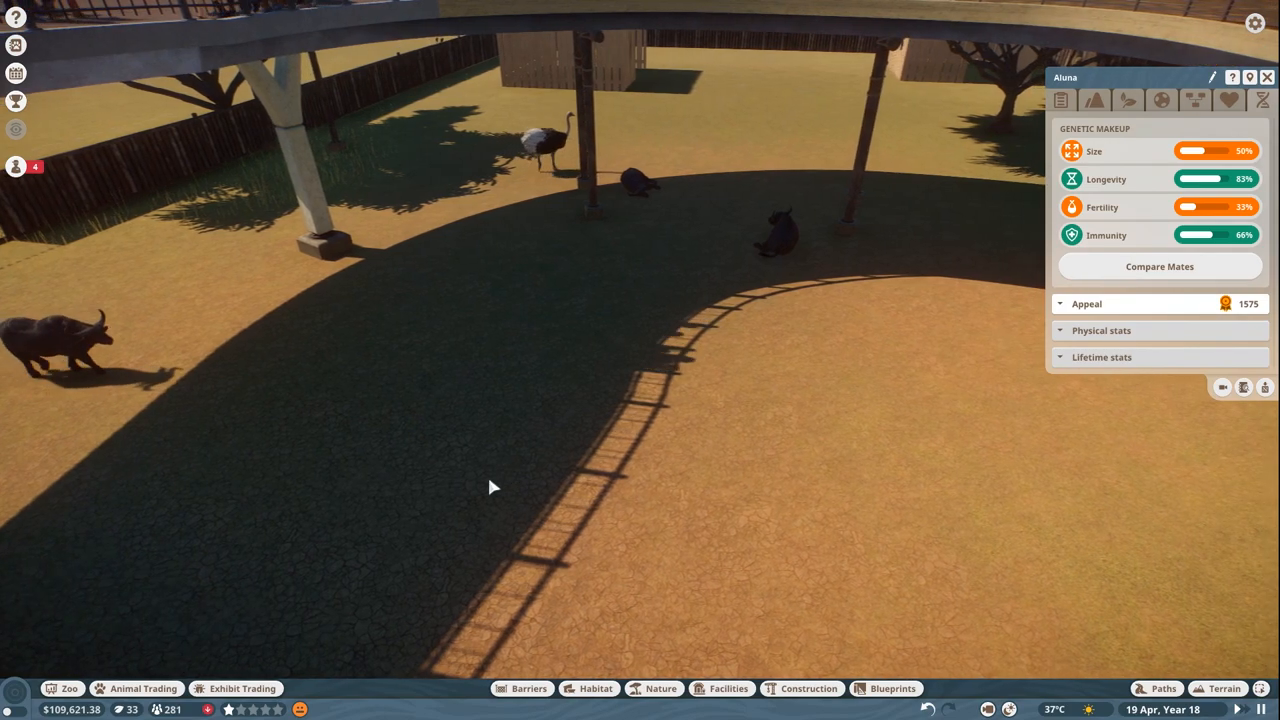
# - Check ostrich Lutalo's welfare and view its social and mate details
pyautogui.click(72, 708)
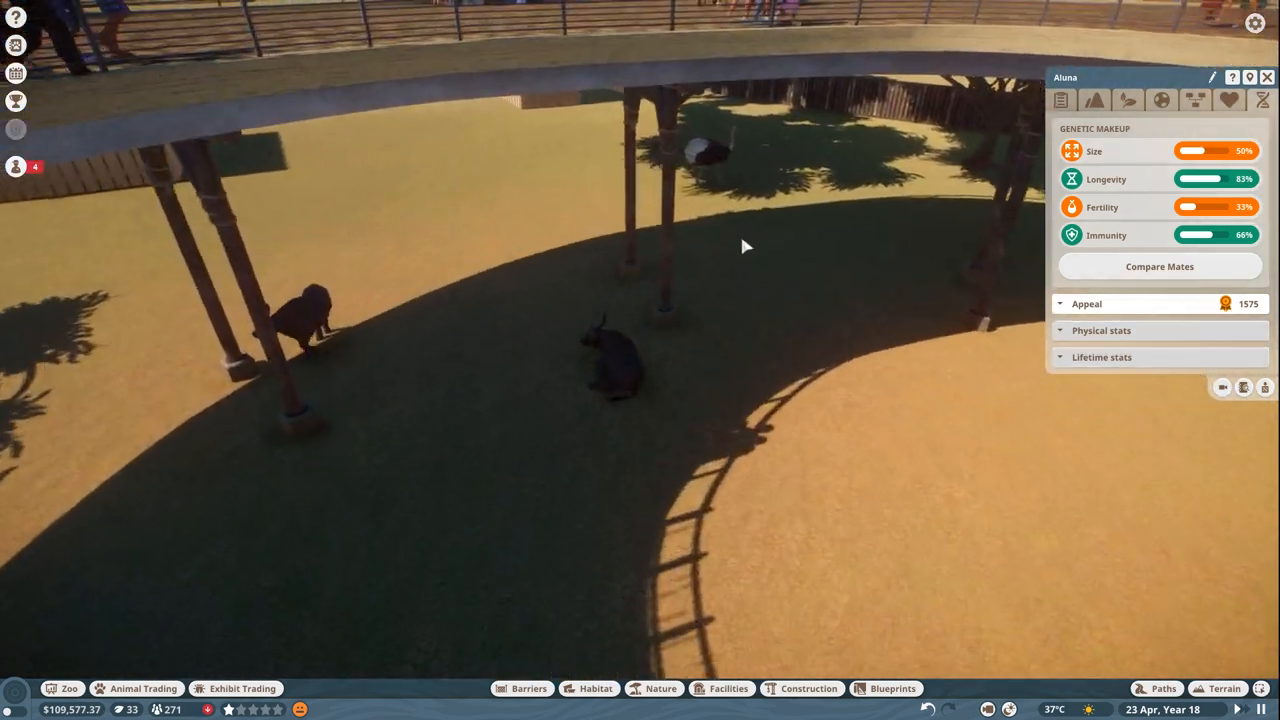
pyautogui.click(712, 152)
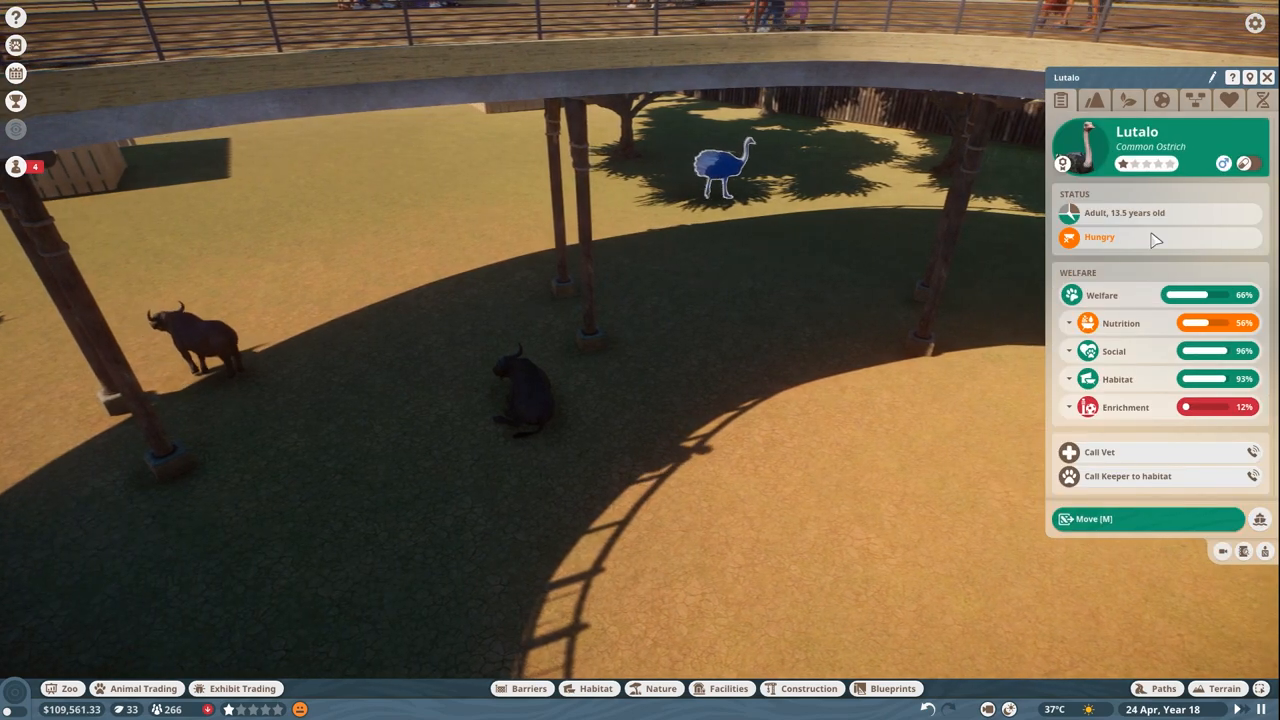
pyautogui.click(1264, 100)
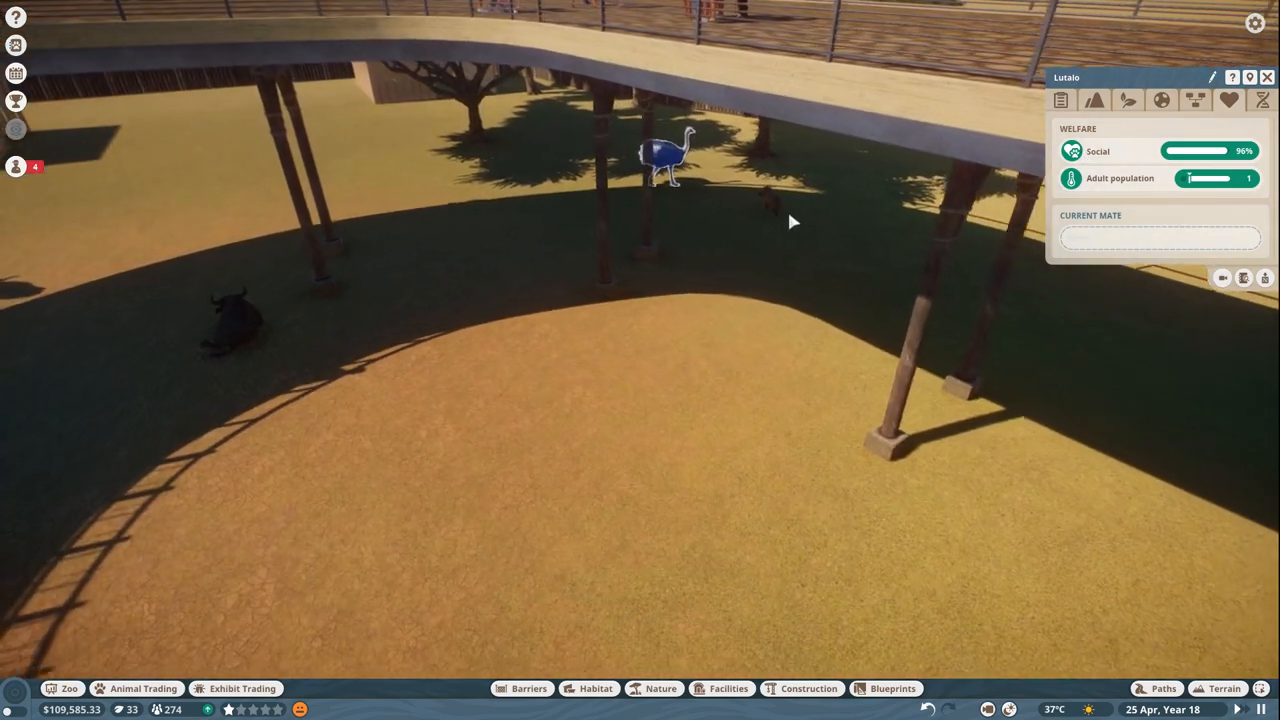
pyautogui.click(740, 180)
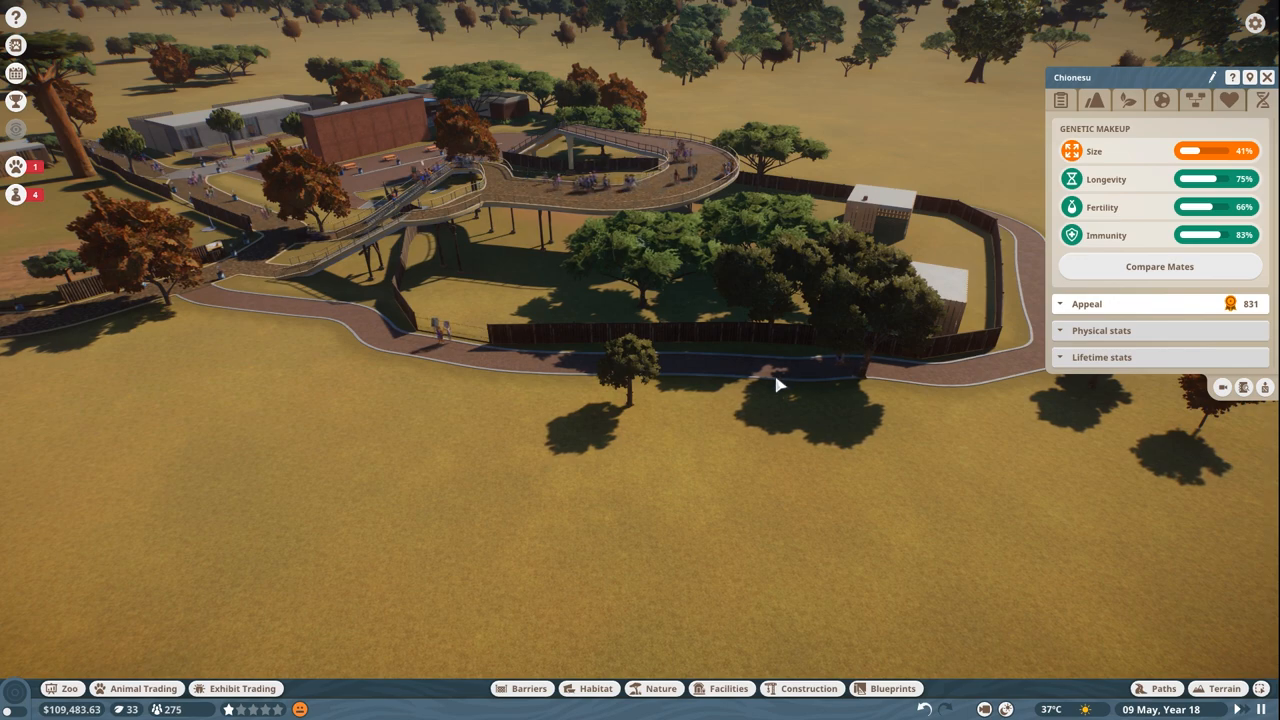
# - Select the grey staff building Group 5 to inspect its facilities
pyautogui.click(70, 708)
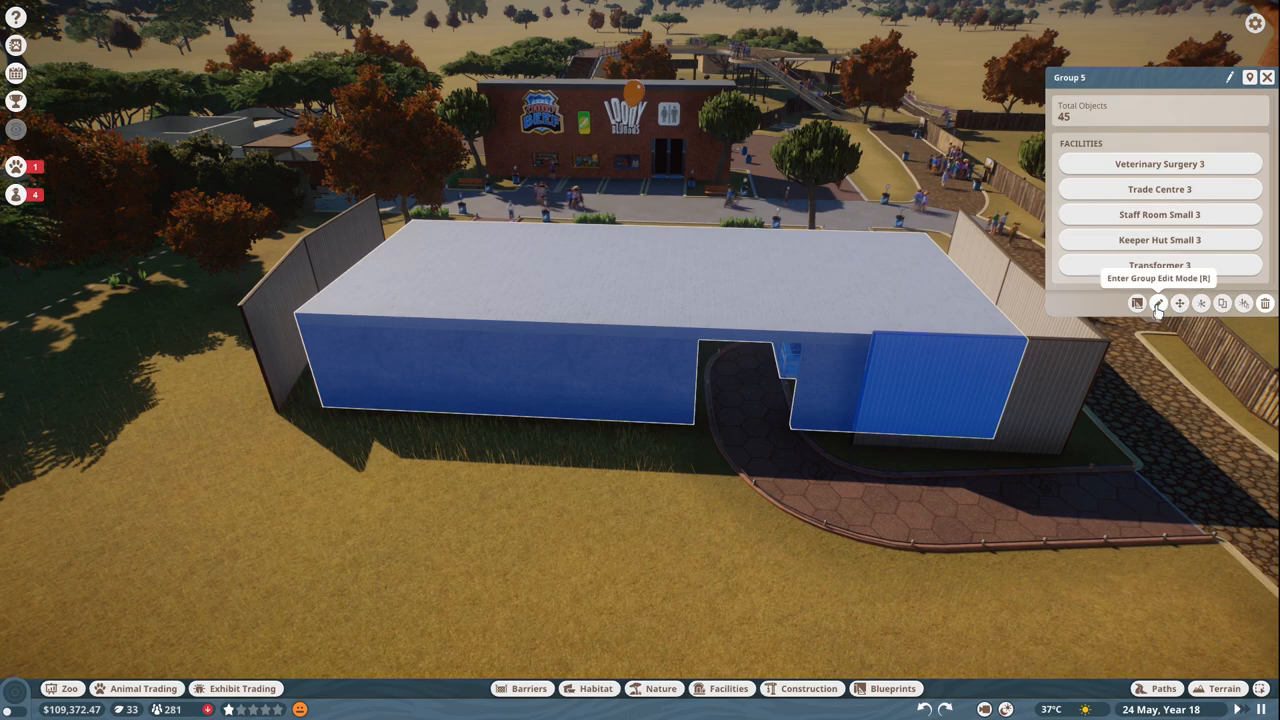
# - Edit Group 5 and place a small quarantine and small research centre from Staff Facilities
pyautogui.click(1136, 304)
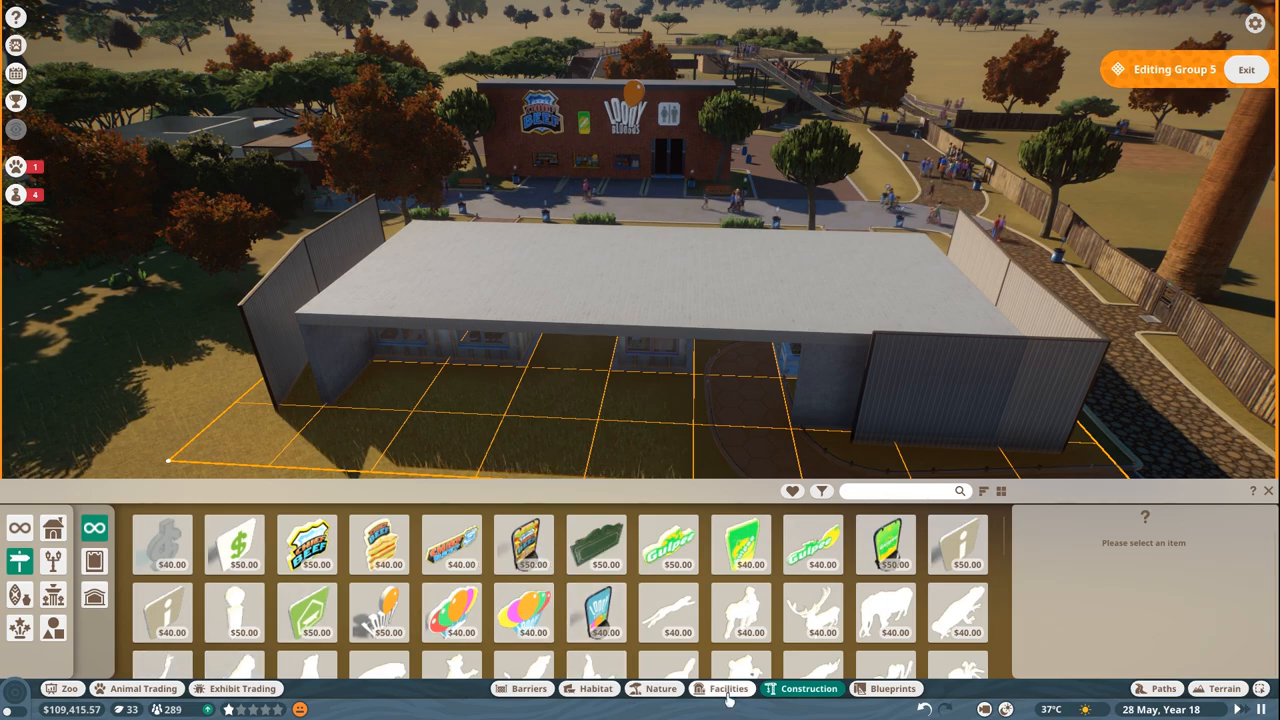
pyautogui.click(728, 688)
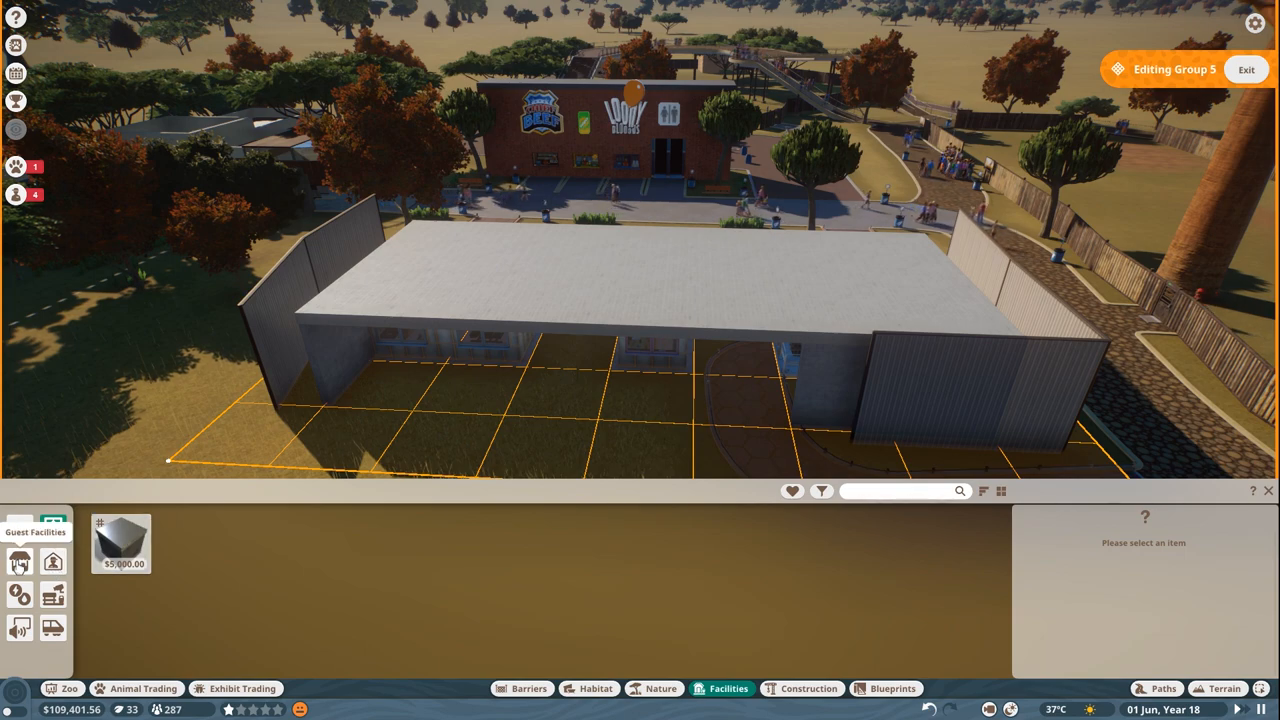
pyautogui.click(52, 562)
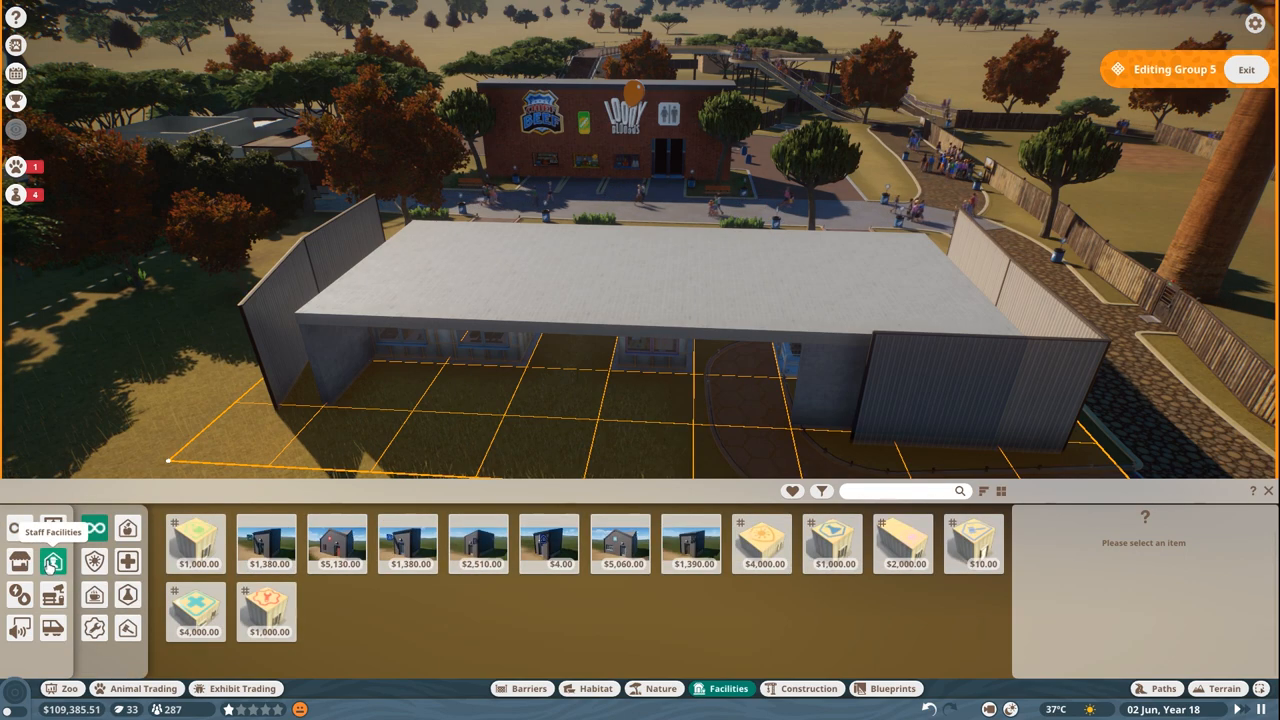
pyautogui.moveTo(480, 544)
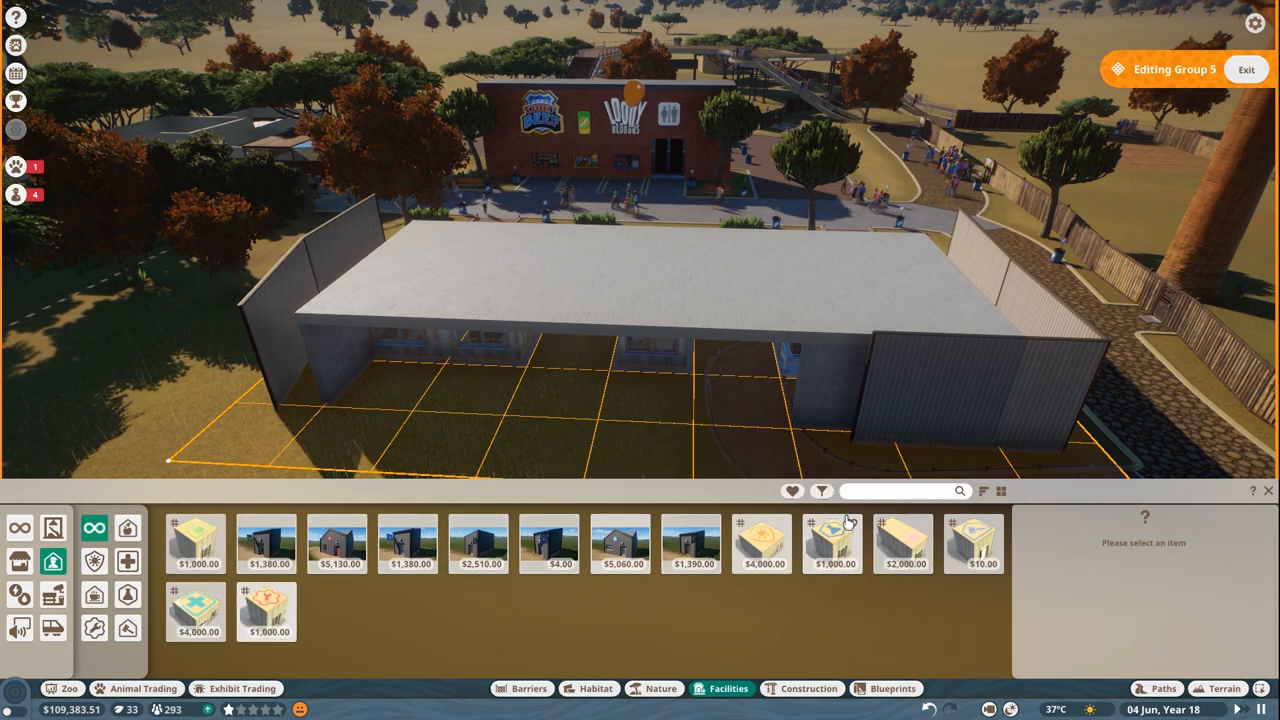
pyautogui.moveTo(836, 540)
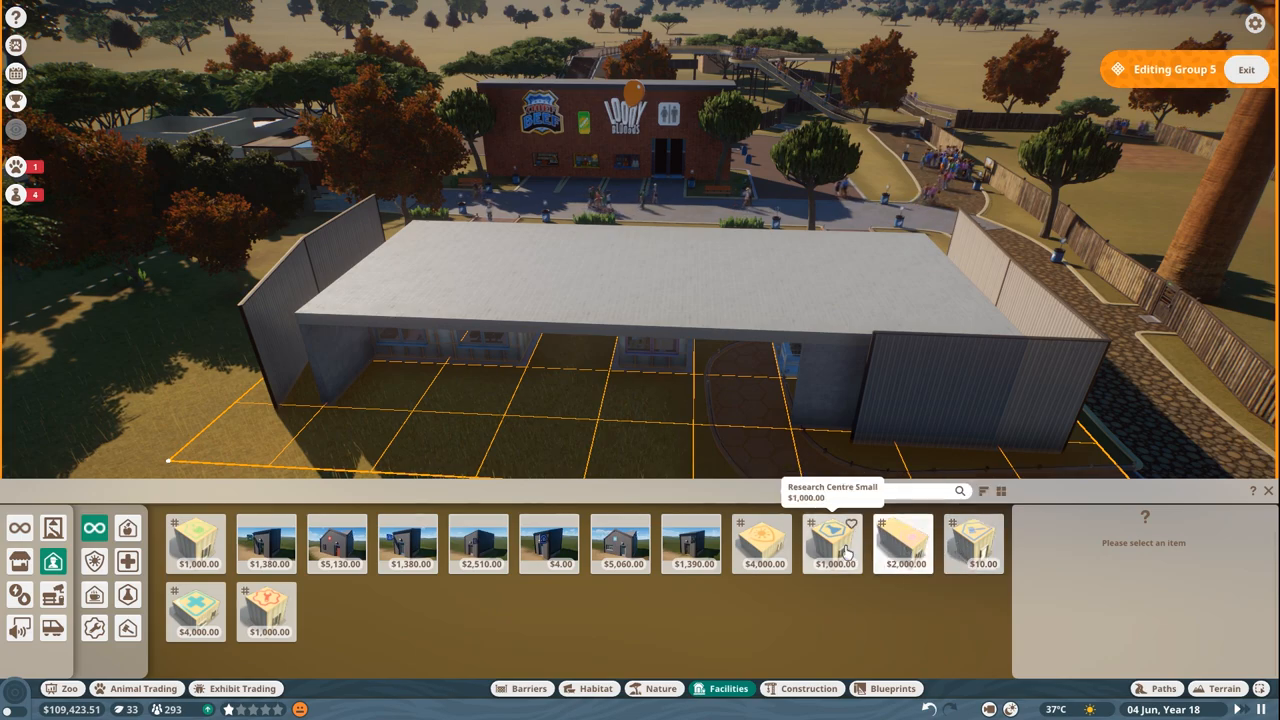
pyautogui.moveTo(764, 544)
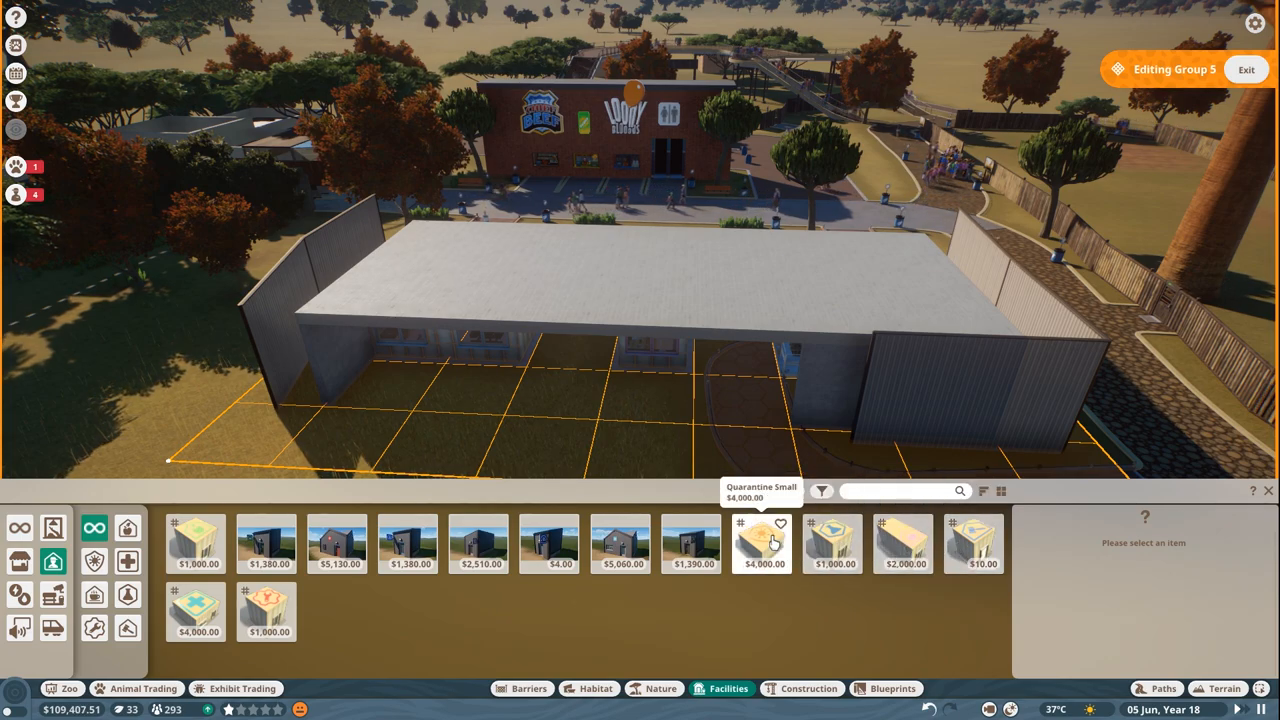
pyautogui.click(764, 544)
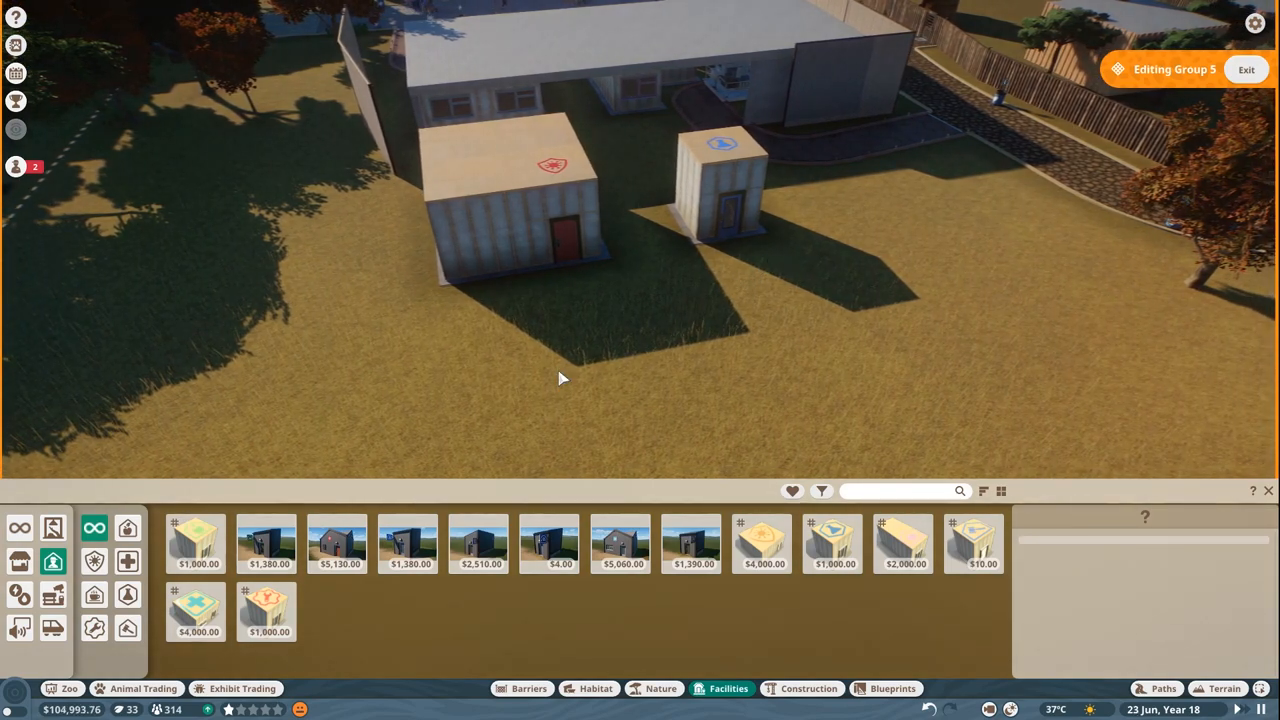
pyautogui.click(1162, 688)
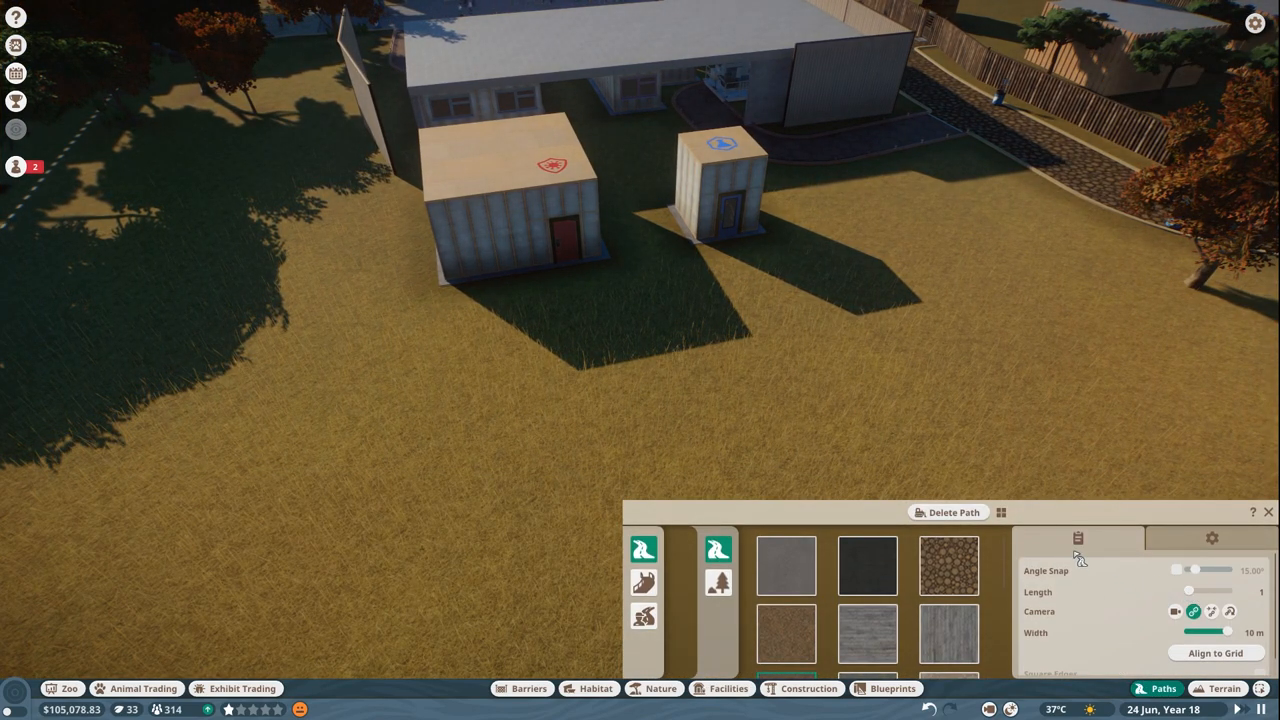
# - Draw a hexagon-tiled path looping around the new quarantine and research buildings
pyautogui.click(718, 584)
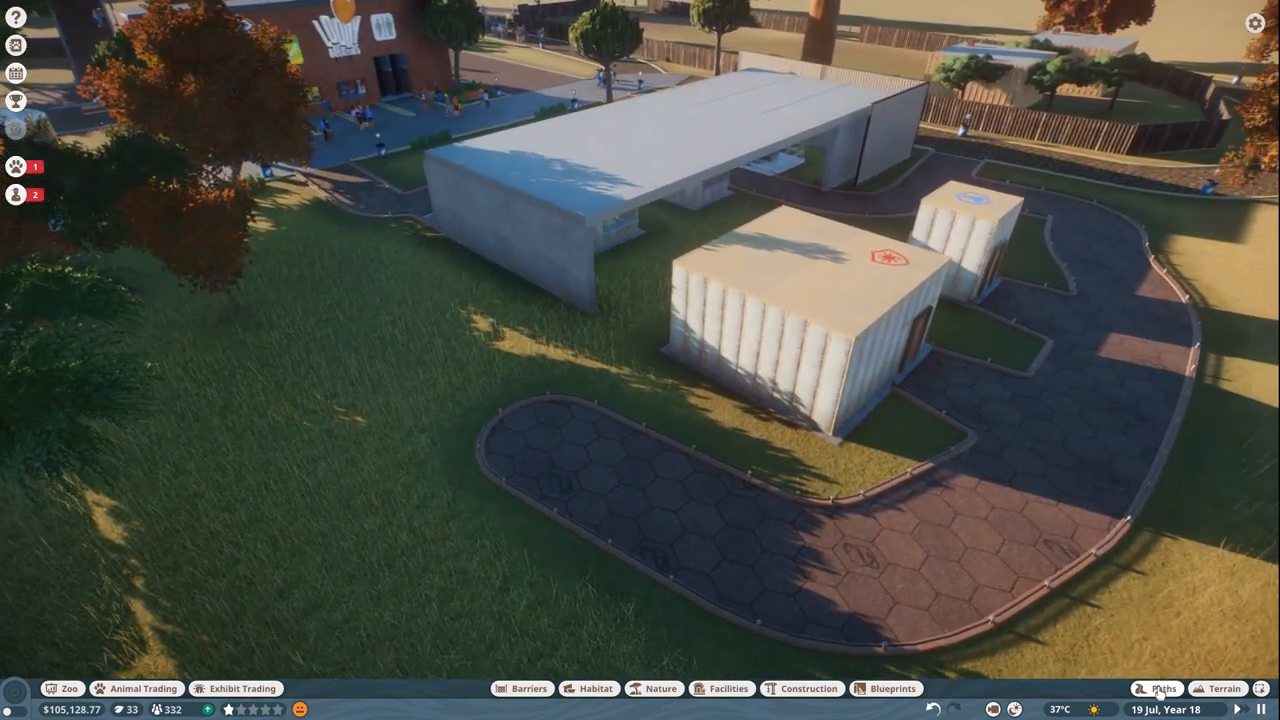
# - Place a Small Research Centre beside the staff buildings and view its info panel
pyautogui.click(1164, 688)
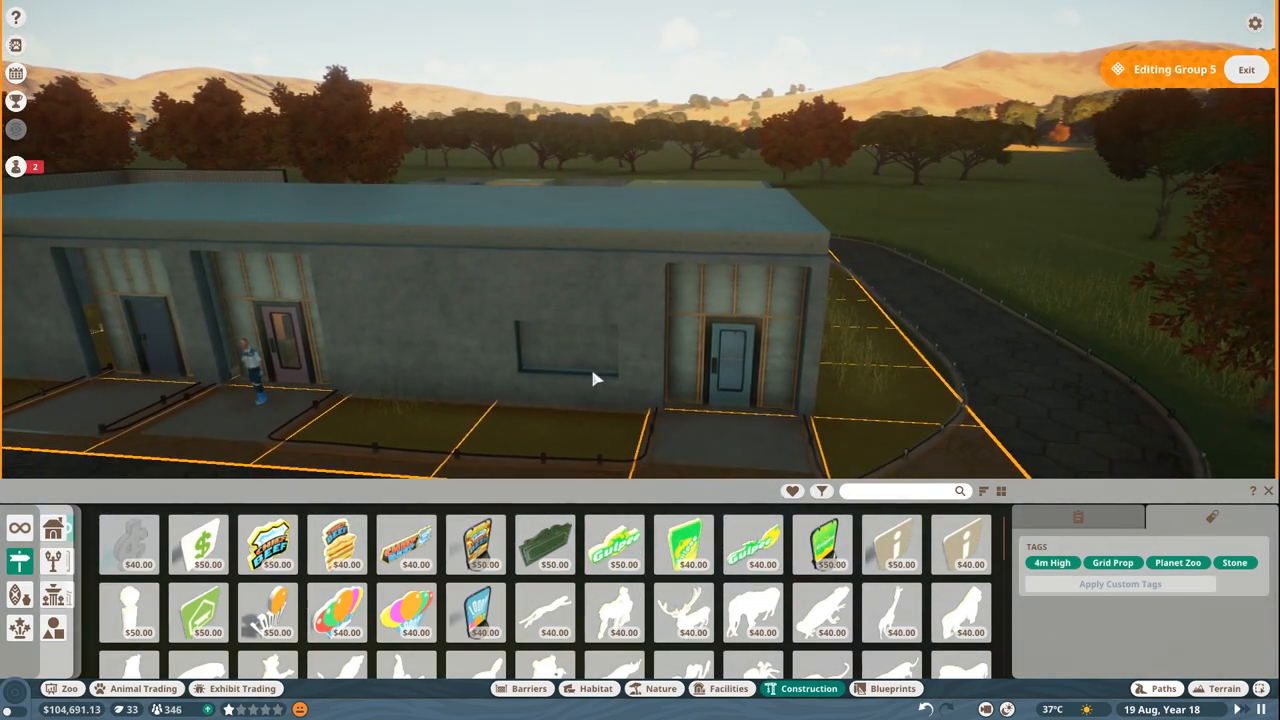
pyautogui.click(564, 340)
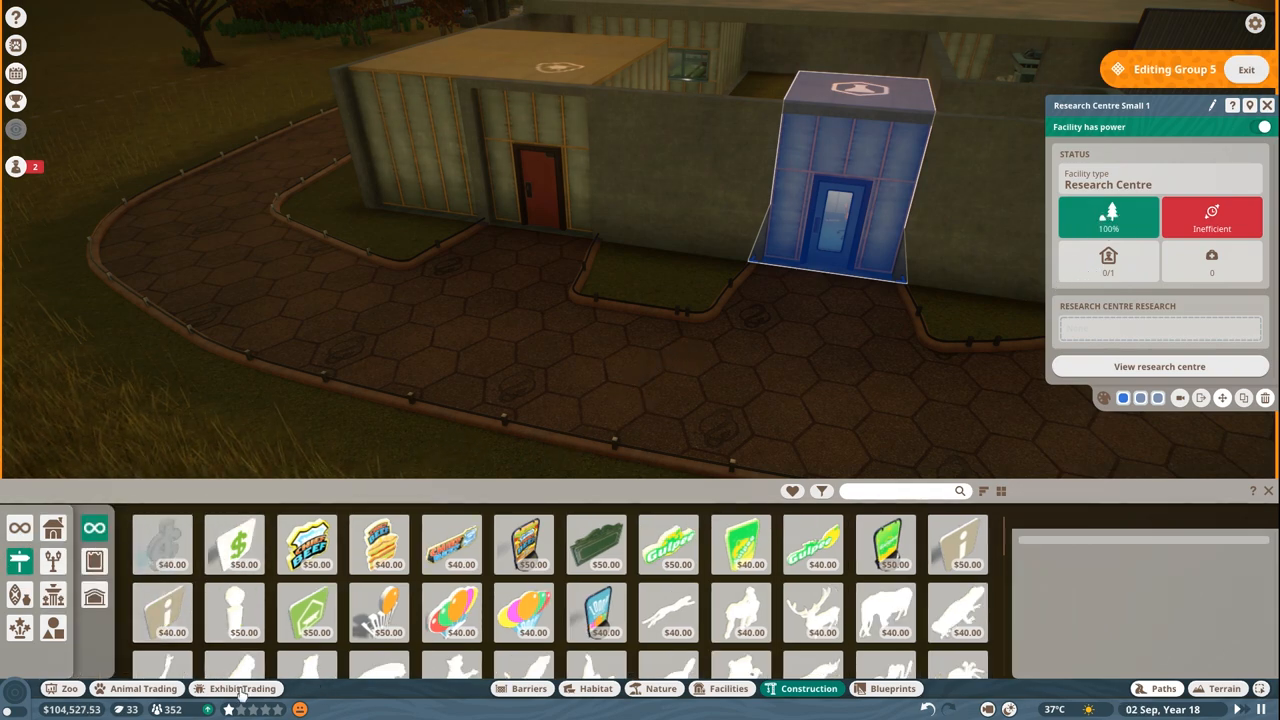
# - Hire a second keeper from the Staff panel and close it
pyautogui.click(56, 708)
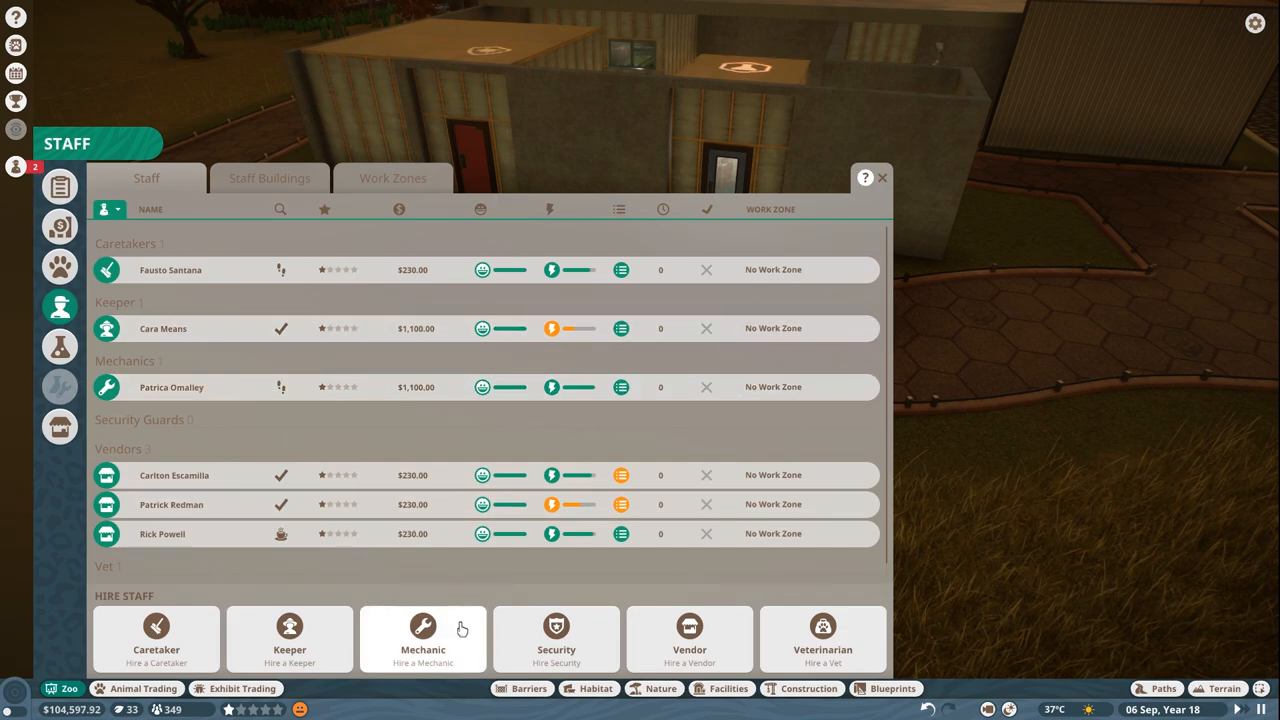
pyautogui.click(880, 178)
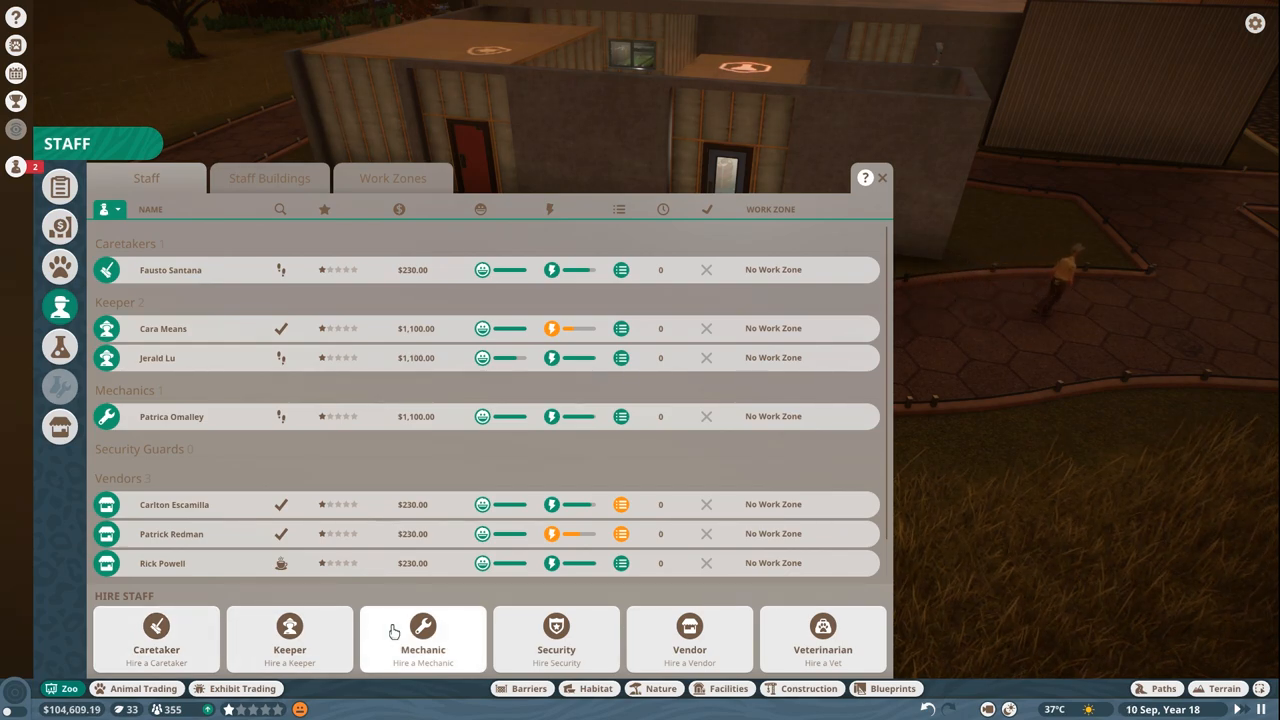
pyautogui.moveTo(400, 600)
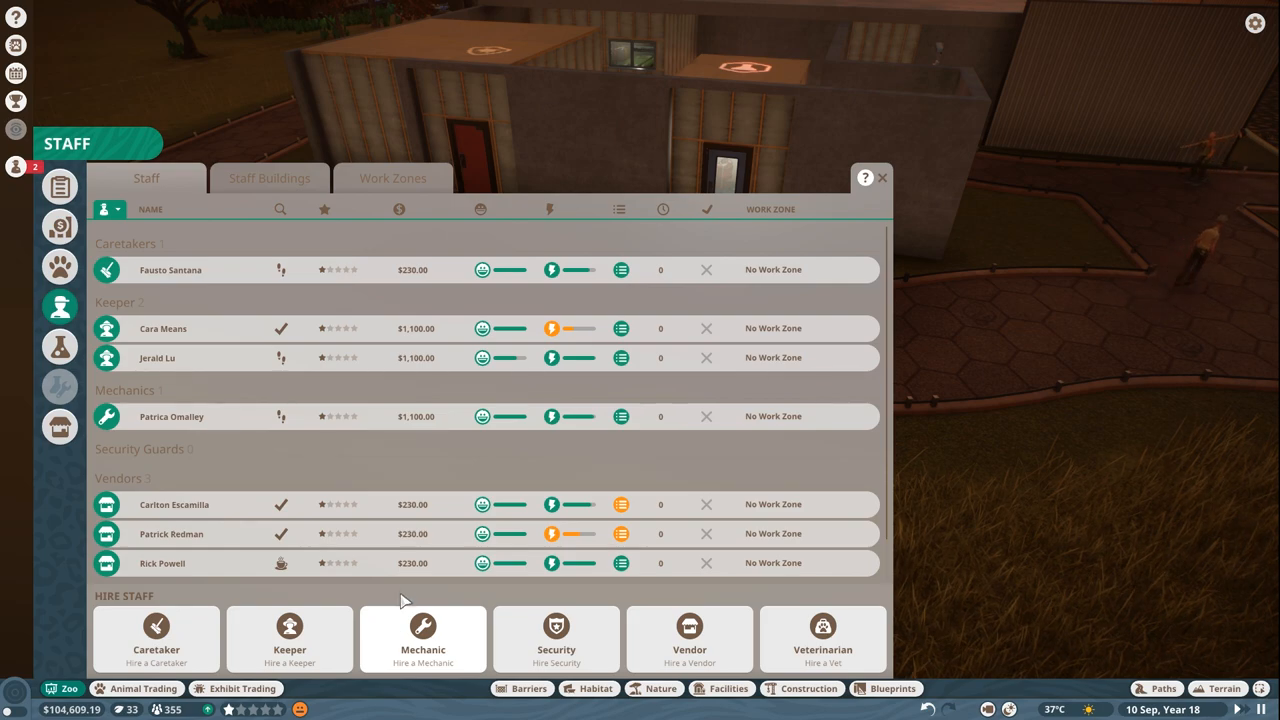
pyautogui.click(880, 178)
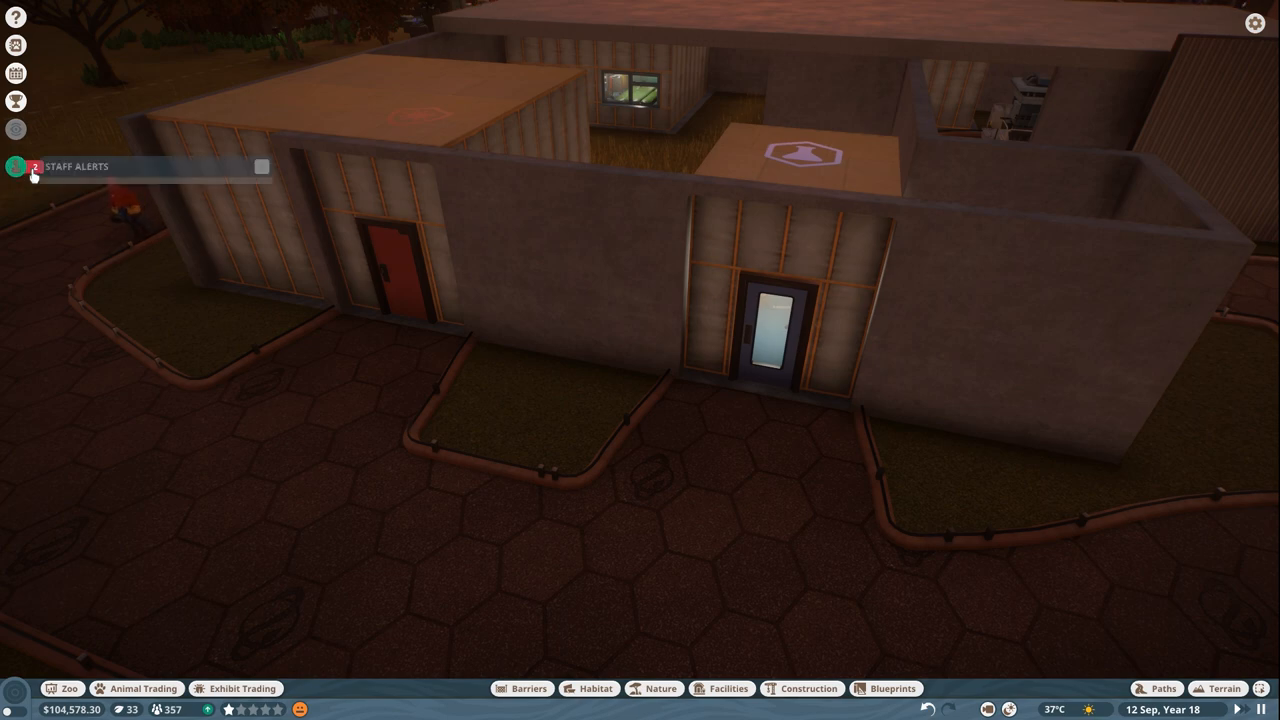
# - View the African Wild Dog vet research page, then close it to return to the buffalo
pyautogui.click(16, 166)
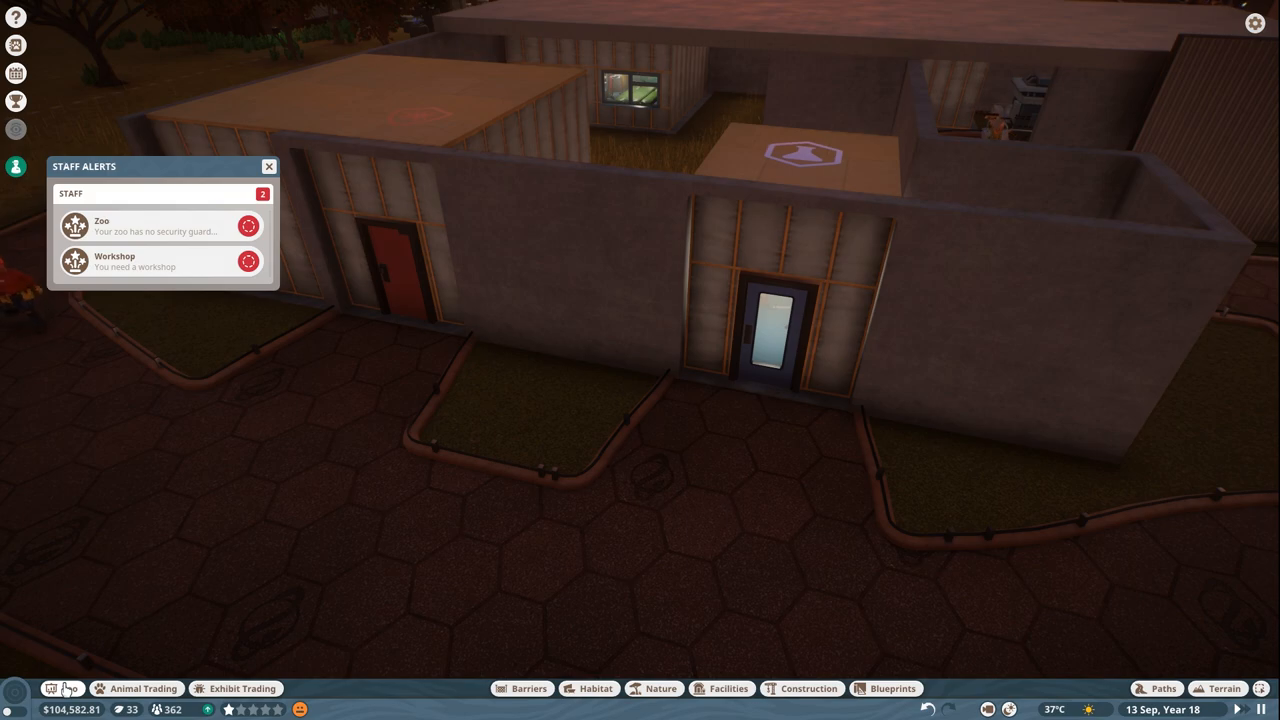
pyautogui.click(16, 164)
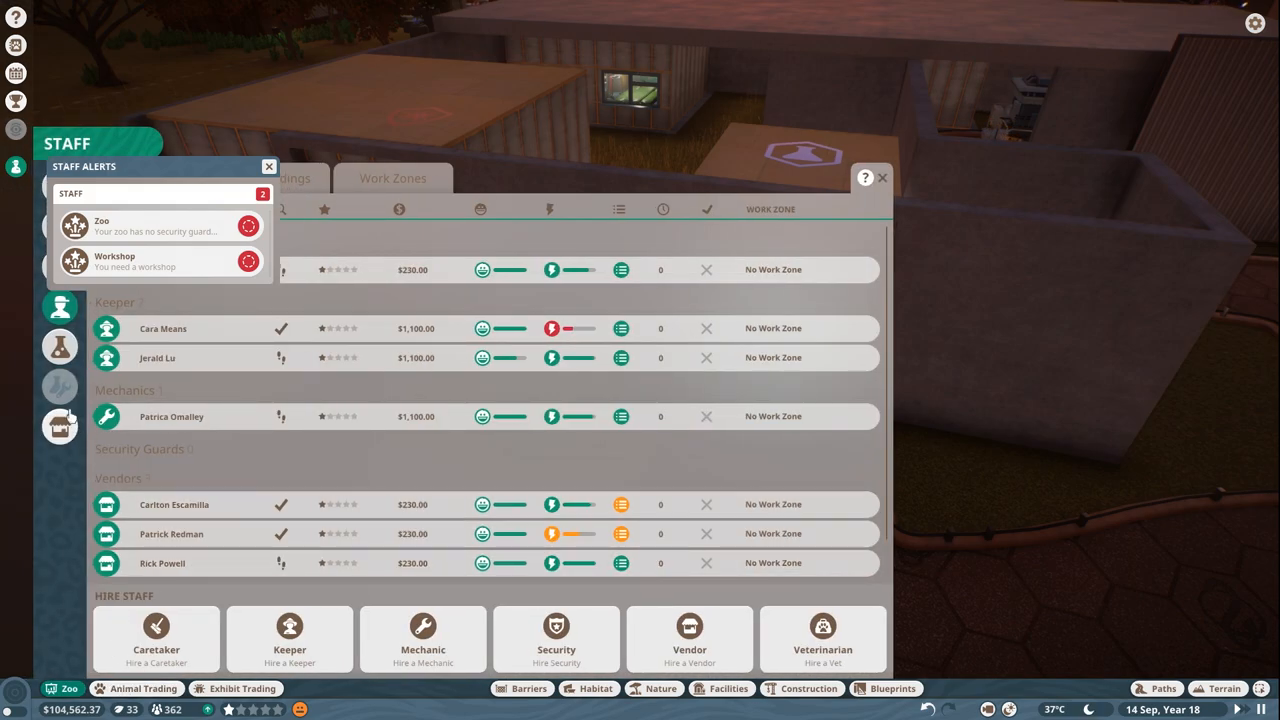
pyautogui.click(60, 346)
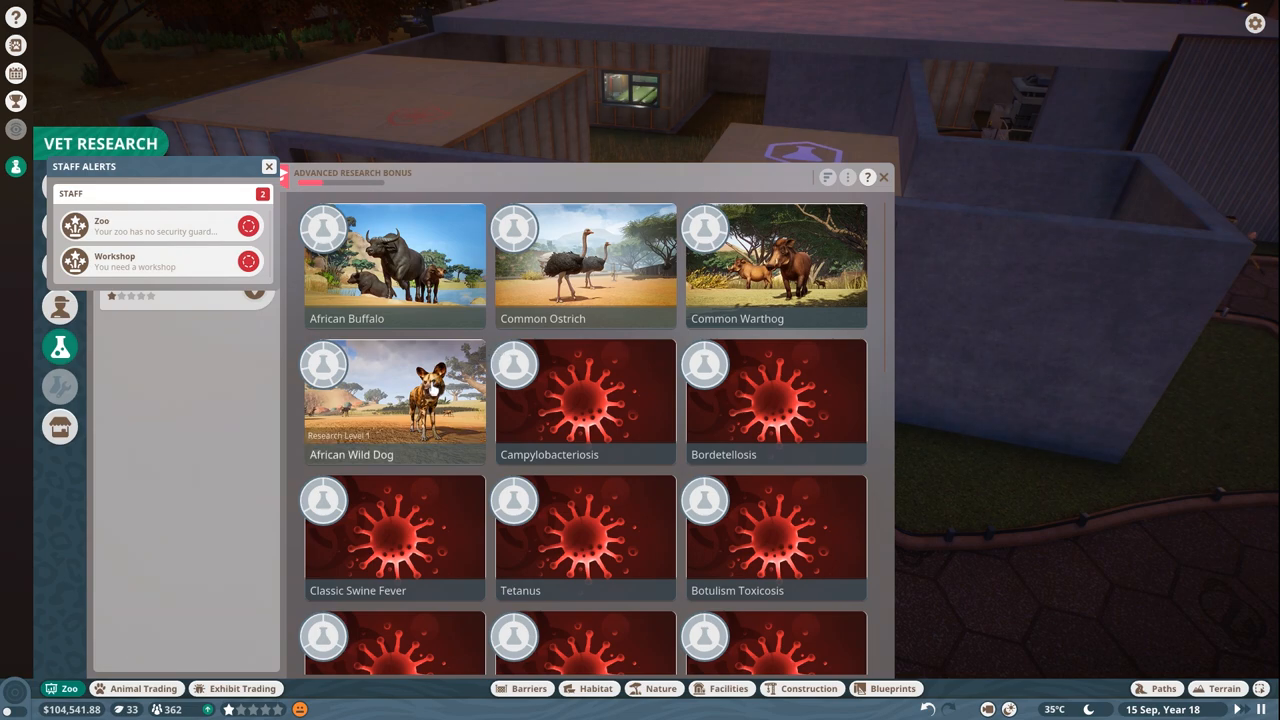
pyautogui.click(392, 400)
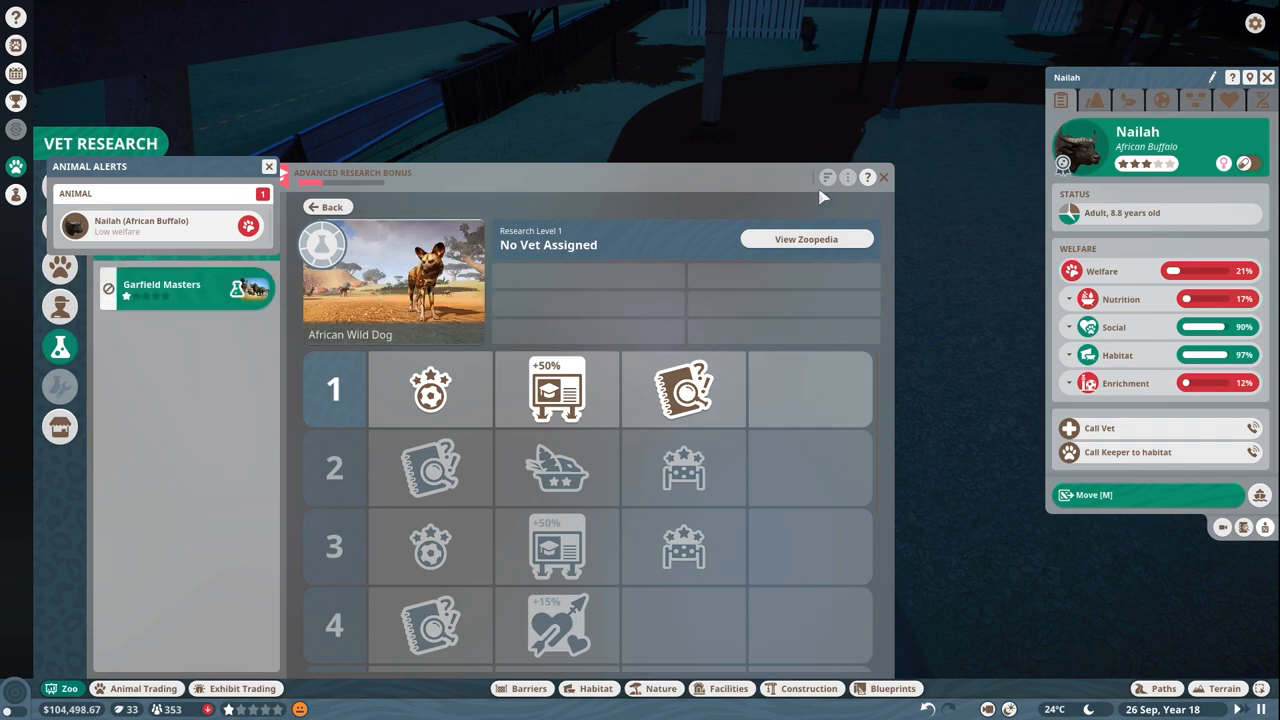
pyautogui.click(884, 176)
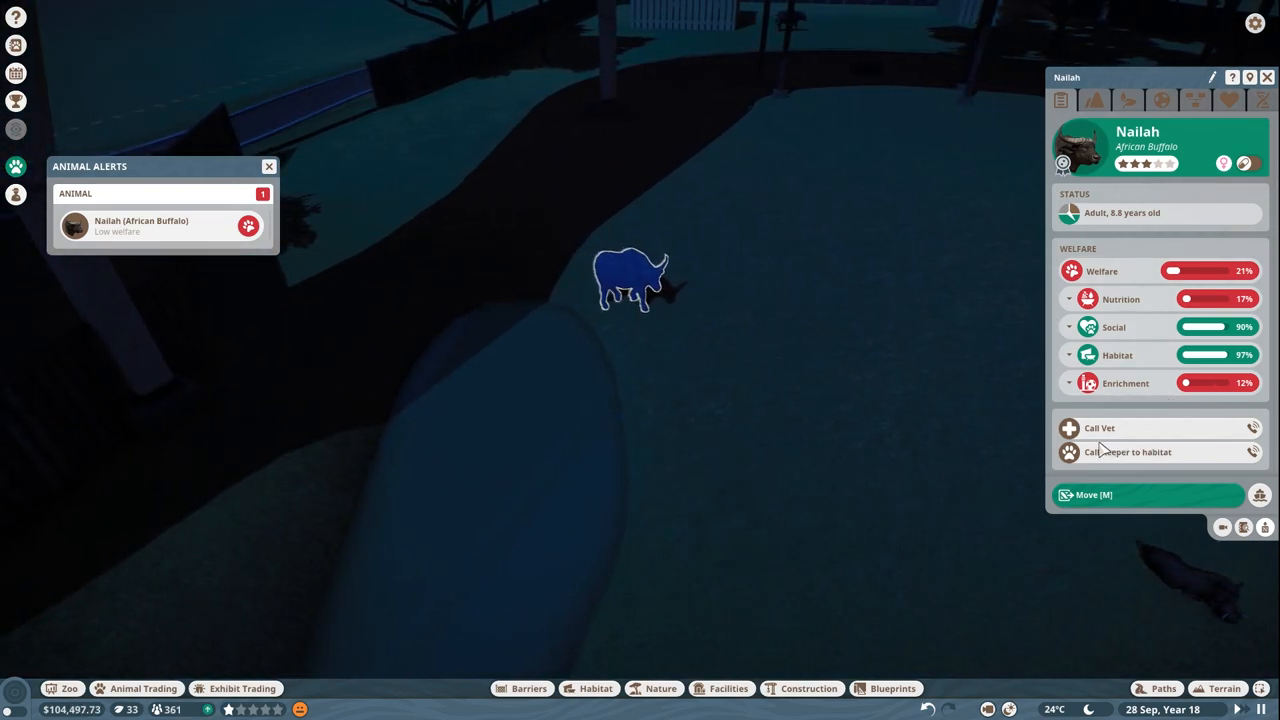
pyautogui.moveTo(1100, 272)
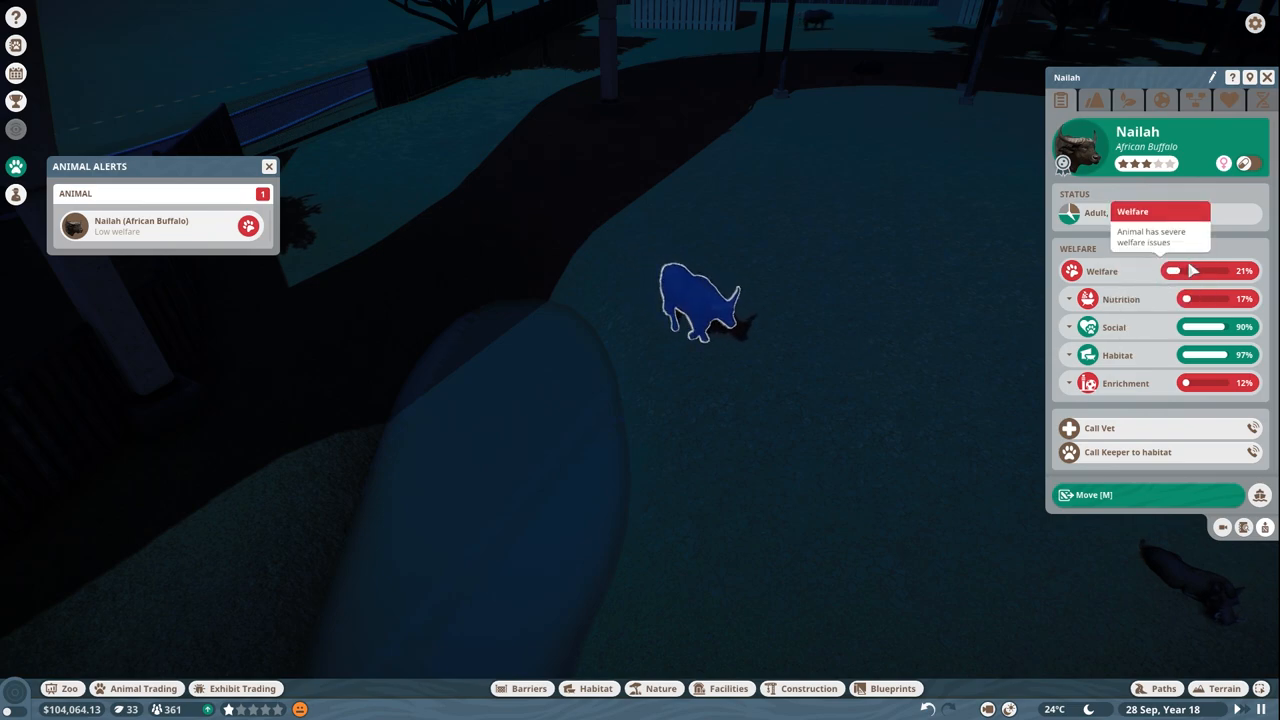
# - Expand the buffalo's nutrition stats and view Habitat 2's animals list
pyautogui.click(1068, 298)
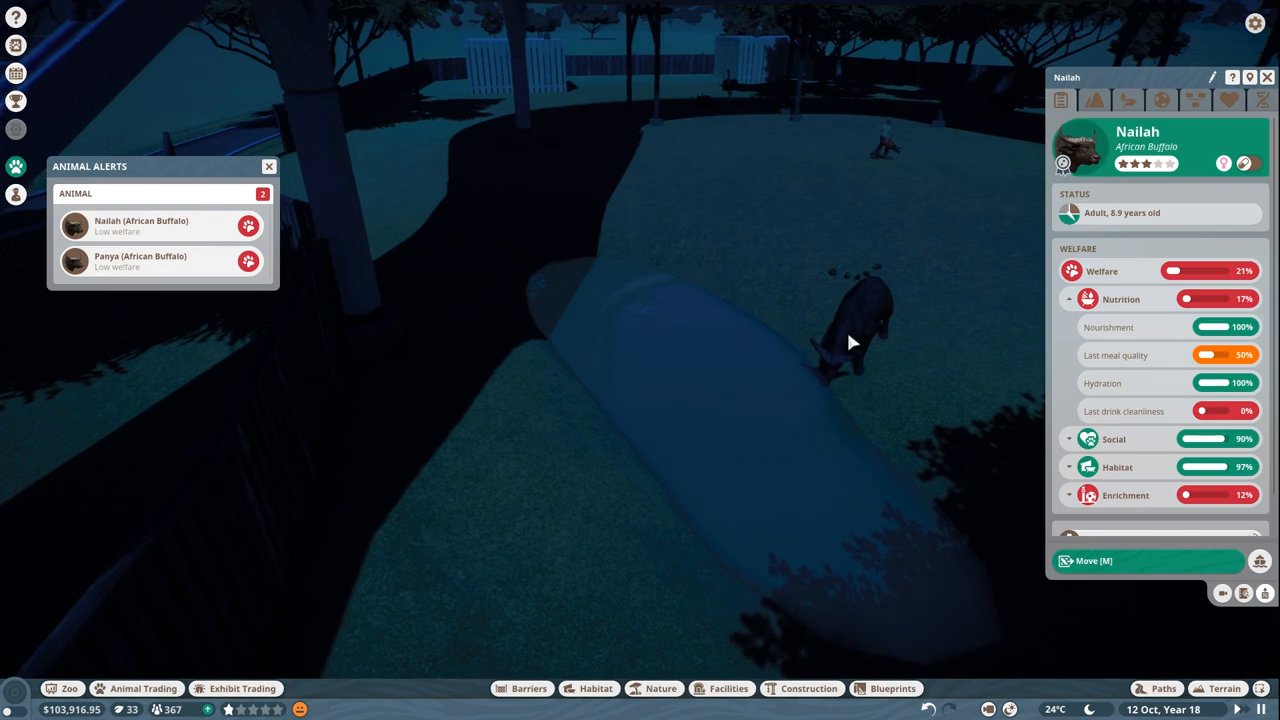
pyautogui.click(140, 260)
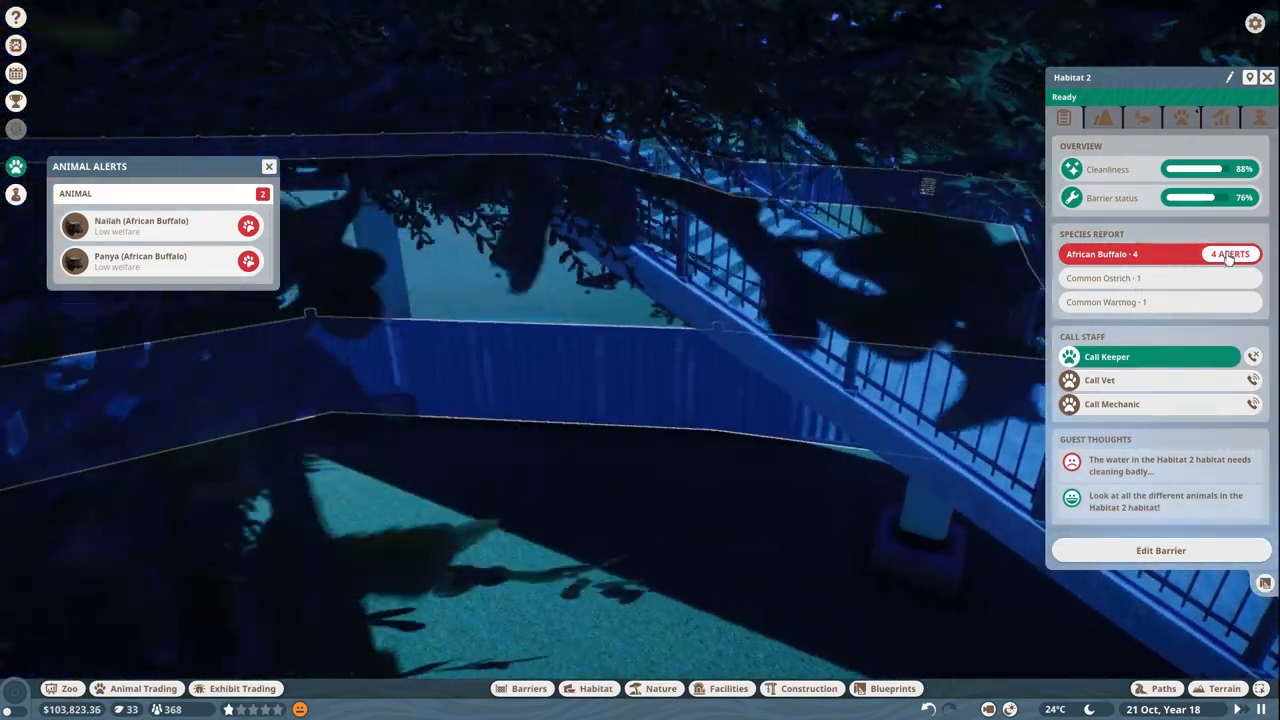
pyautogui.click(1180, 118)
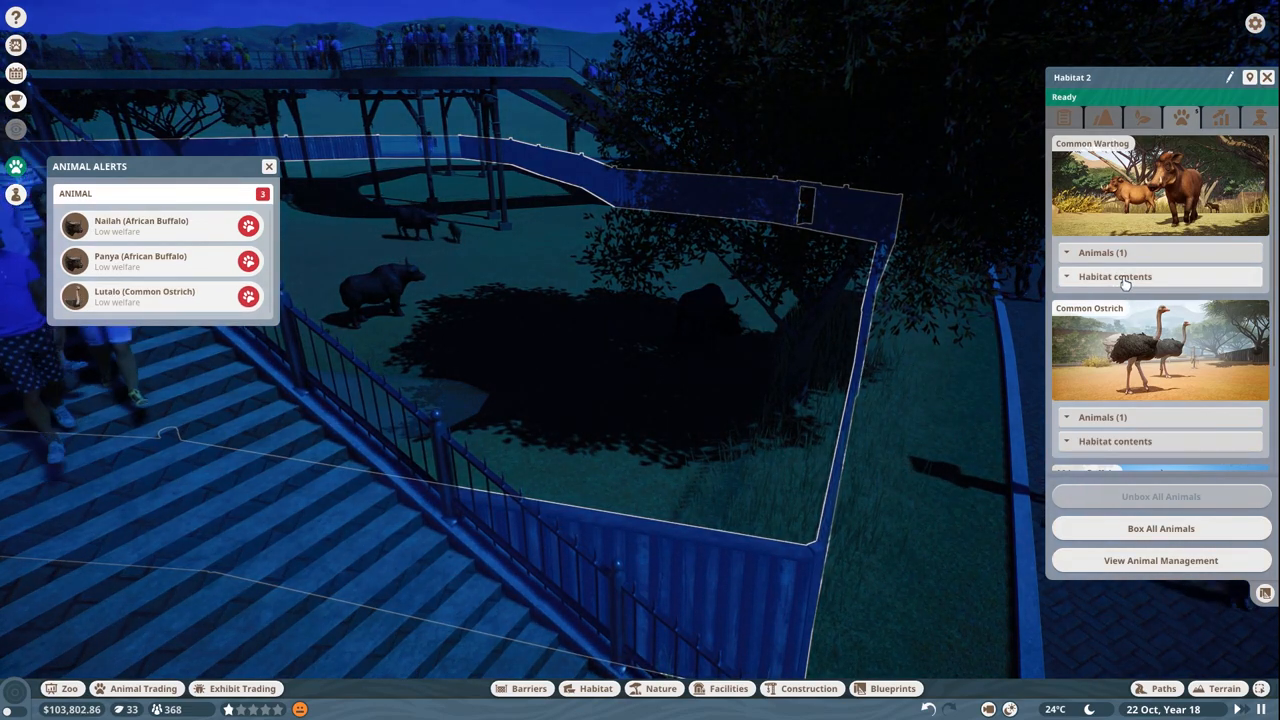
# - Expand the warthog and African buffalo habitat contents entries in Habitat 2
pyautogui.click(1114, 276)
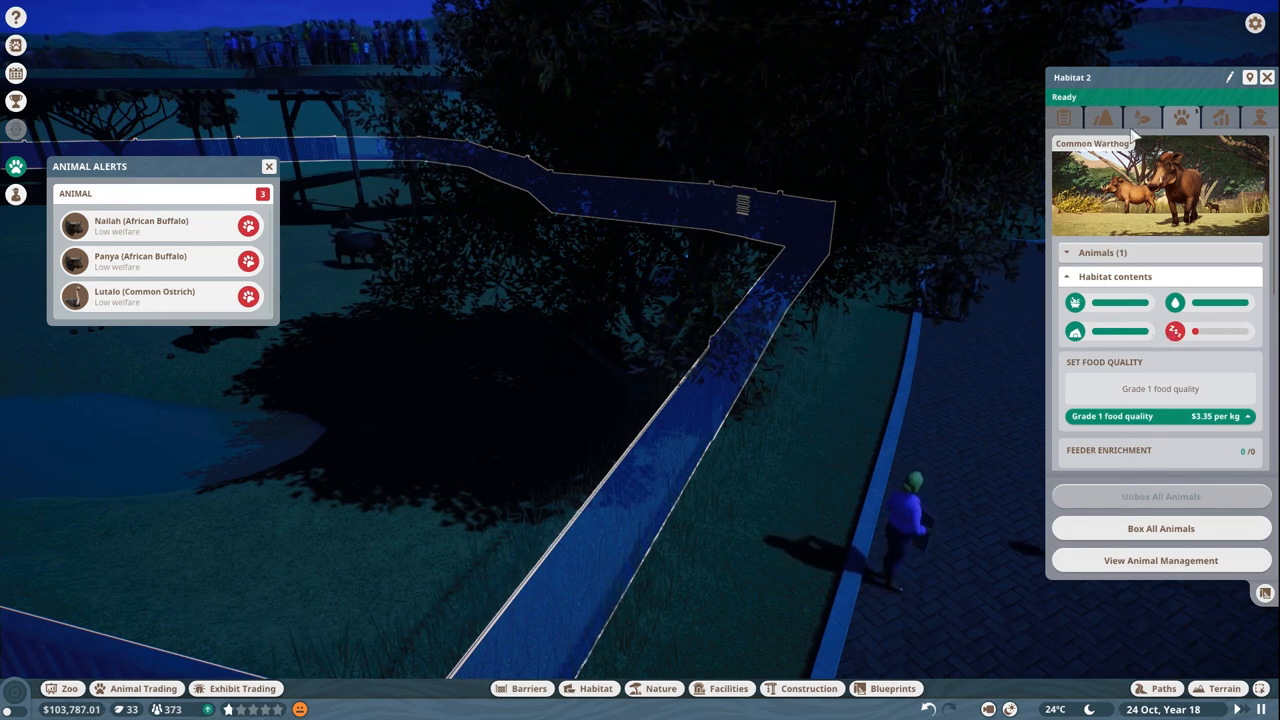
pyautogui.click(1180, 118)
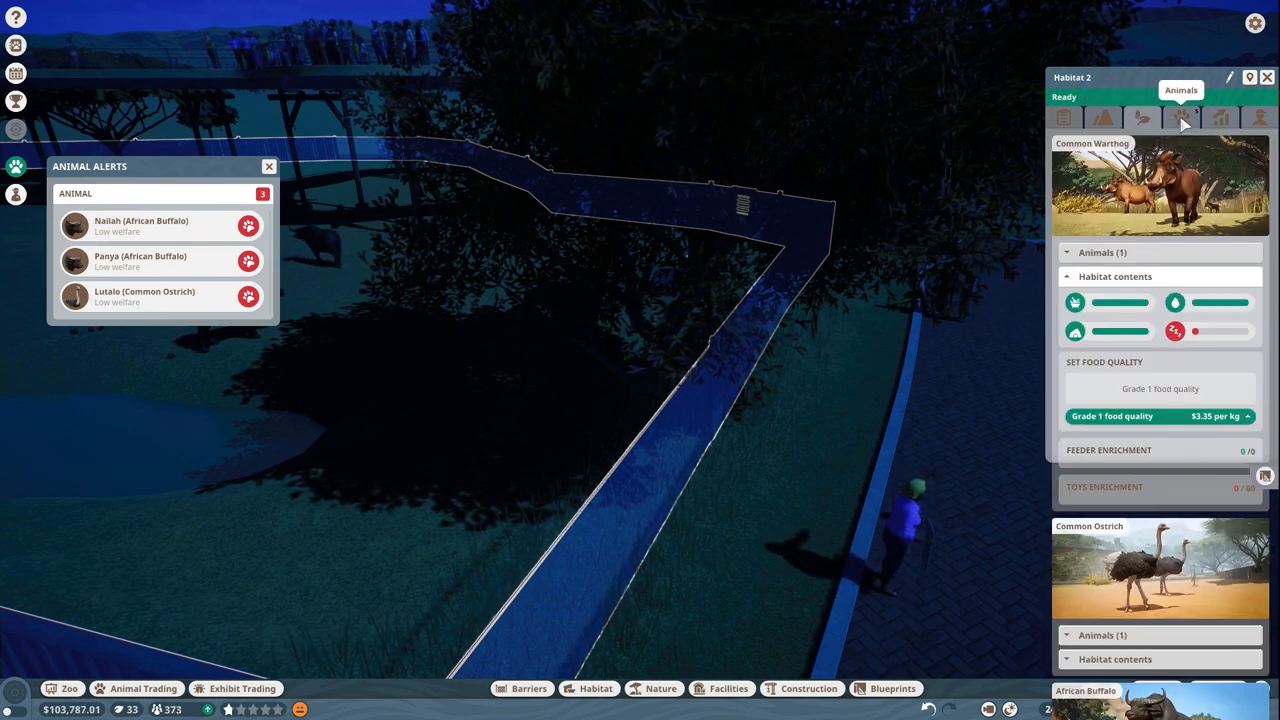
pyautogui.click(1180, 118)
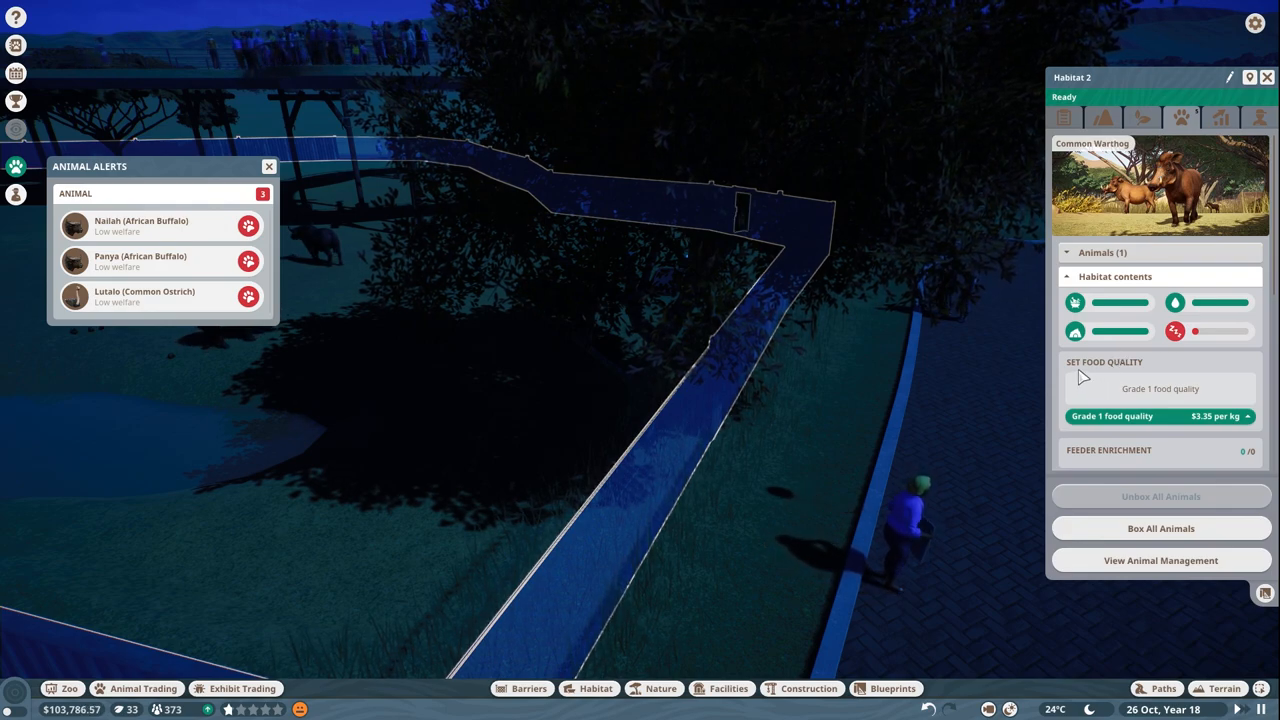
pyautogui.moveTo(1130, 420)
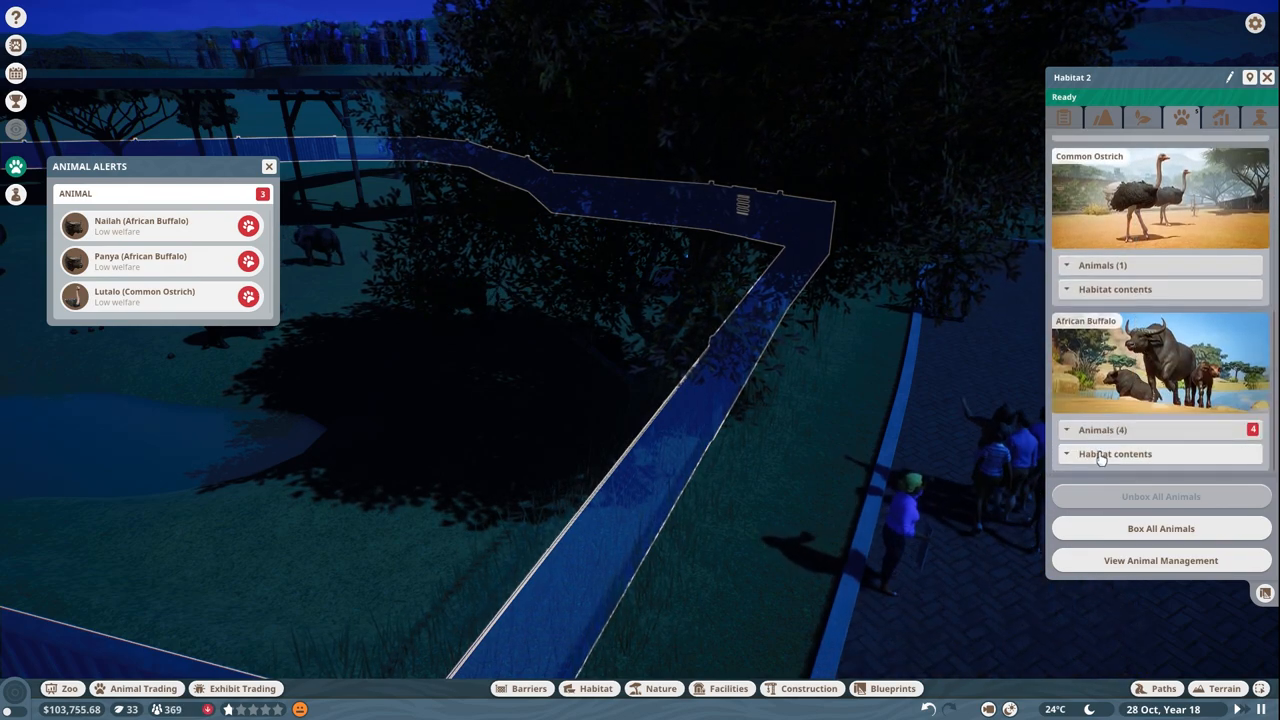
pyautogui.click(1116, 452)
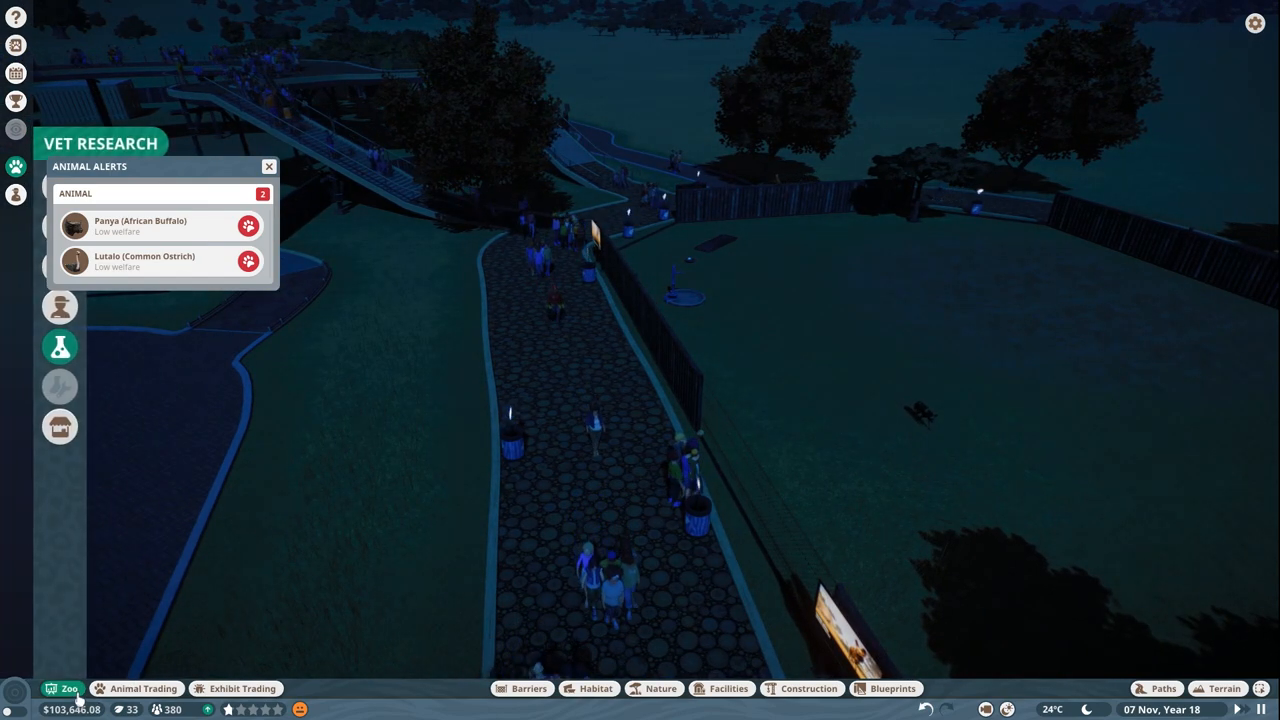
# - View Vet Research, then the zoo's full animal list across Habitats 1 and 2
pyautogui.click(60, 346)
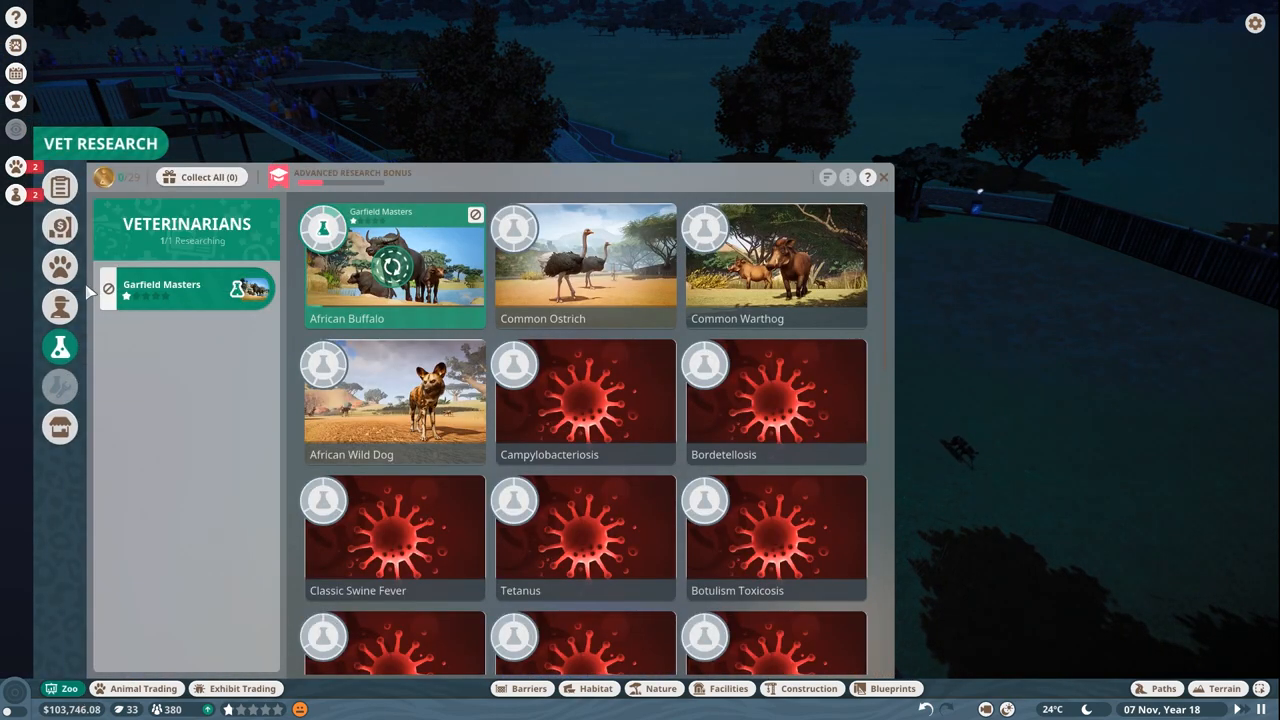
pyautogui.click(60, 266)
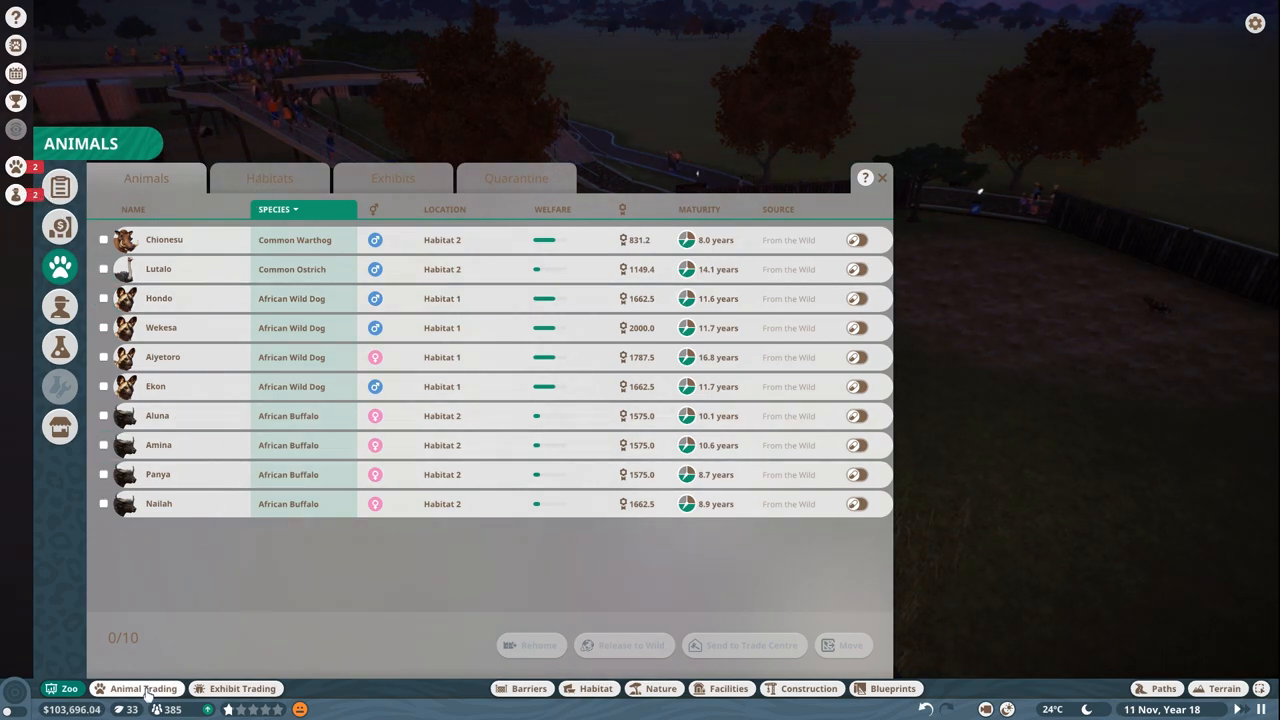
# - Browse the animal market filtered to cash listings, then close it
pyautogui.click(144, 688)
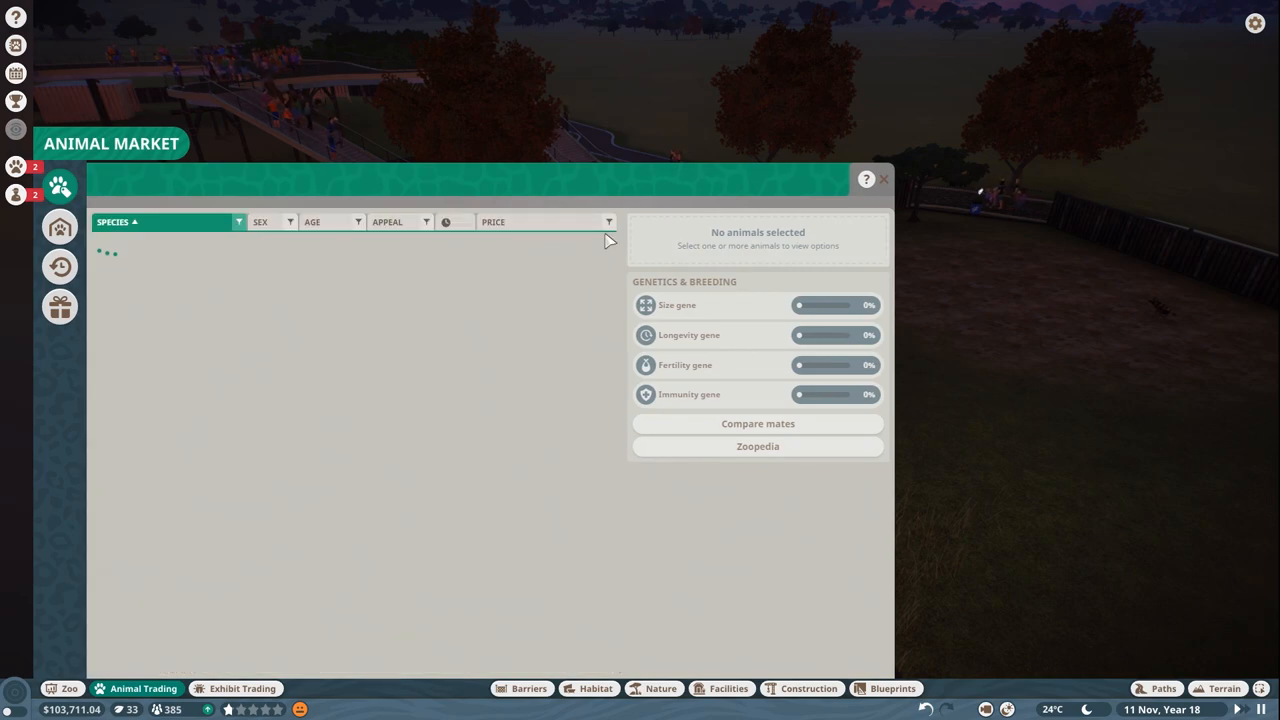
pyautogui.click(608, 222)
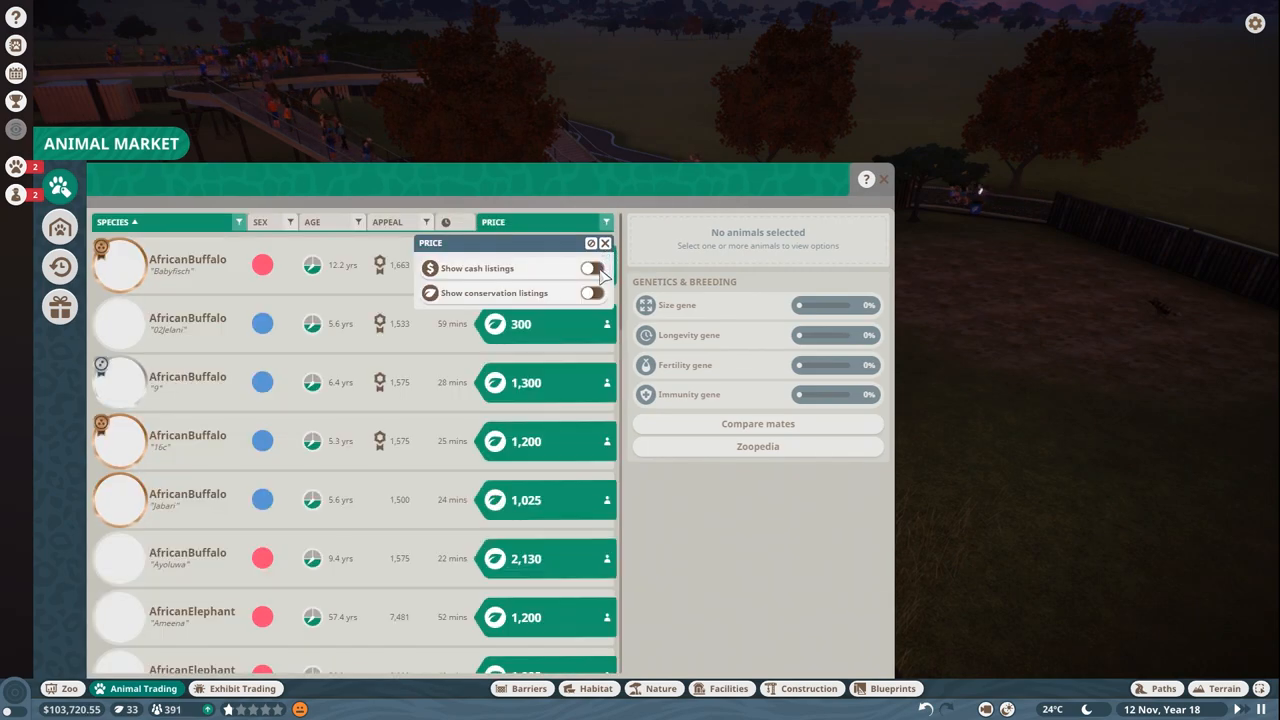
pyautogui.click(596, 268)
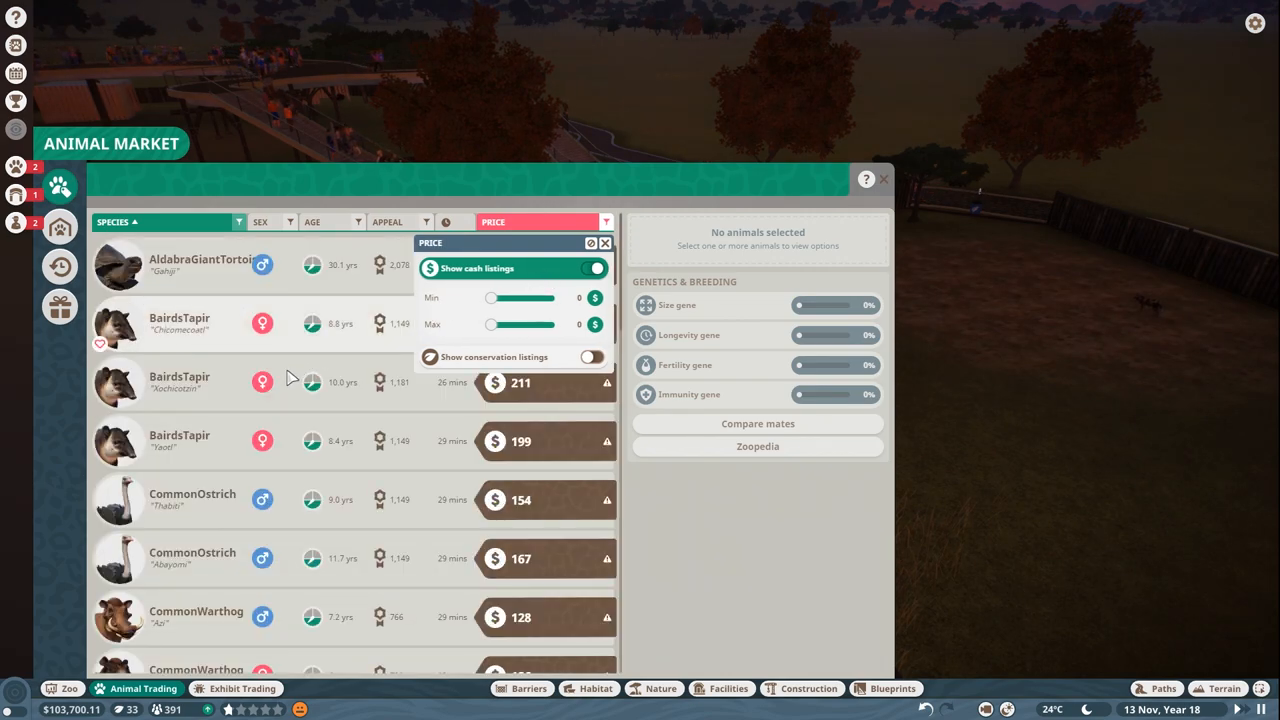
pyautogui.scroll(-3)
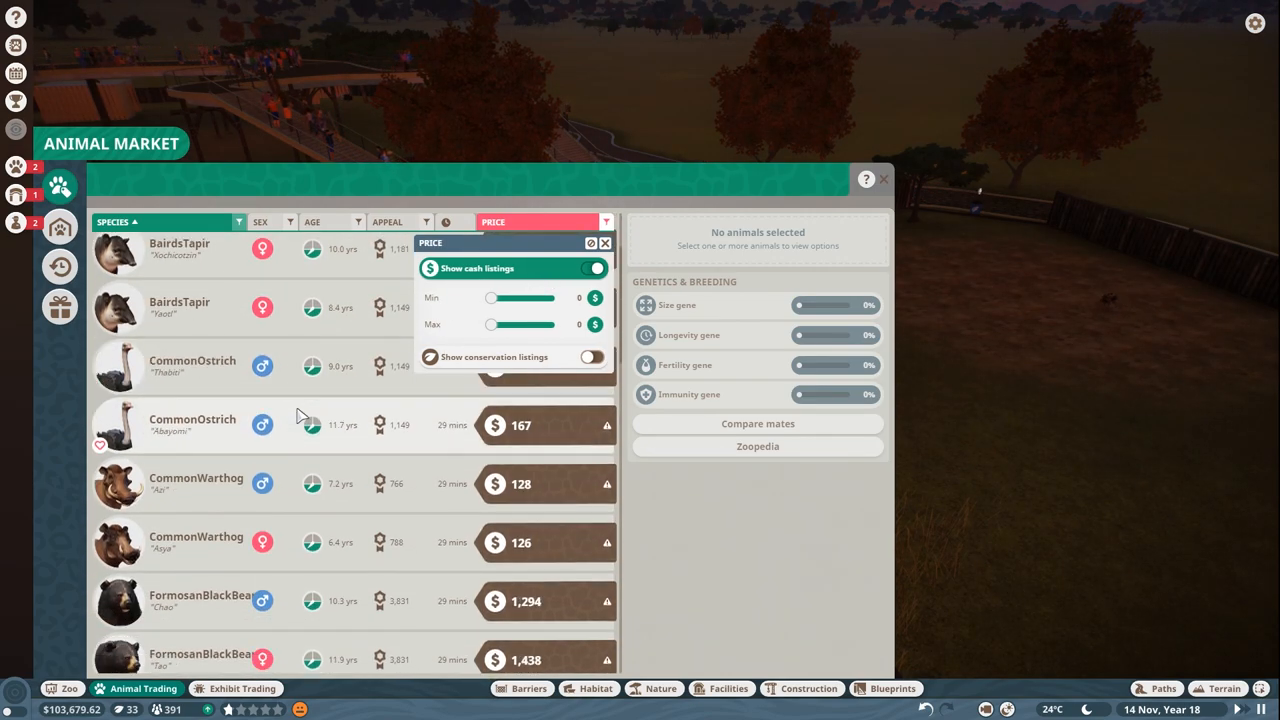
pyautogui.scroll(-3)
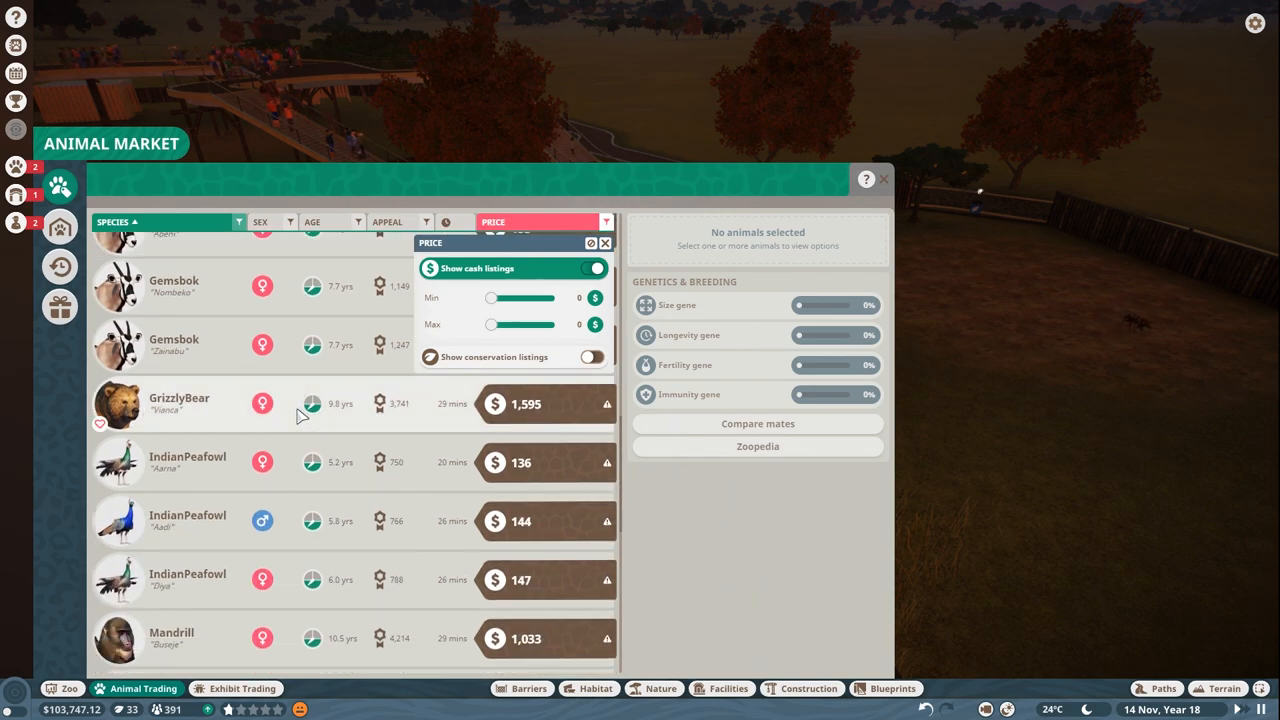
pyautogui.scroll(-3)
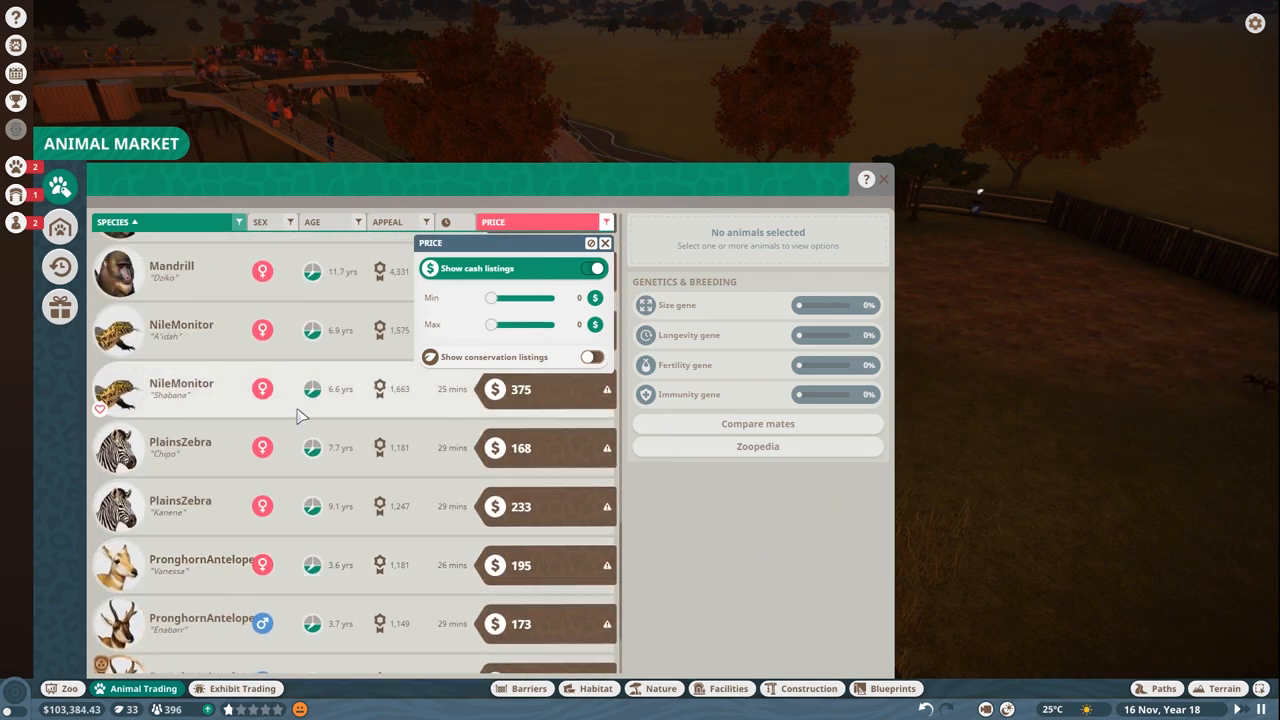
pyautogui.scroll(-3)
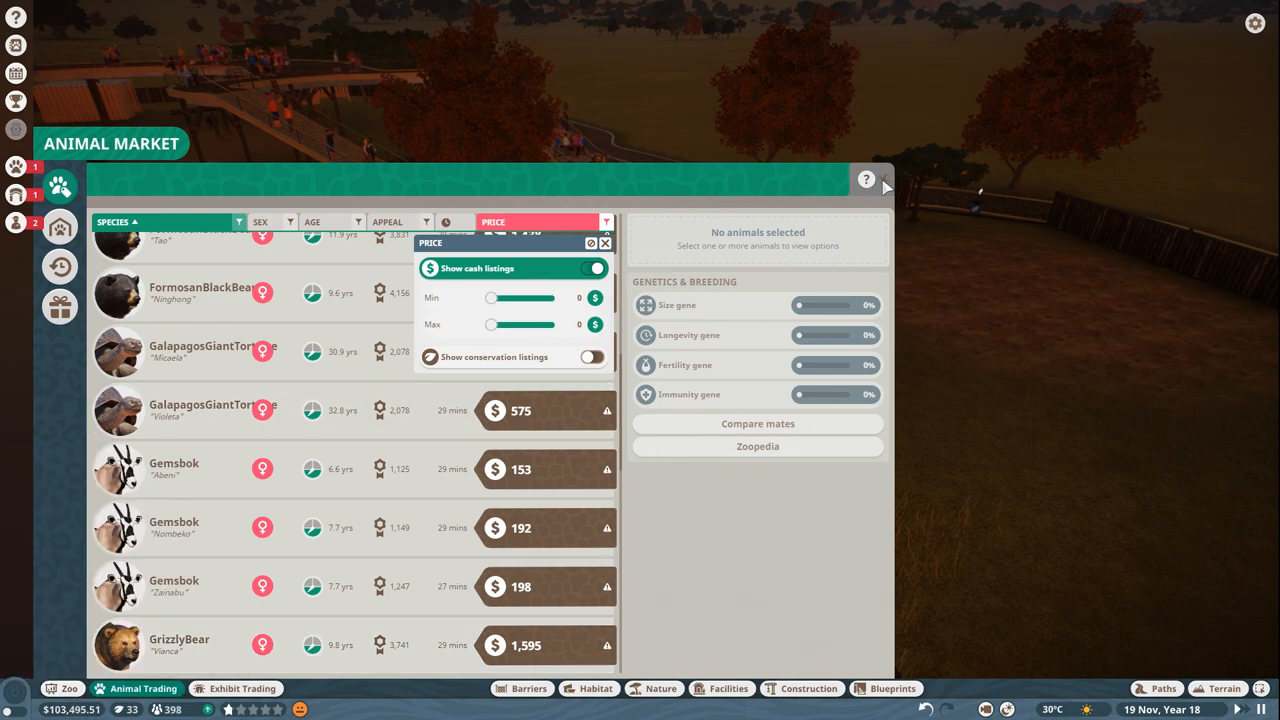
pyautogui.click(884, 184)
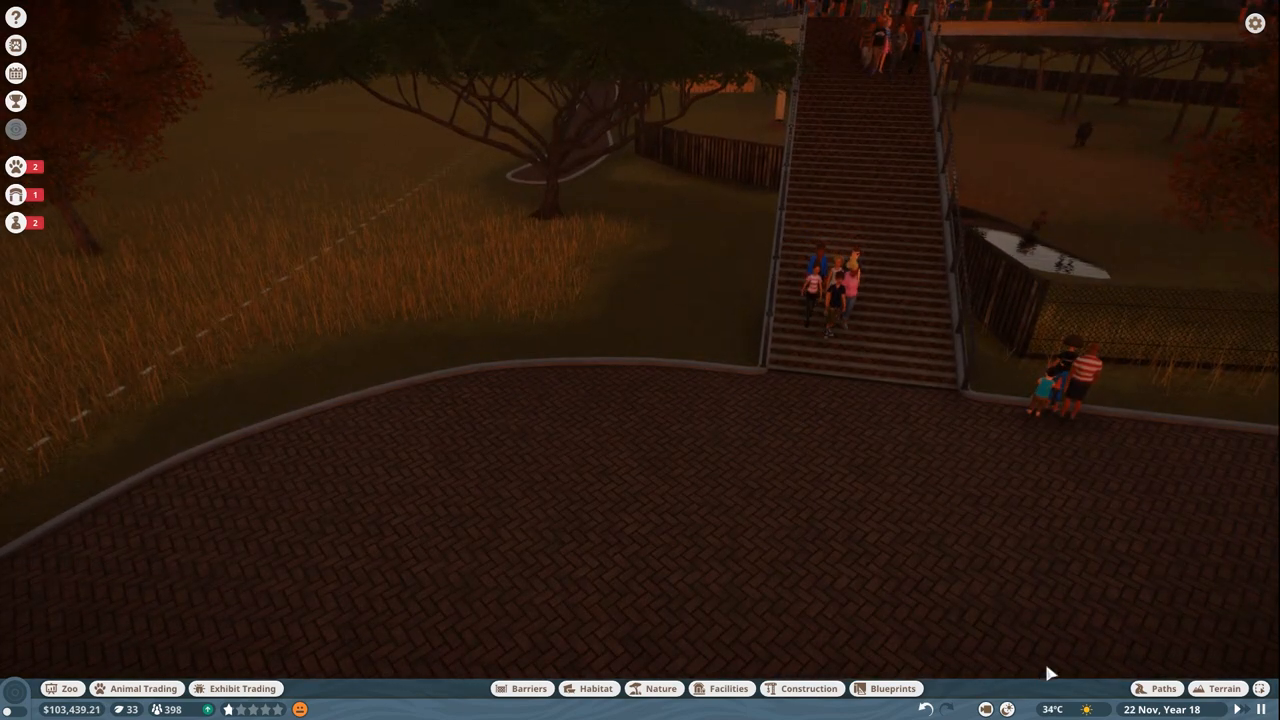
pyautogui.click(1162, 688)
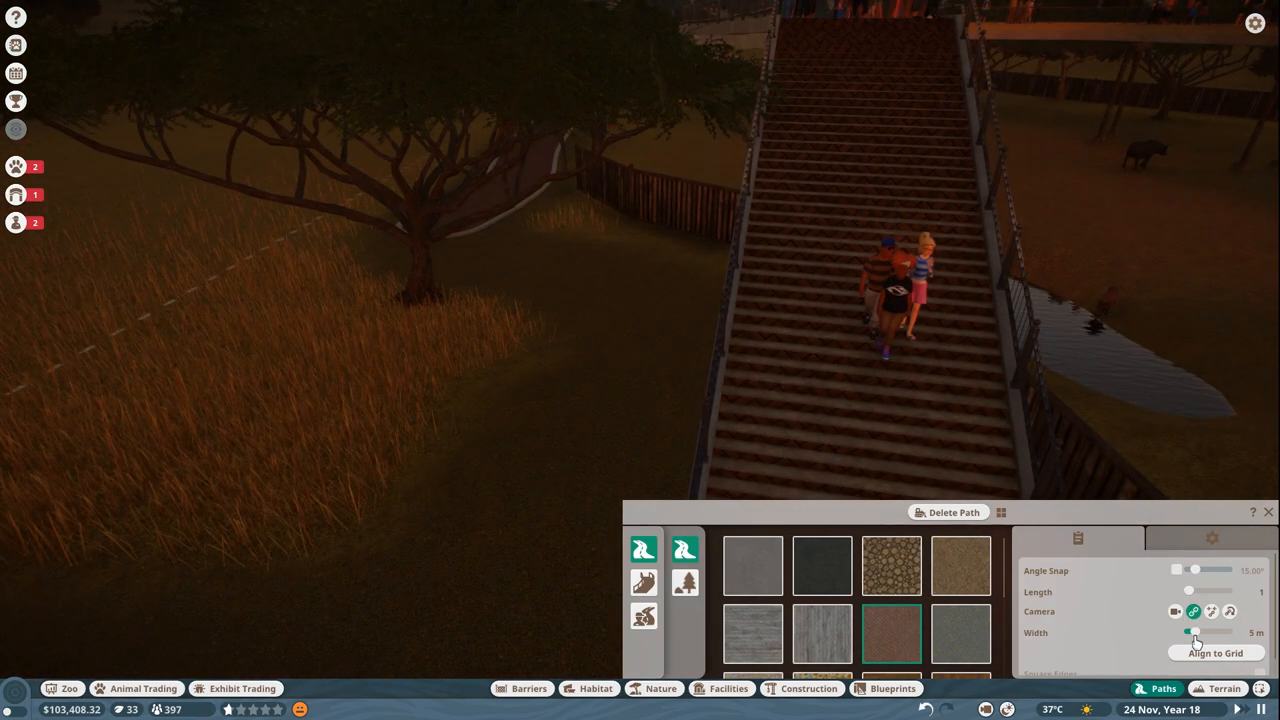
pyautogui.moveTo(1196, 632); pyautogui.dragTo(1188, 632)
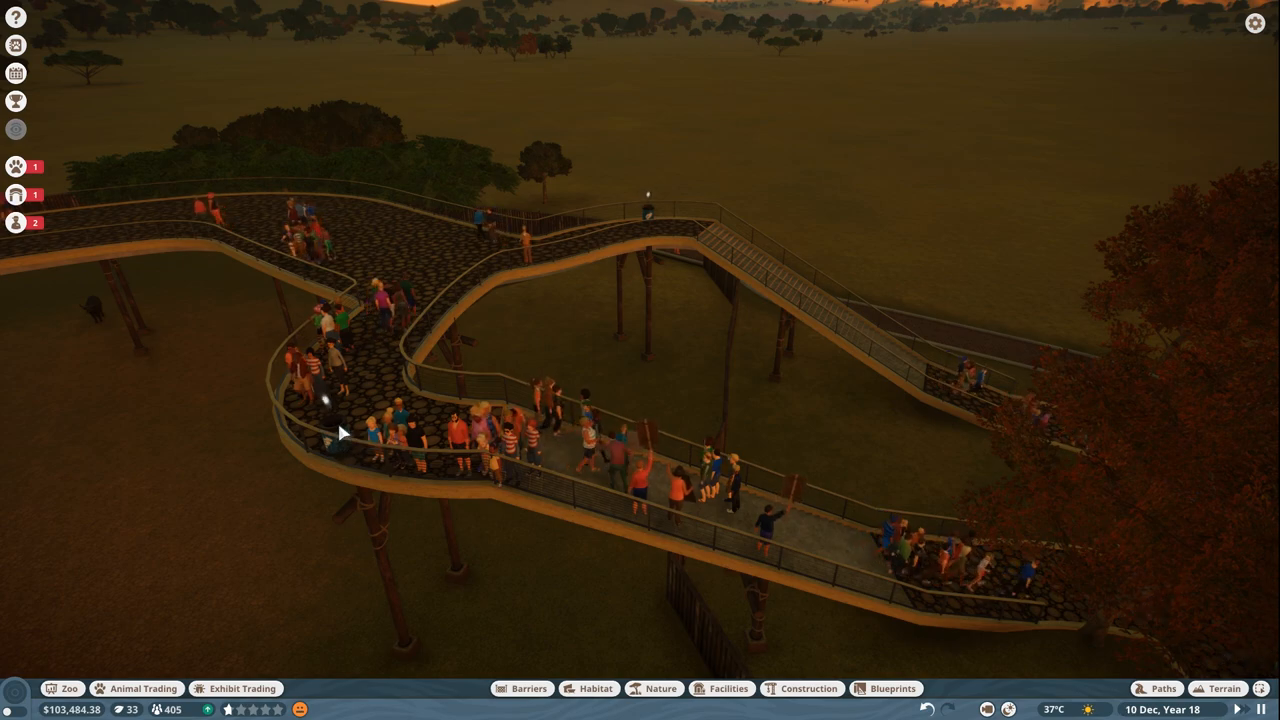
pyautogui.moveTo(310, 198)
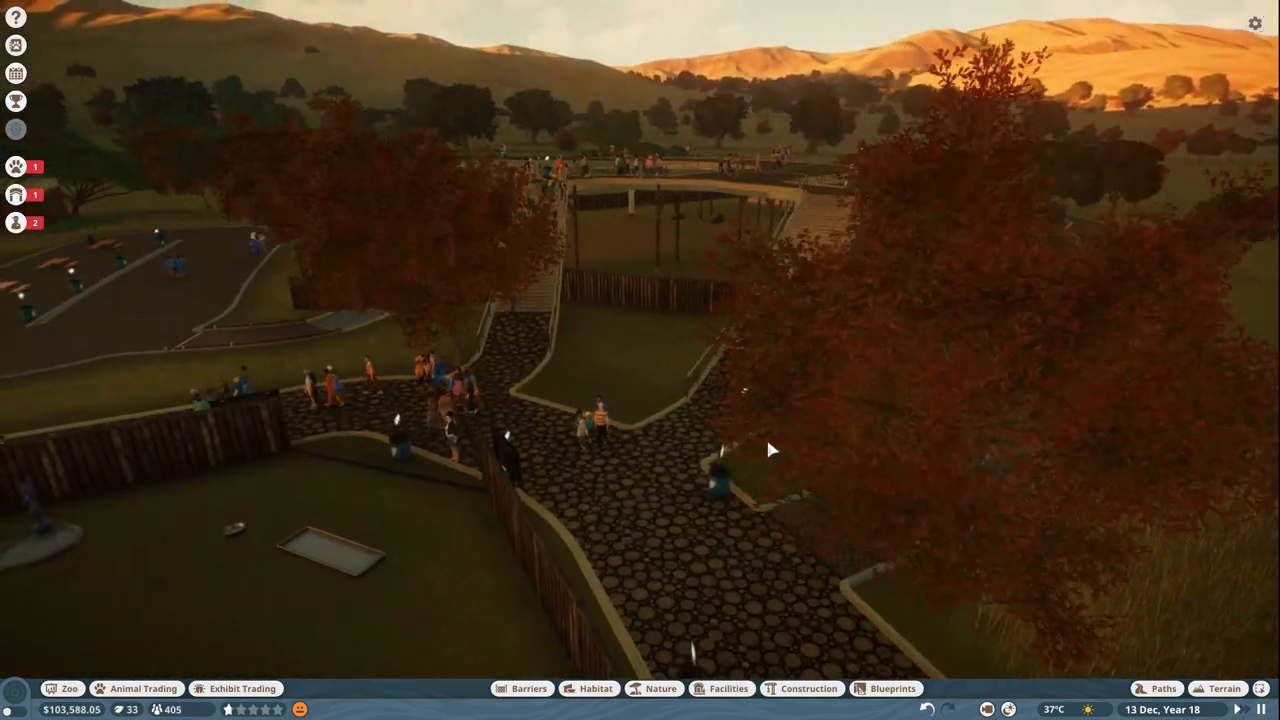
pyautogui.click(924, 456)
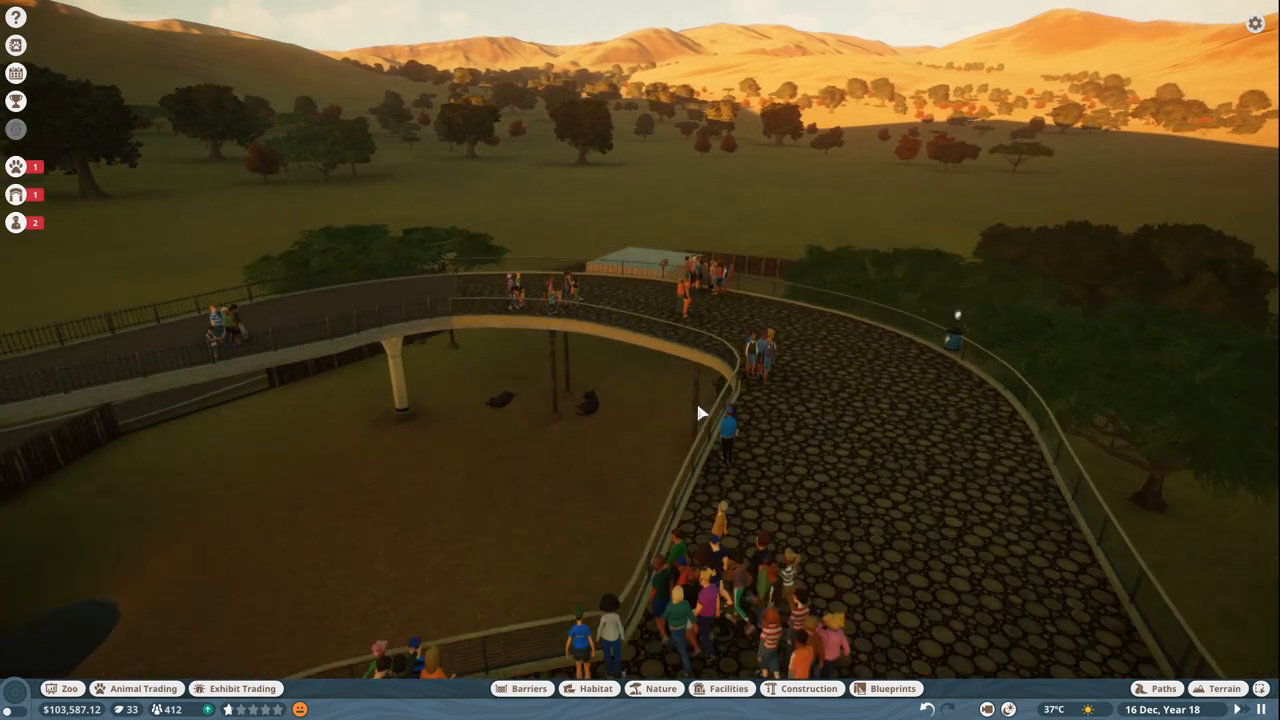
pyautogui.click(668, 400)
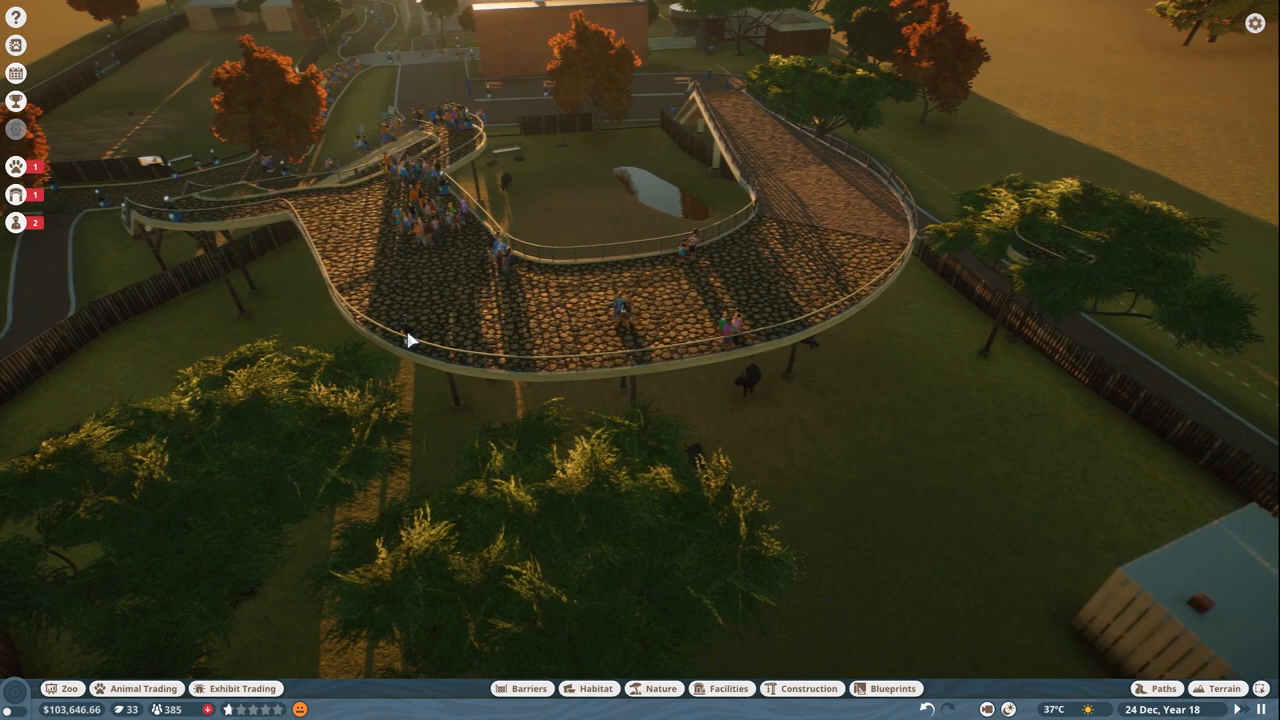
pyautogui.click(410, 330)
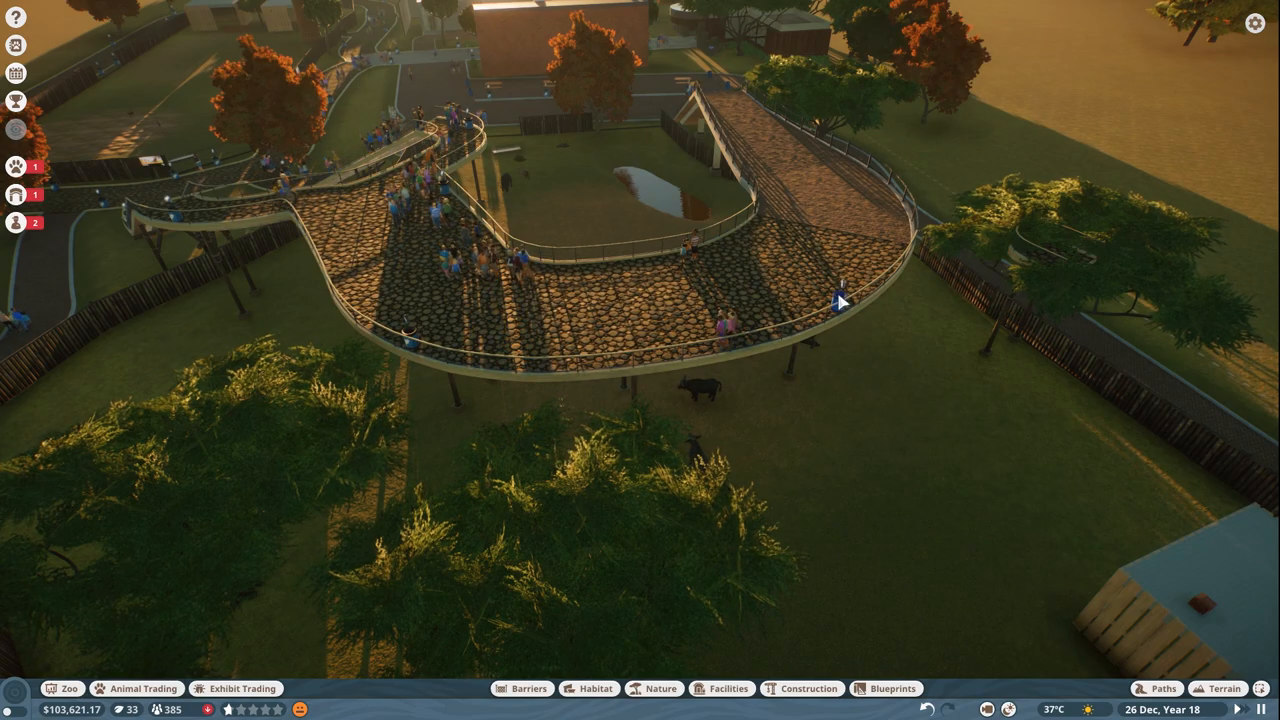
pyautogui.scroll(3)
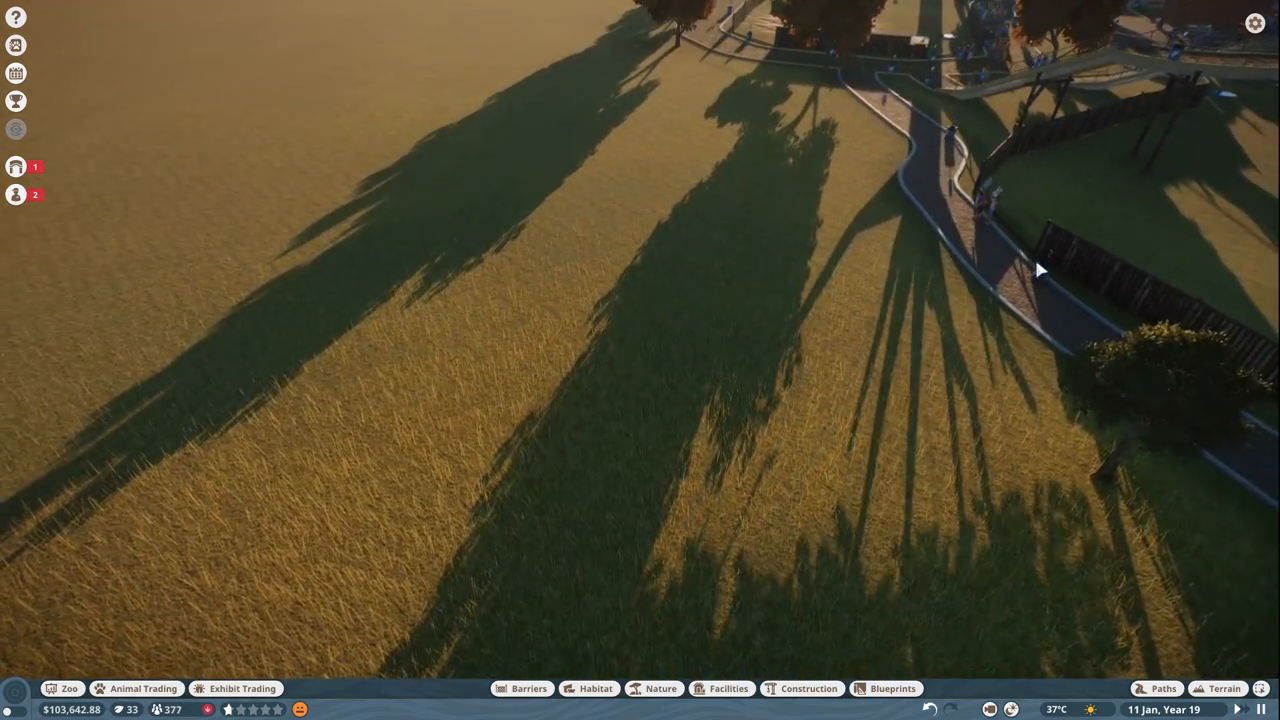
# - Adopt the female African wild dog Rehema for 225 cash from the animal market
pyautogui.click(136, 688)
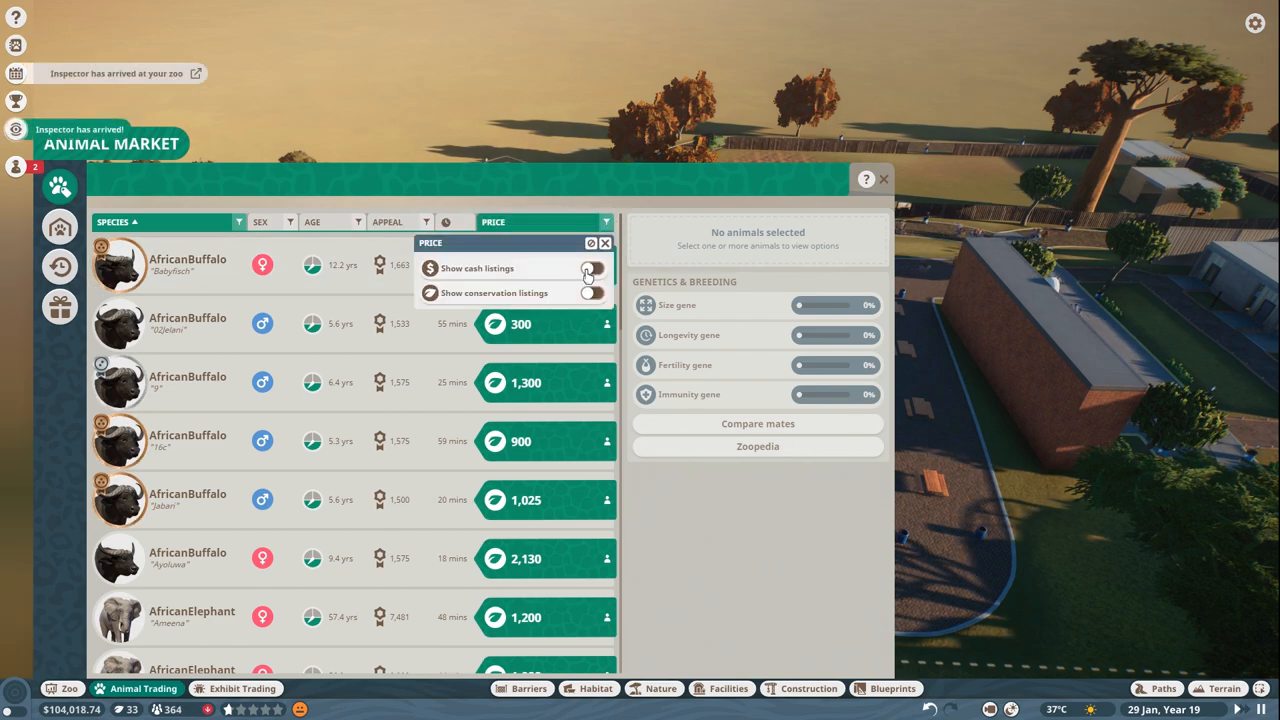
pyautogui.click(596, 268)
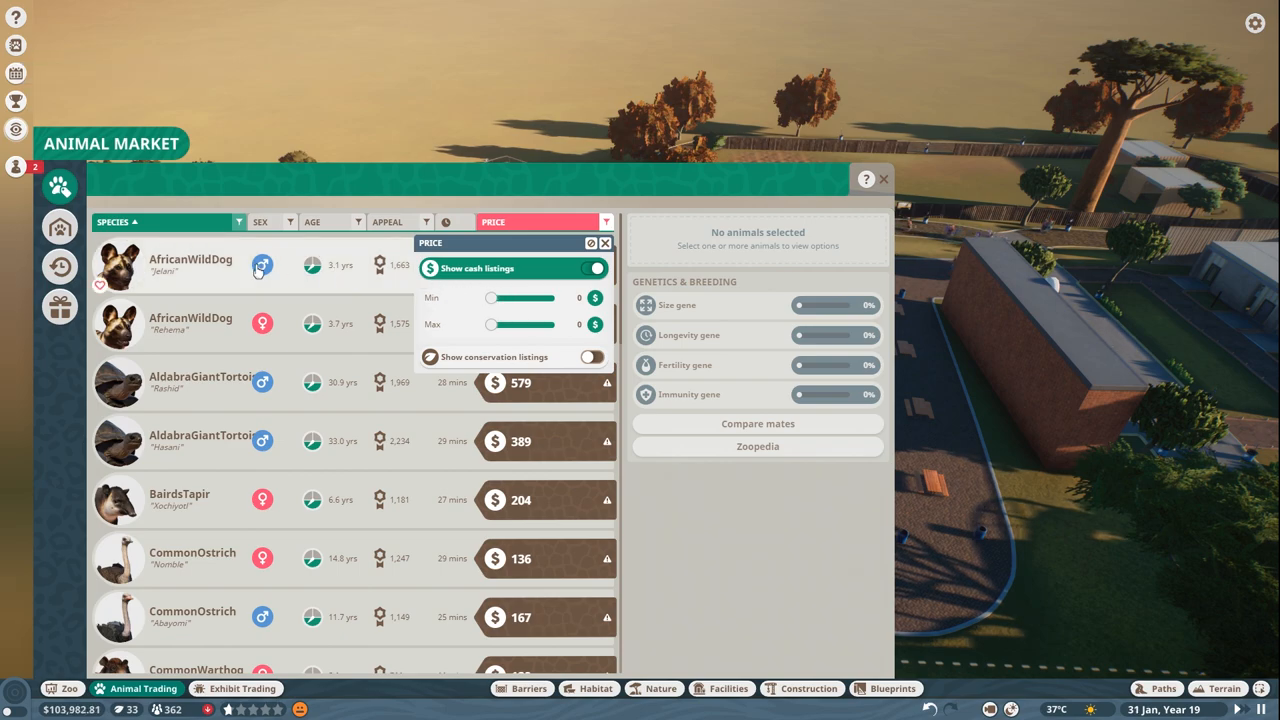
pyautogui.click(190, 264)
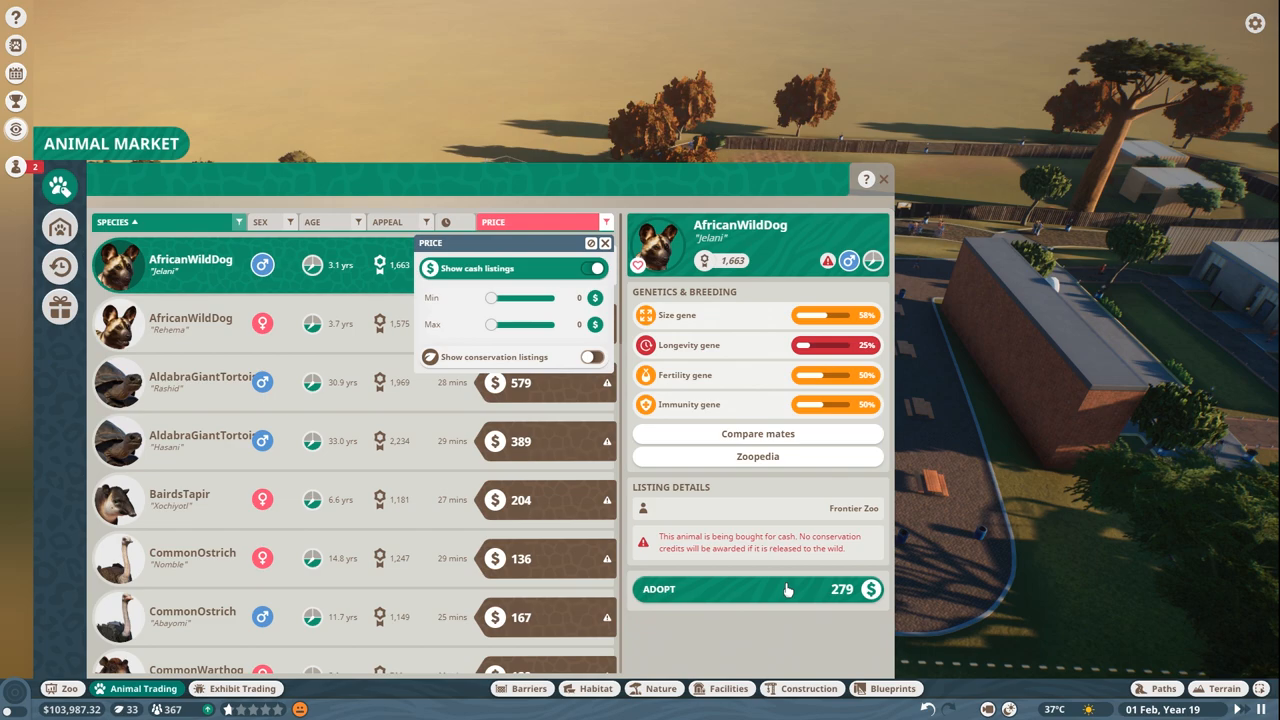
pyautogui.click(190, 324)
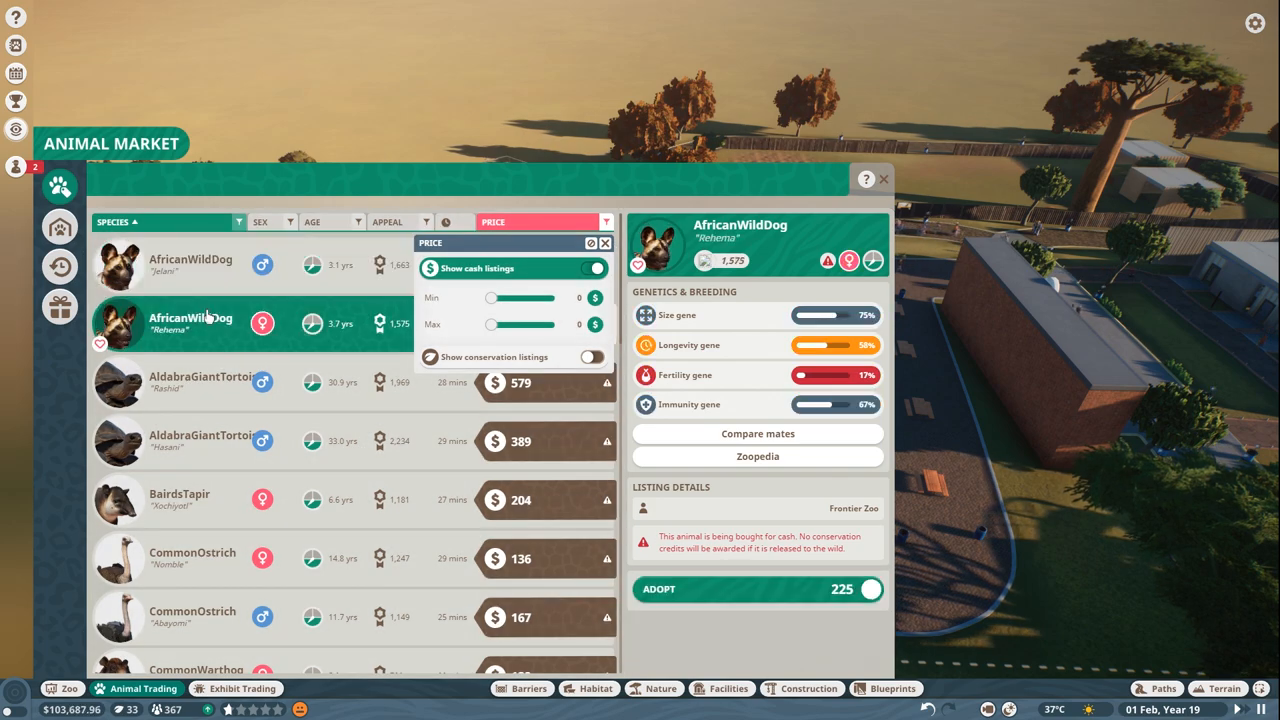
pyautogui.click(756, 588)
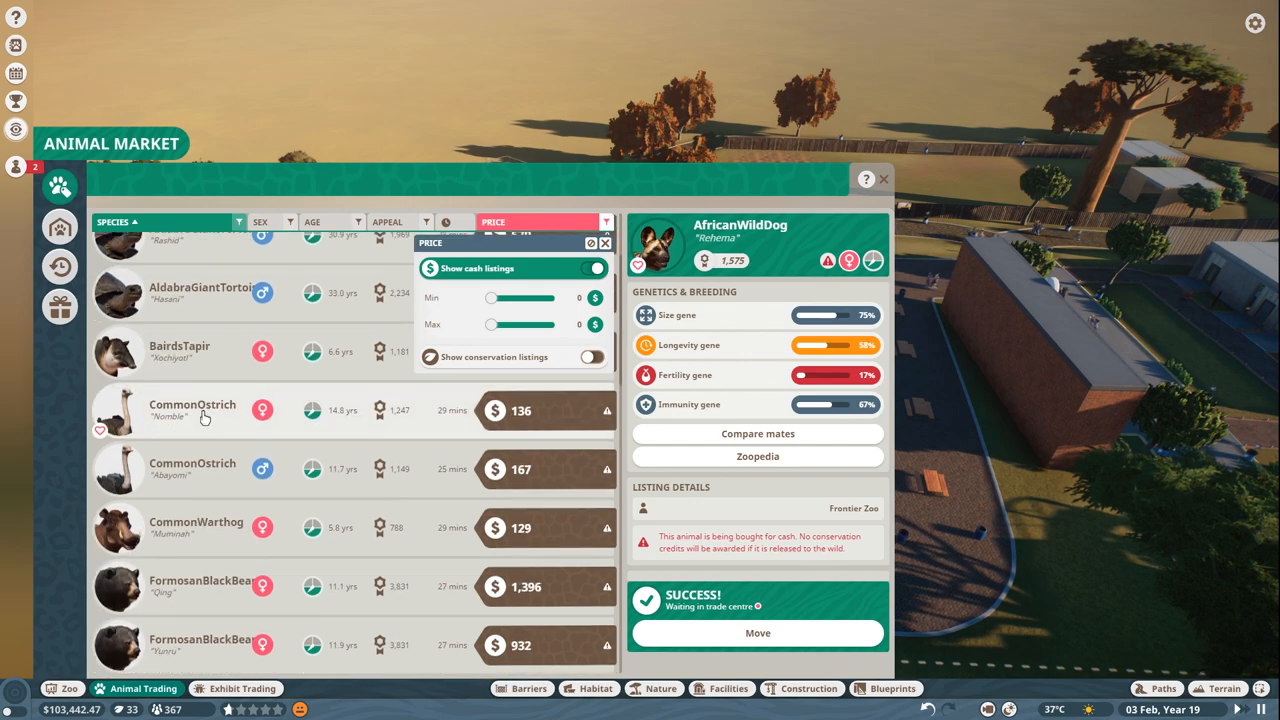
pyautogui.scroll(-3)
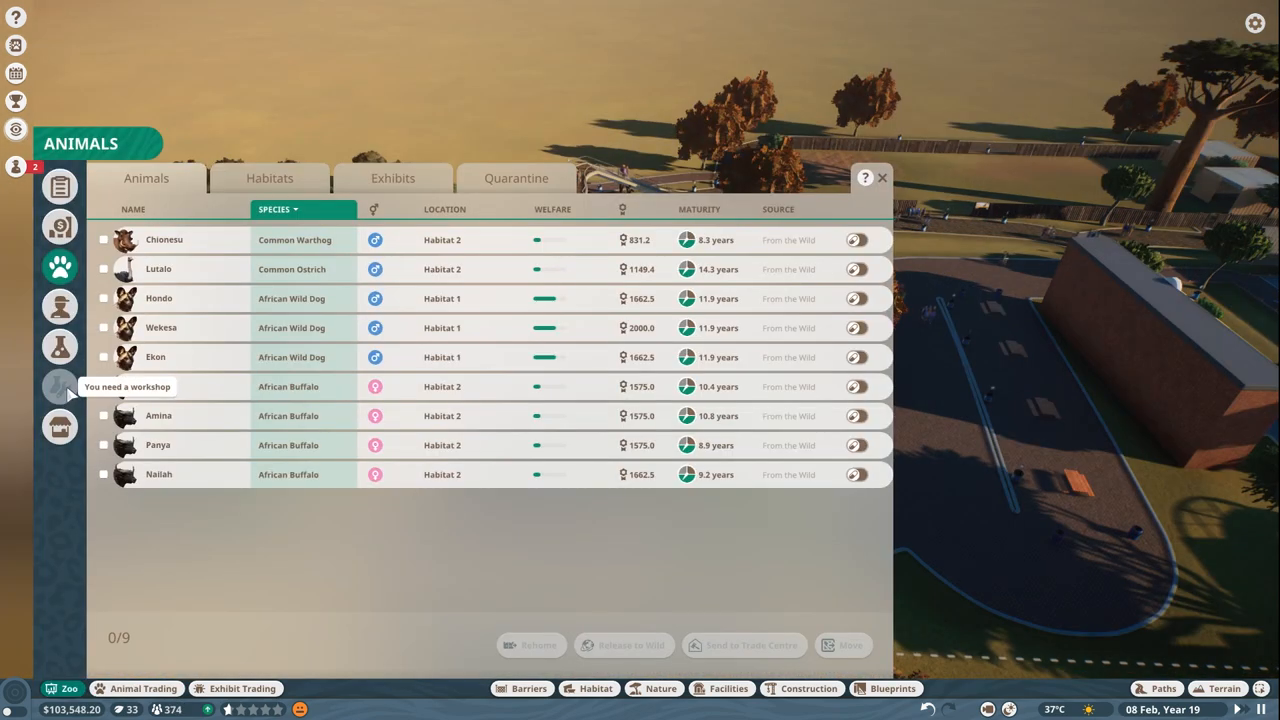
# - Assign a veterinarian to level 1 African wild dog research
pyautogui.click(60, 346)
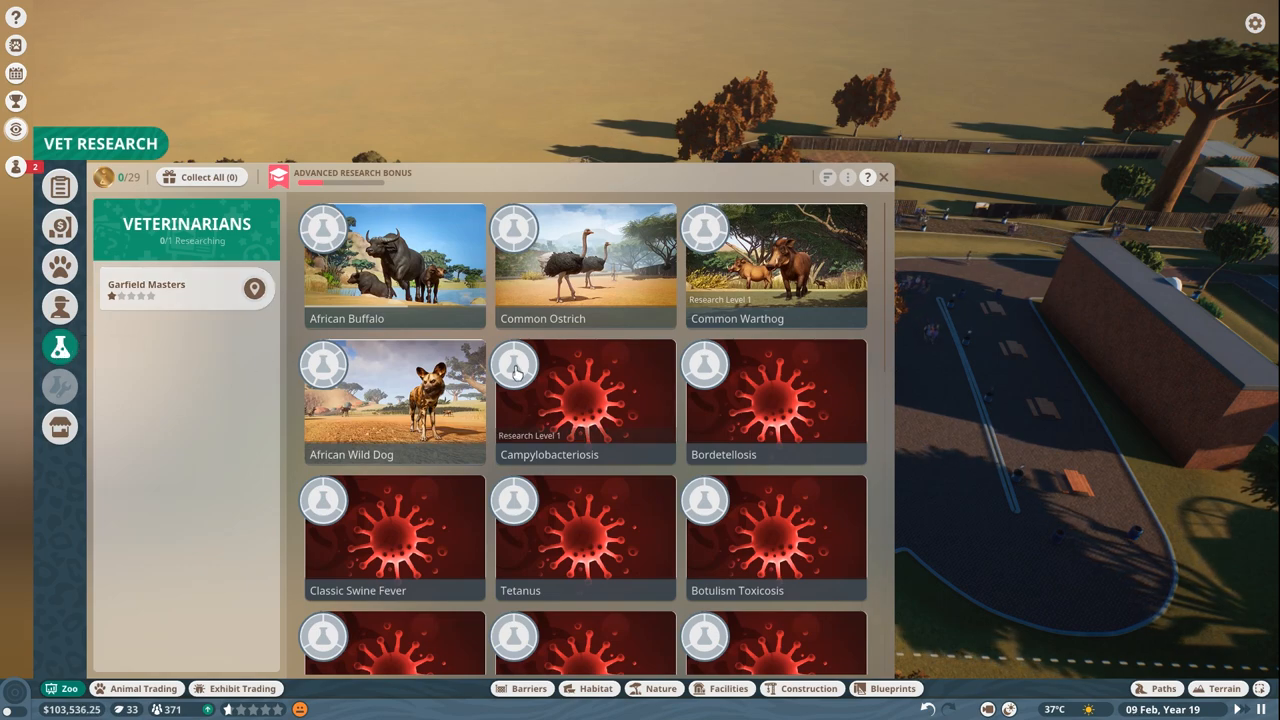
pyautogui.click(392, 400)
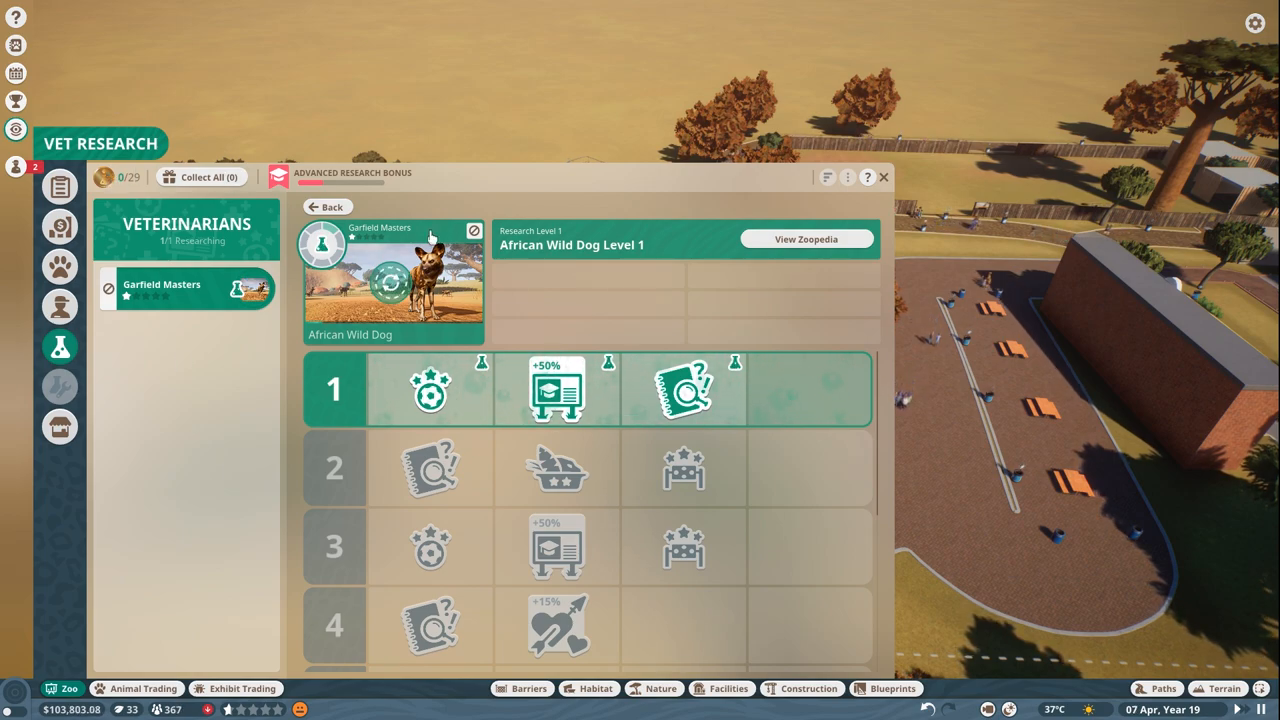
pyautogui.click(884, 176)
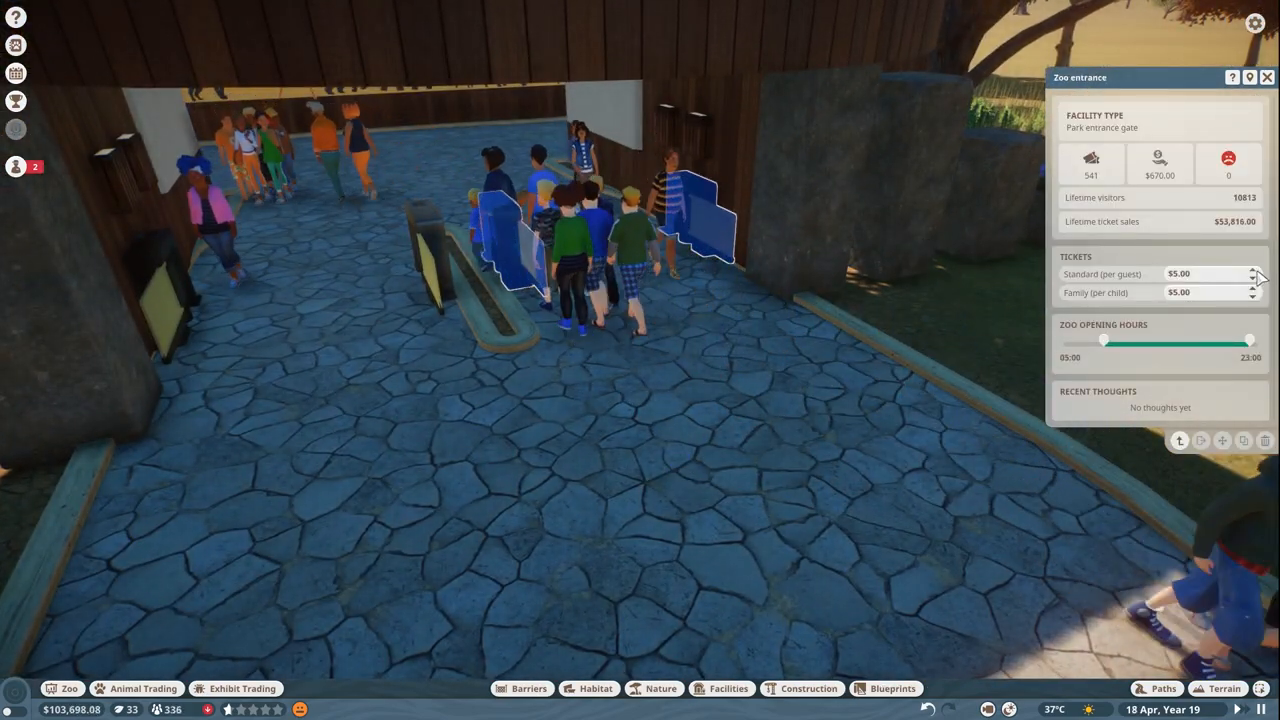
# - Raise the standard ticket price at the zoo entrance to $7.00 and check guests' thoughts
pyautogui.click(1252, 270)
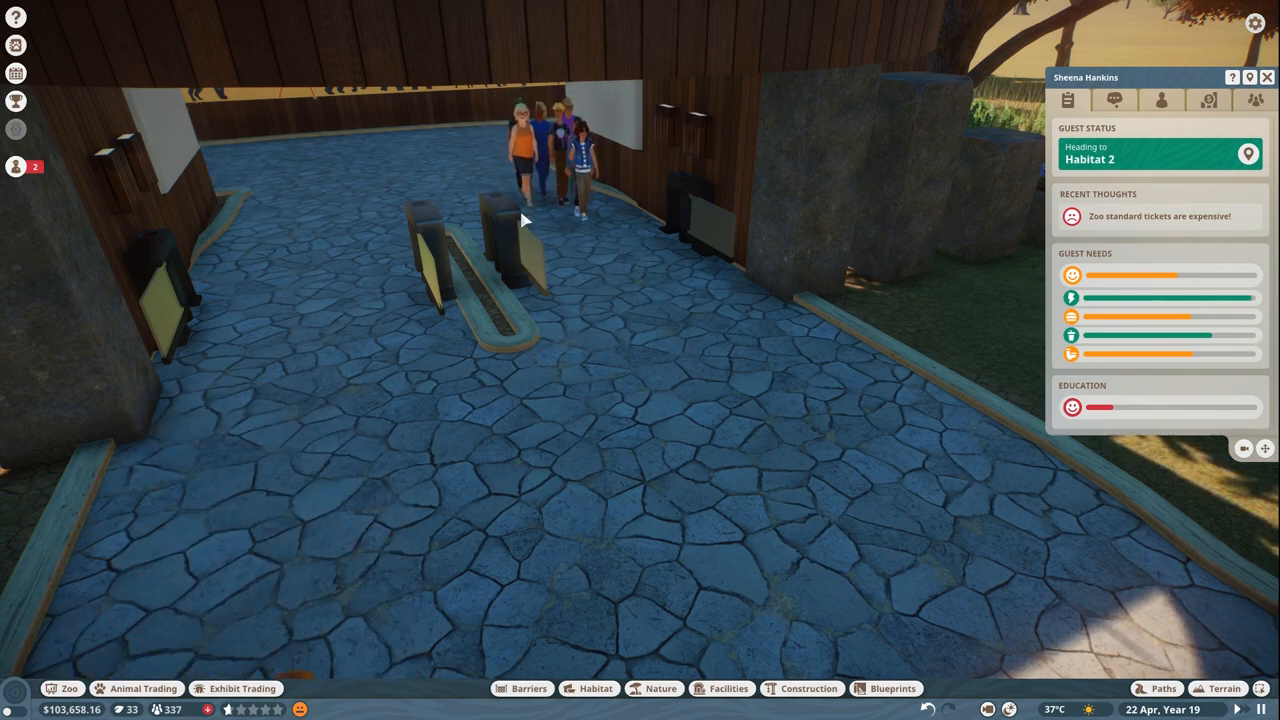
pyautogui.click(490, 230)
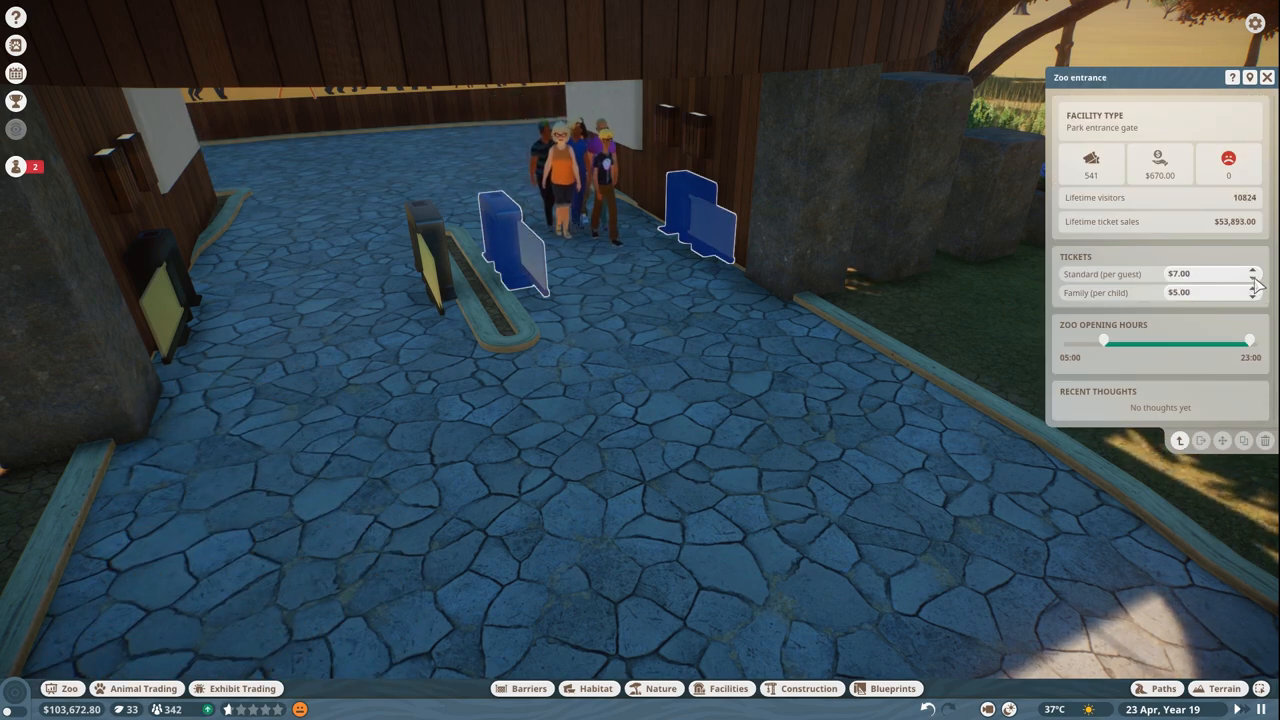
pyautogui.click(1252, 276)
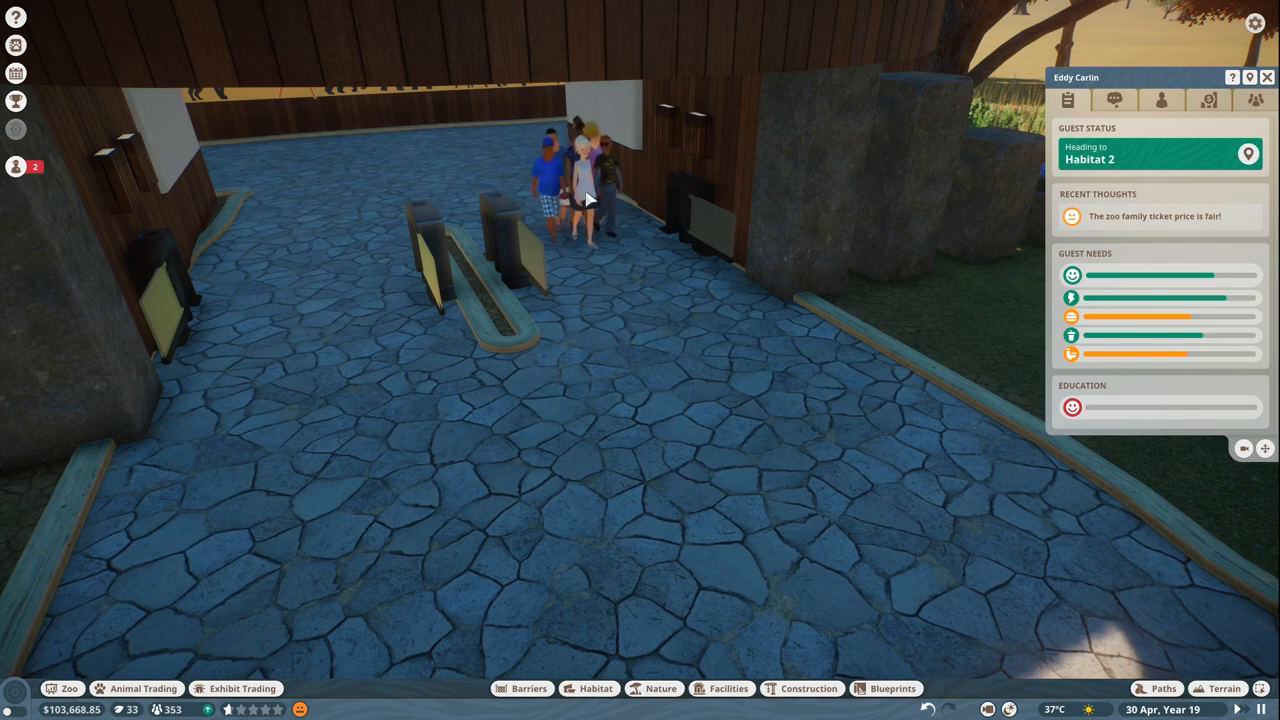
pyautogui.click(650, 220)
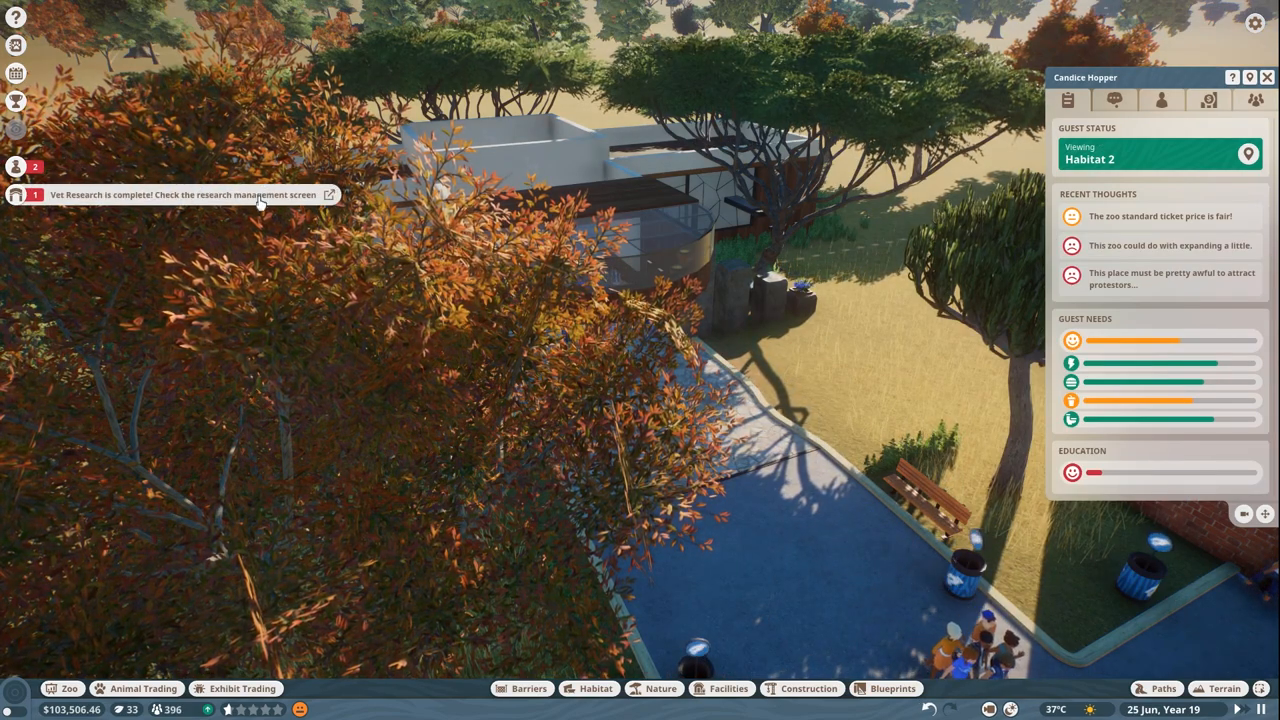
# - Collect the completed level 1 wild dog research and start level 2 research
pyautogui.click(328, 194)
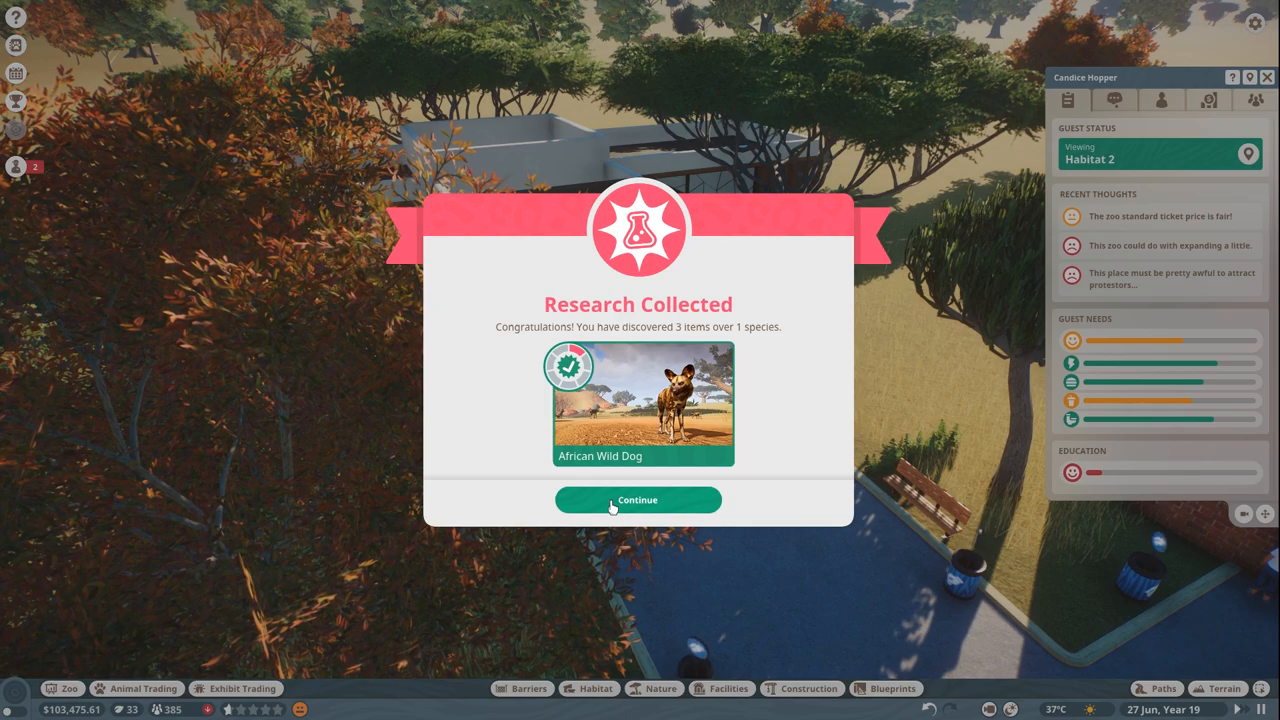
pyautogui.click(636, 500)
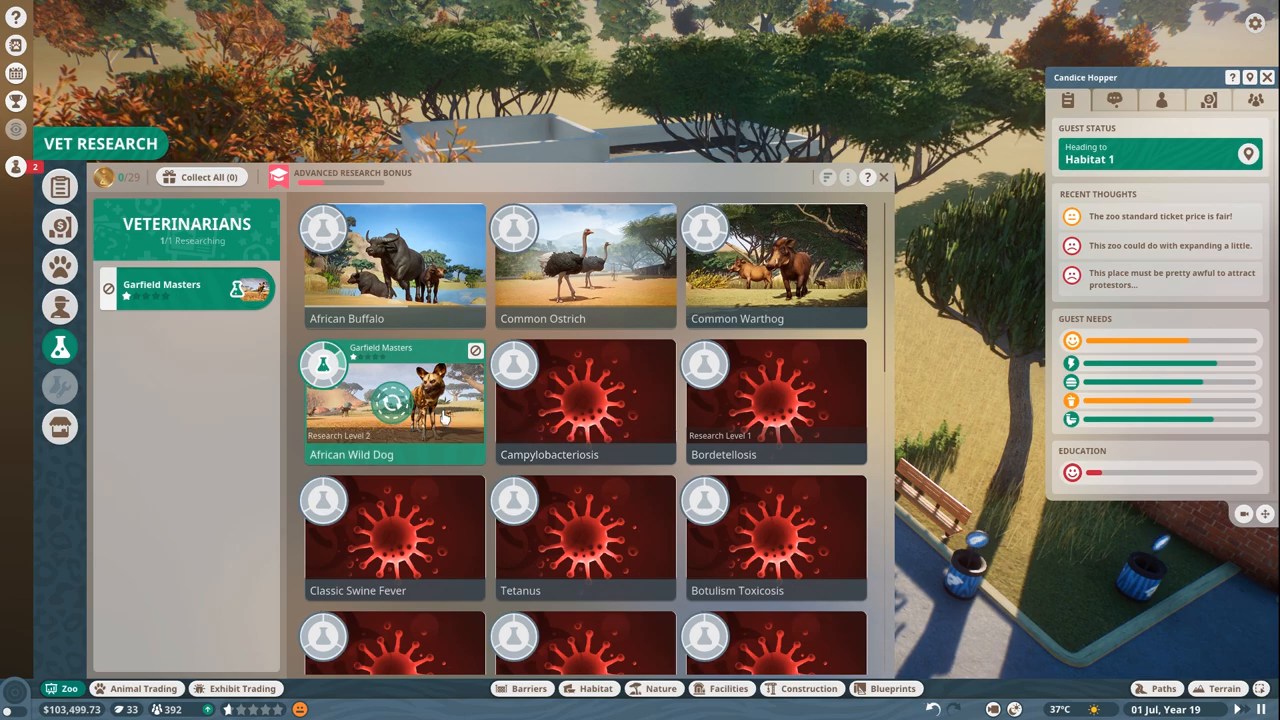
pyautogui.click(392, 400)
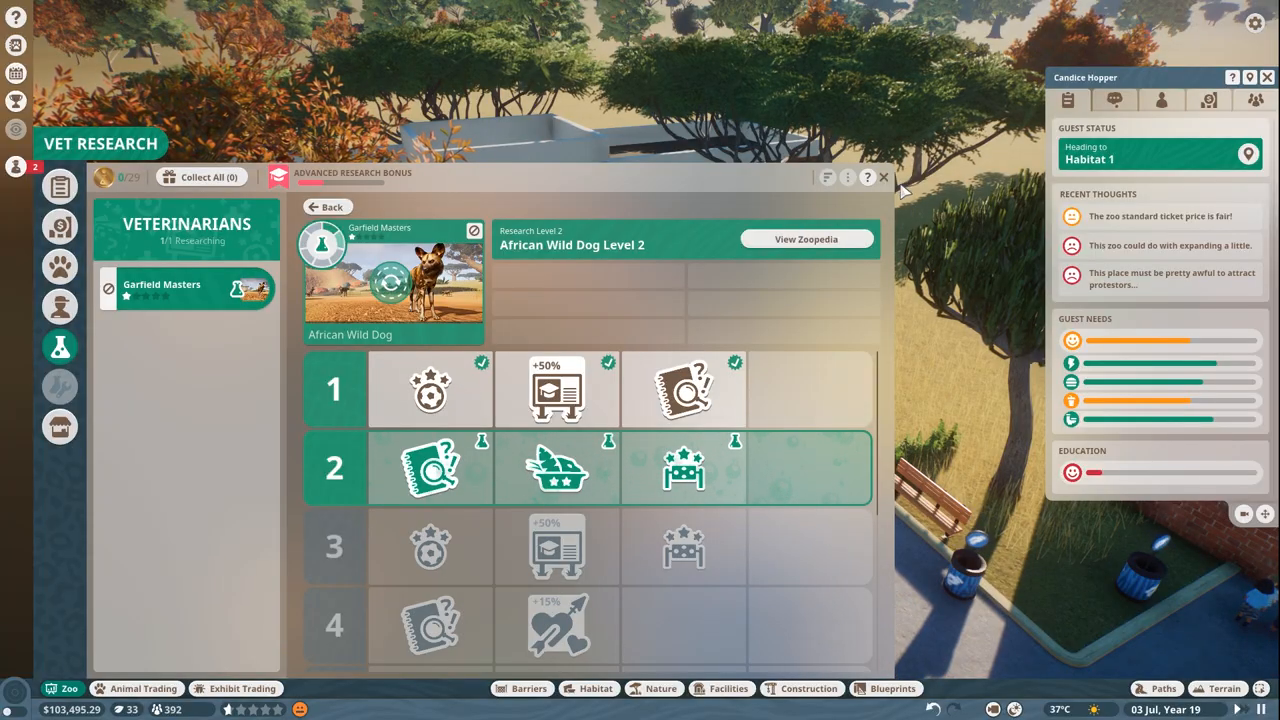
pyautogui.click(884, 176)
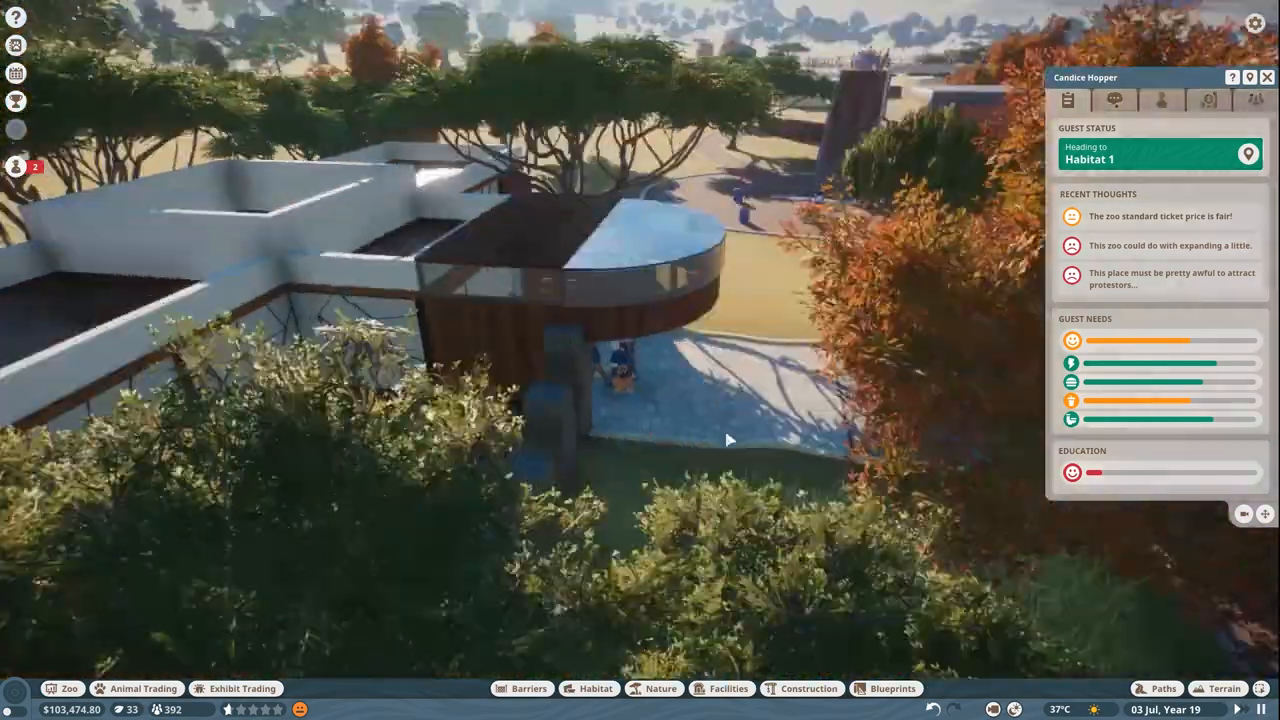